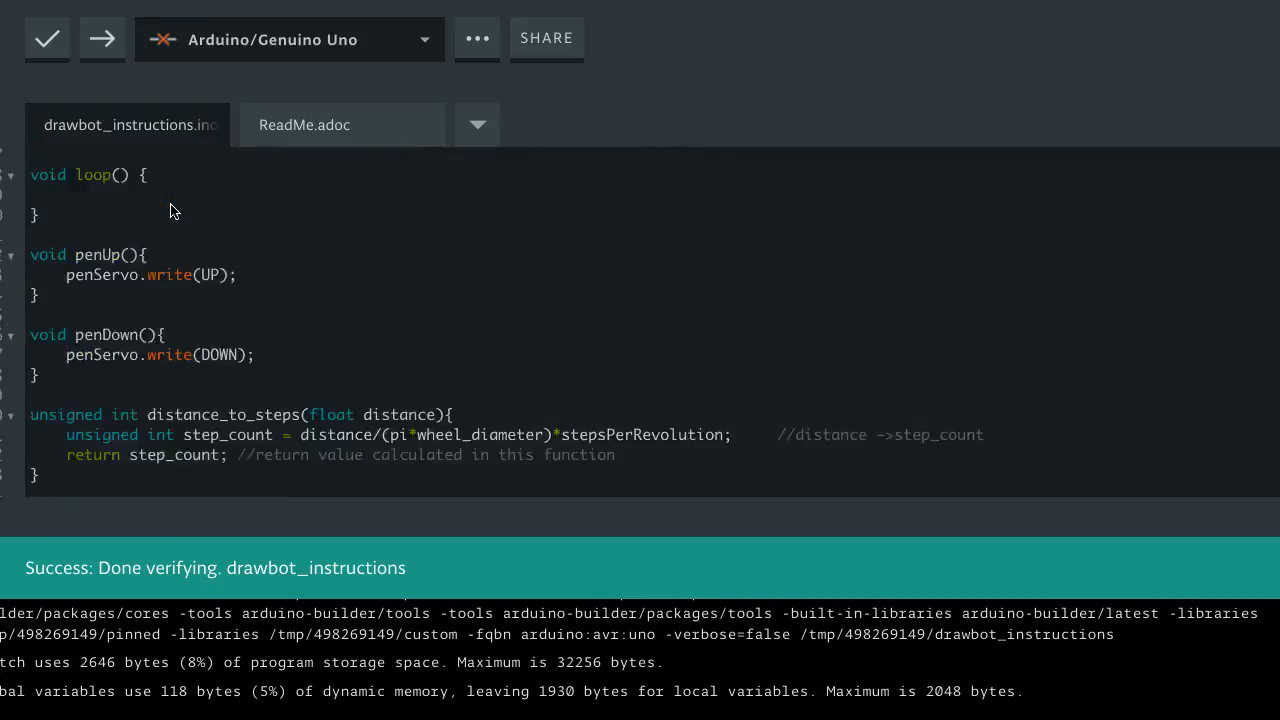
Select the ReadMe.adoc file and bring up its tab options to delete it
{"action": "scroll", "scroll_direction": "down", "scroll_amount": 3}
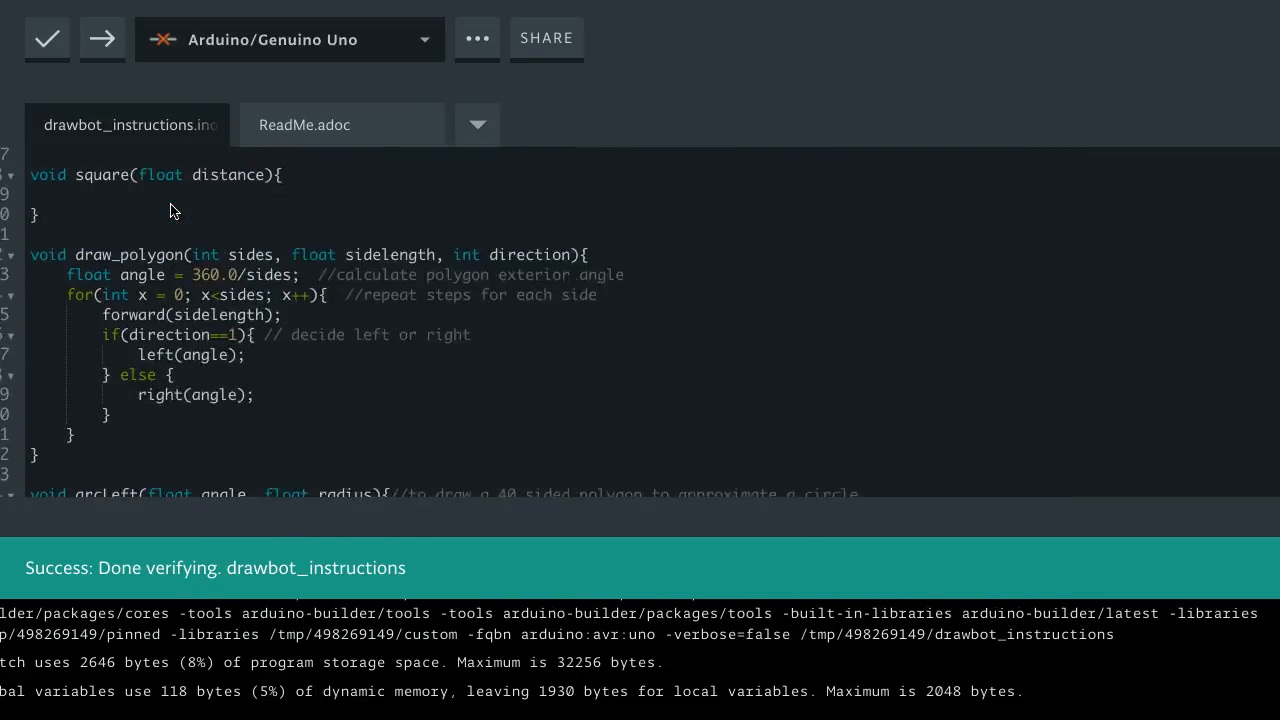
{"action": "scroll", "scroll_direction": "down", "scroll_amount": 3}
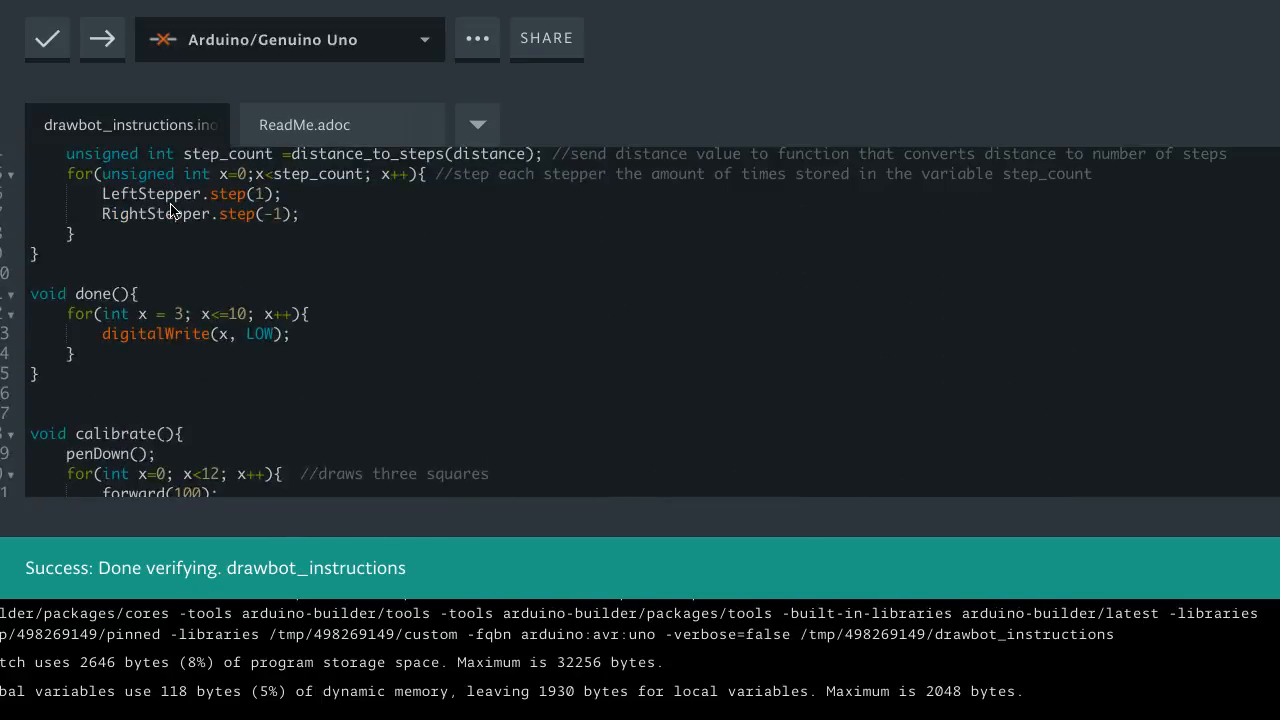
{"action": "scroll", "scroll_direction": "down", "scroll_amount": 3}
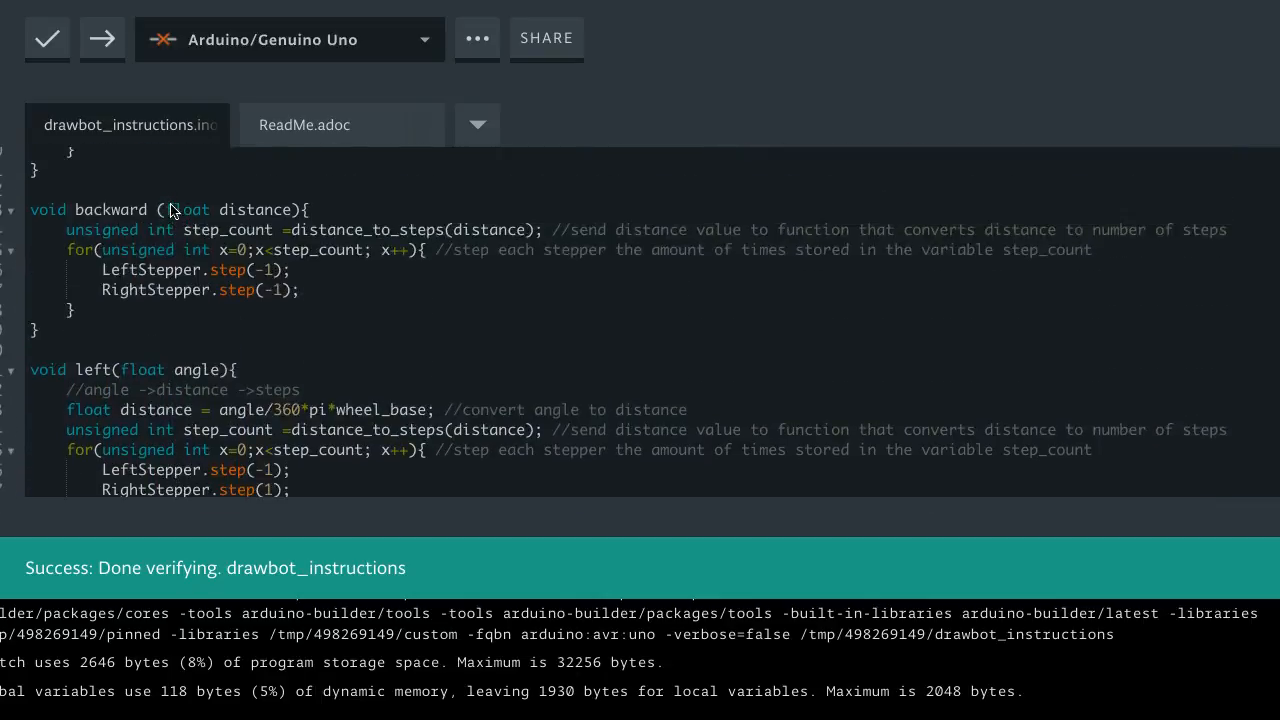
{"action": "scroll", "scroll_direction": "down", "scroll_amount": 3}
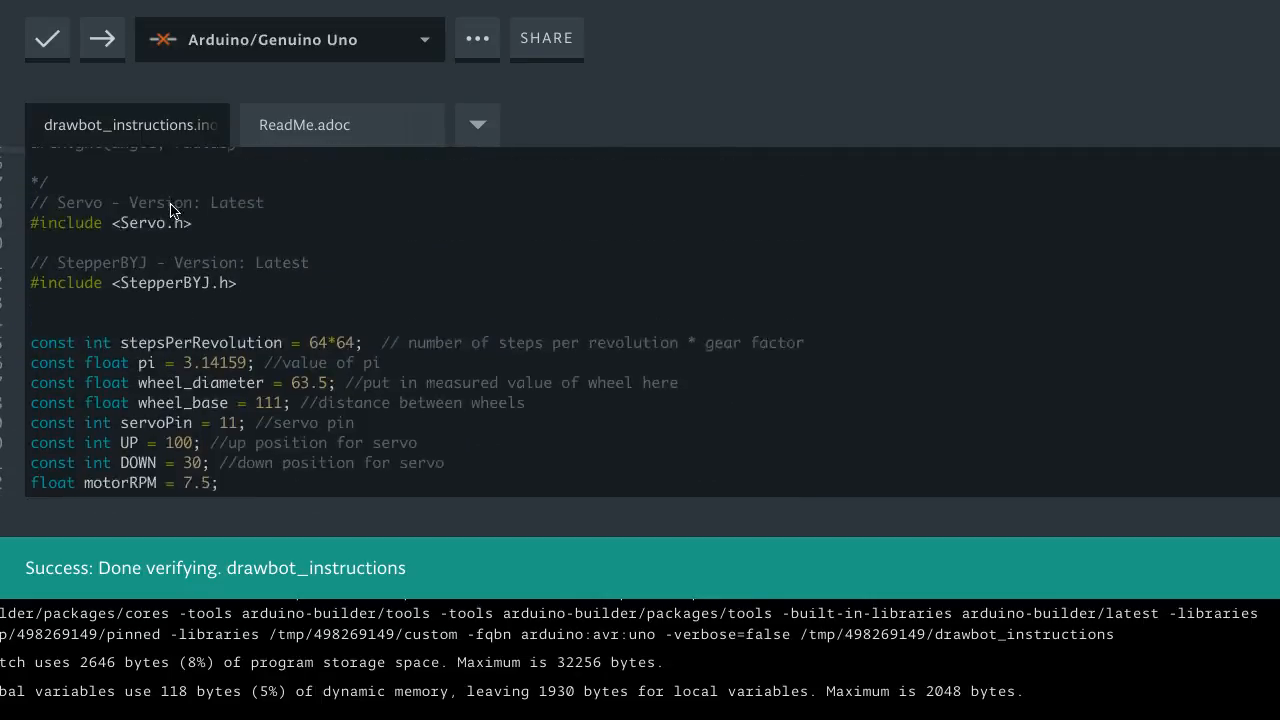
{"action": "scroll", "scroll_direction": "down", "scroll_amount": 3}
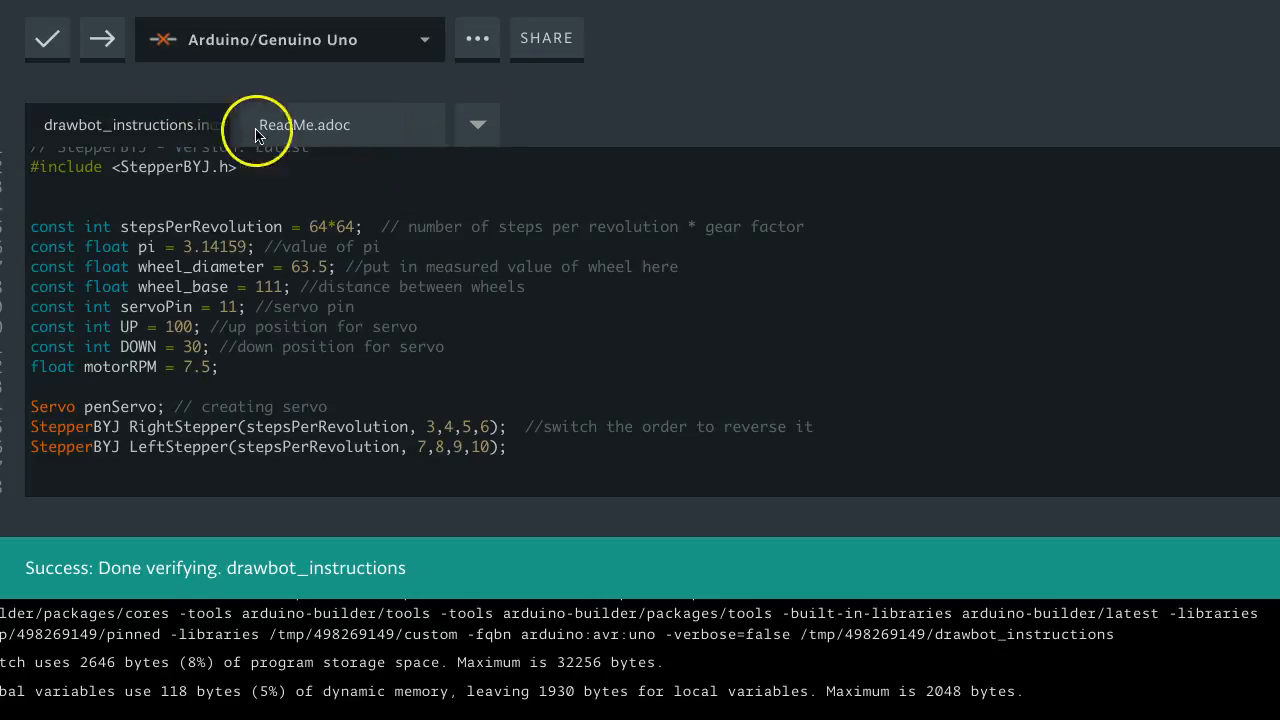
{"action": "left_click", "coordinate": [304, 124]}
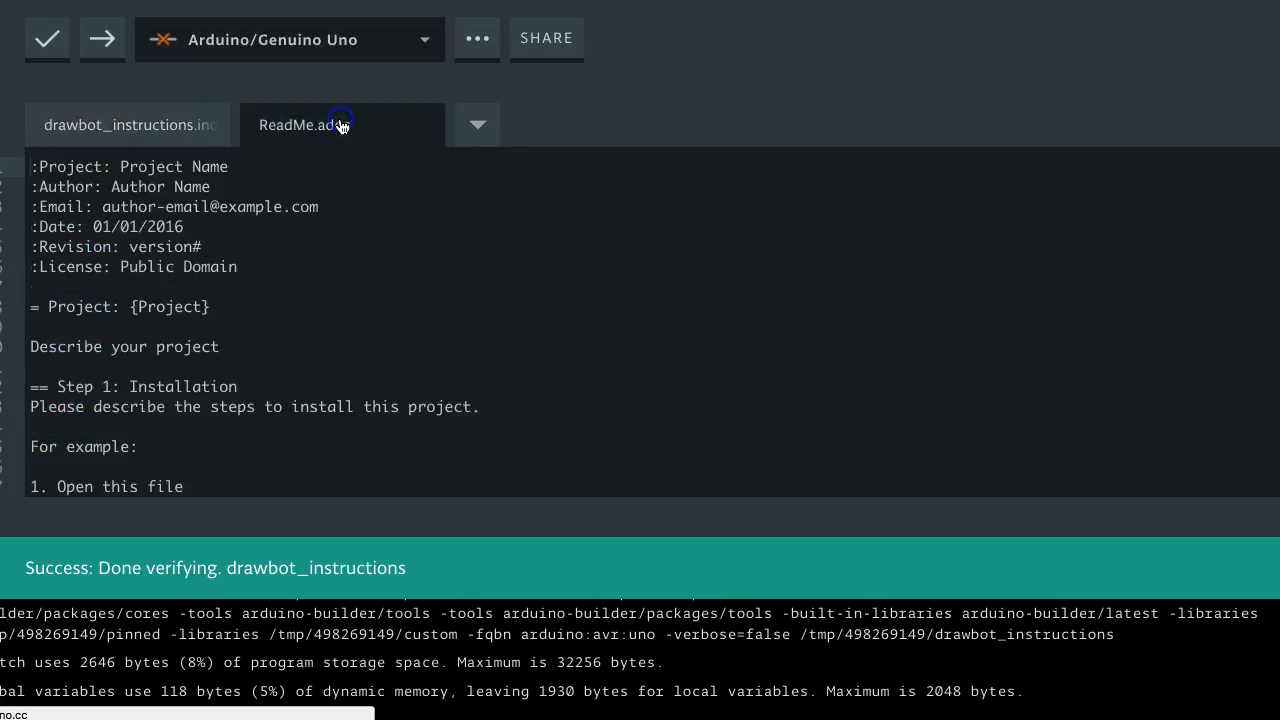
{"action": "left_click", "coordinate": [476, 124]}
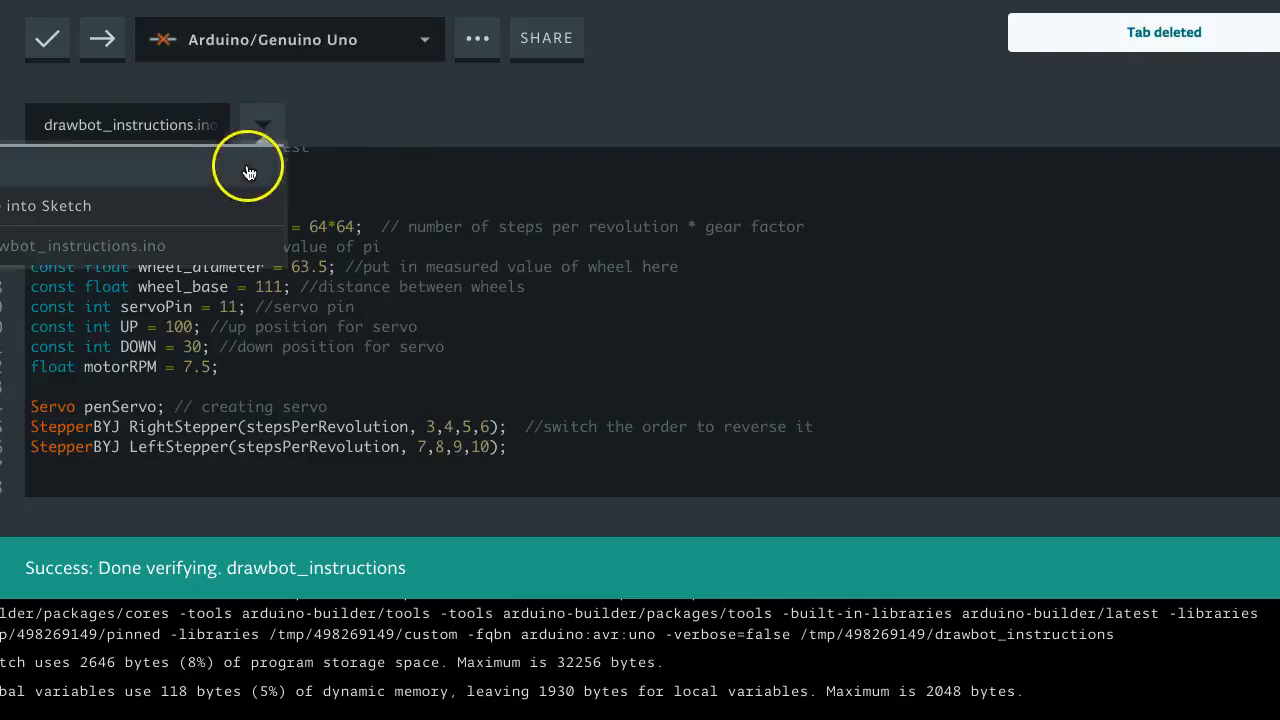
{"action": "mouse_move", "coordinate": [224, 180]}
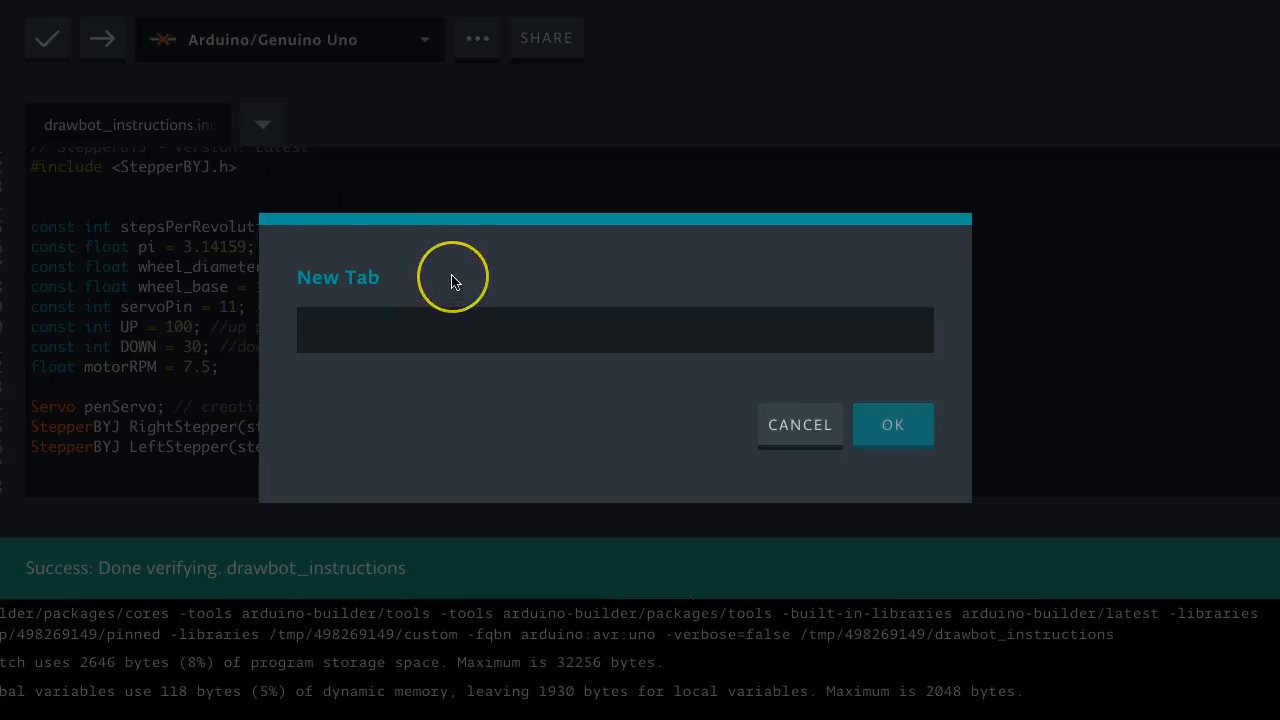
Name the new tab move_functions.h and confirm its creation
{"action": "type", "text": "move"}
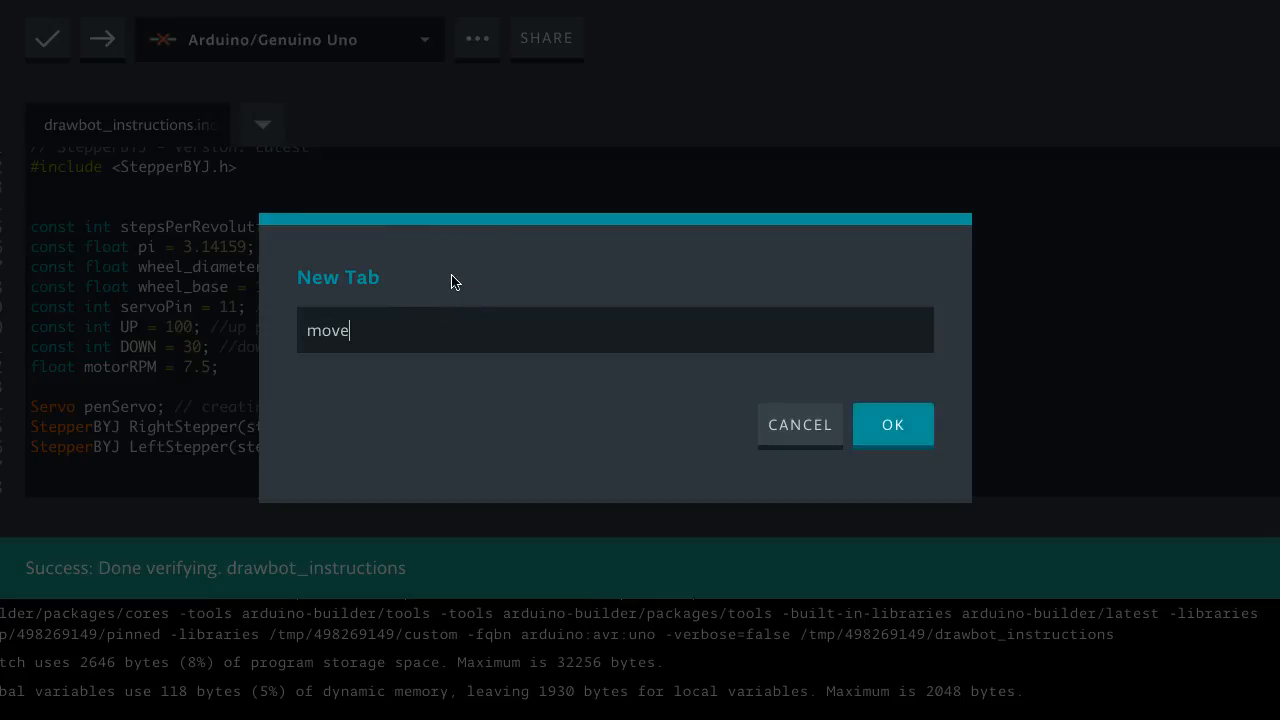
{"action": "type", "text": "_funct"}
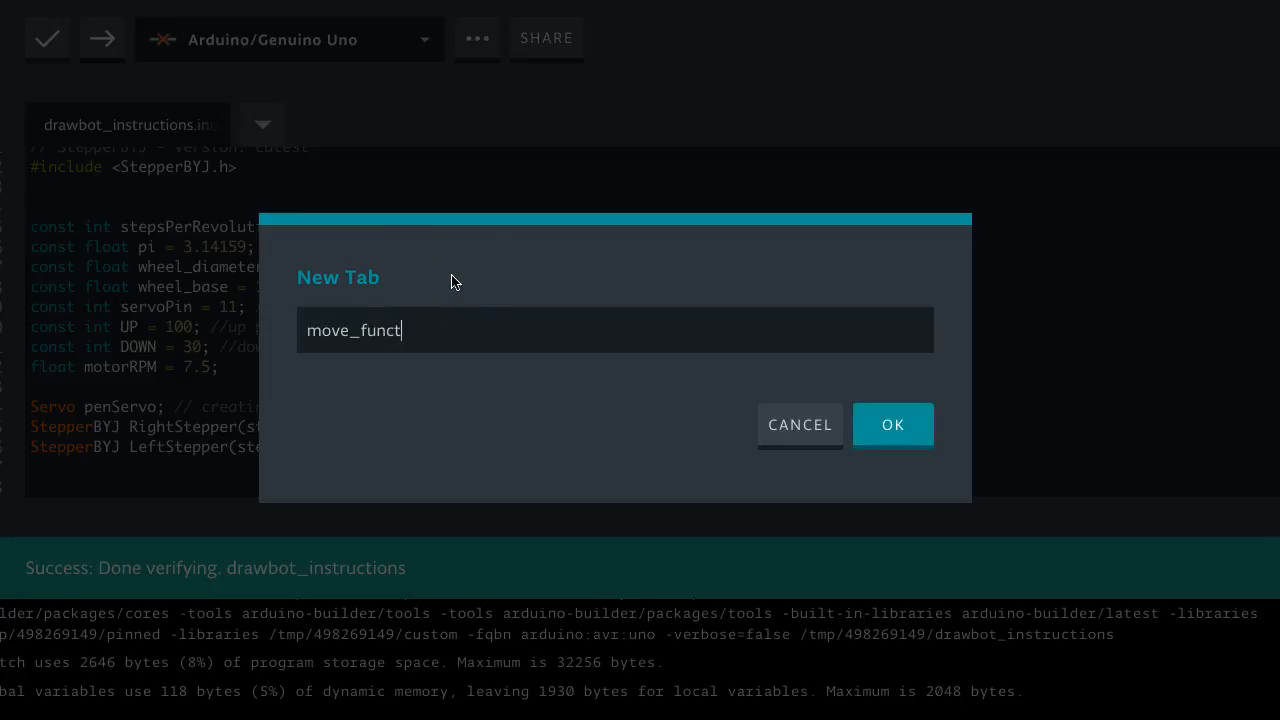
{"action": "type", "text": "ions"}
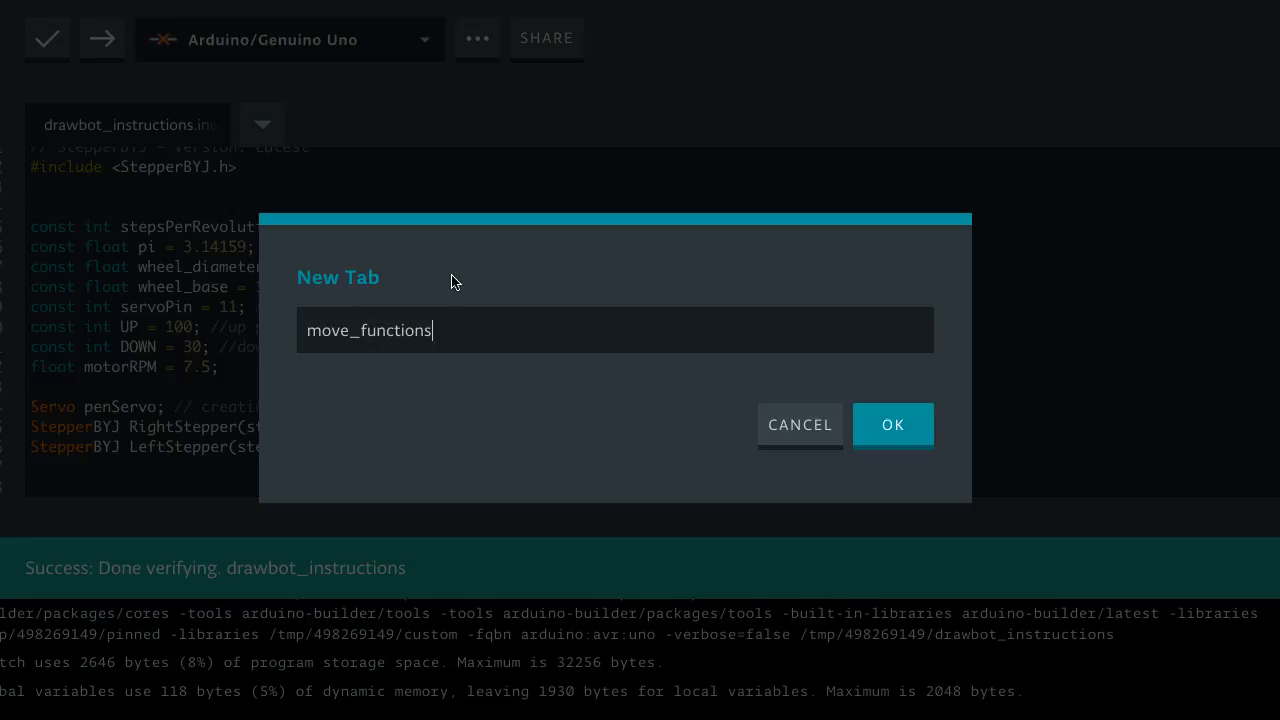
{"action": "type", "text": ".h"}
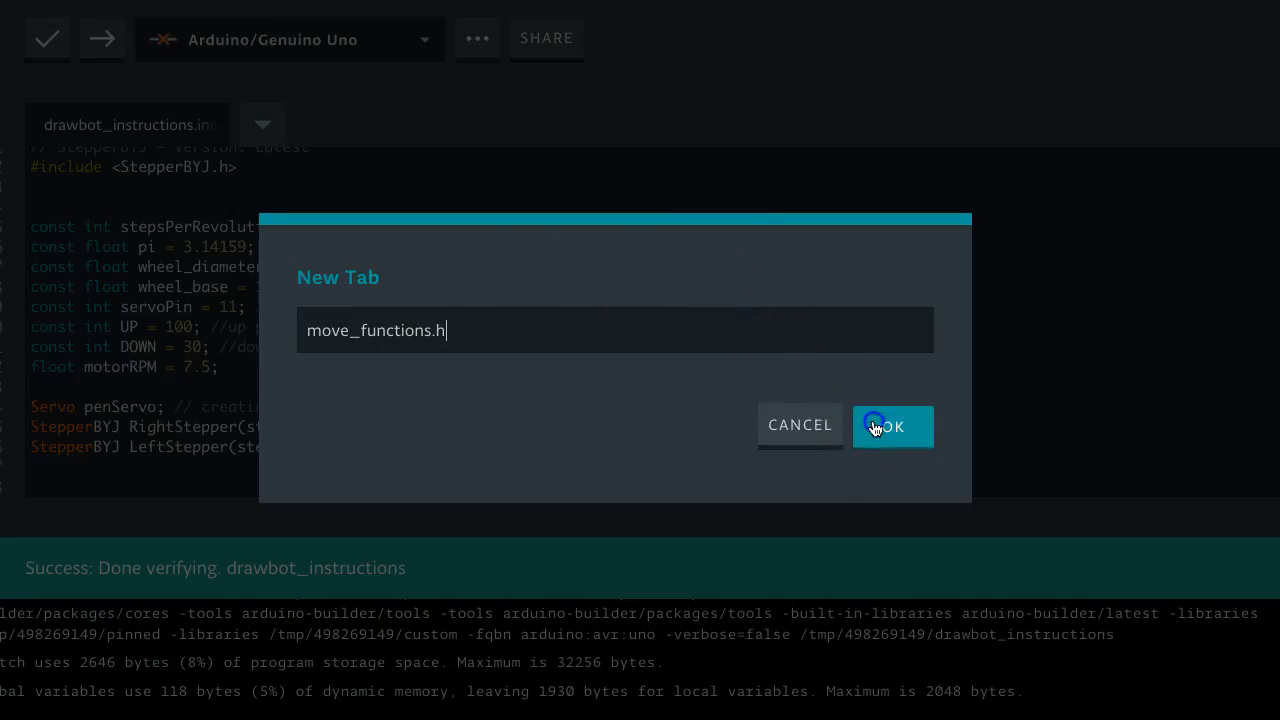
{"action": "left_click", "coordinate": [892, 424]}
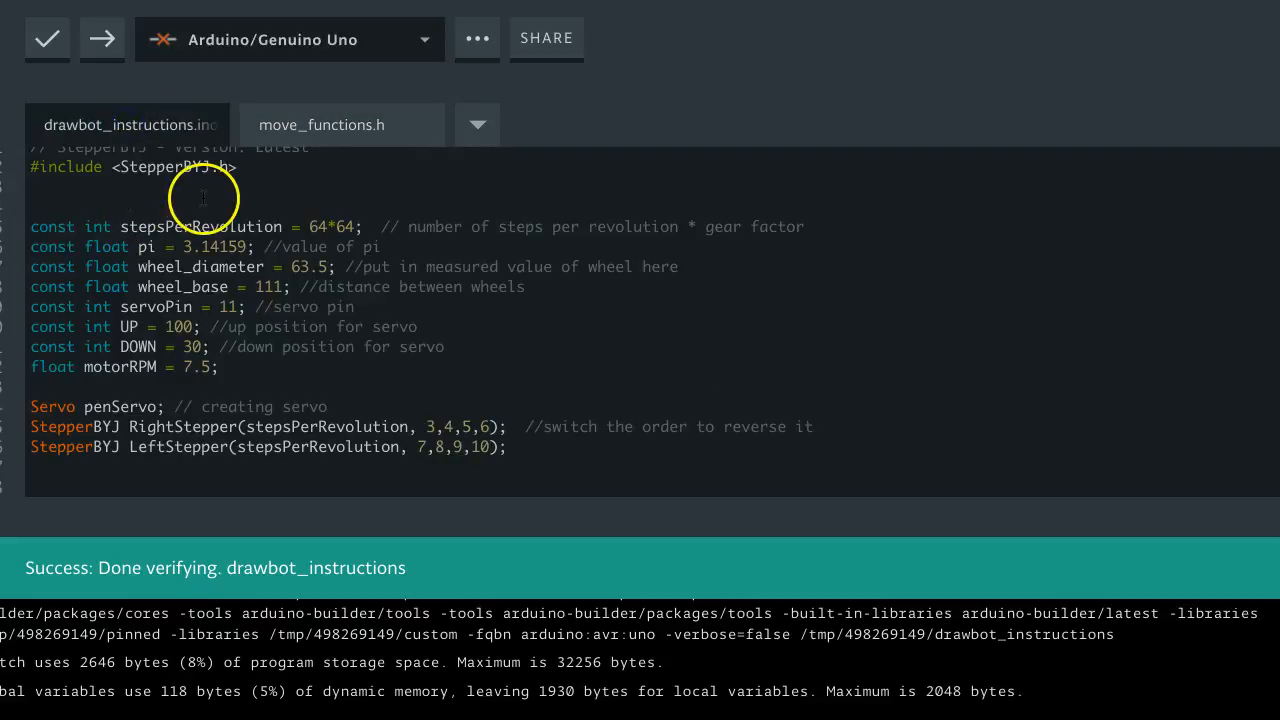
Add #include "move_functions.h" below the StepperBYJ include in the main sketch
{"action": "scroll", "scroll_direction": "up", "scroll_amount": 3}
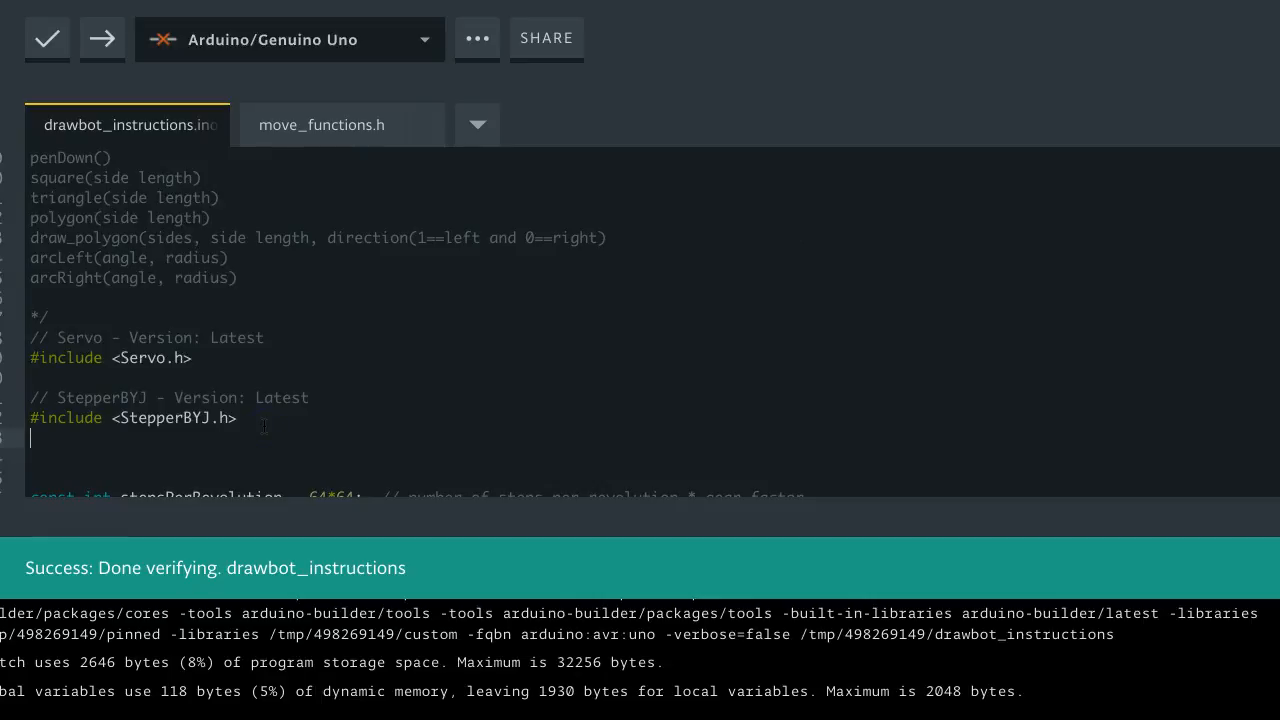
{"action": "type", "text": "#in"}
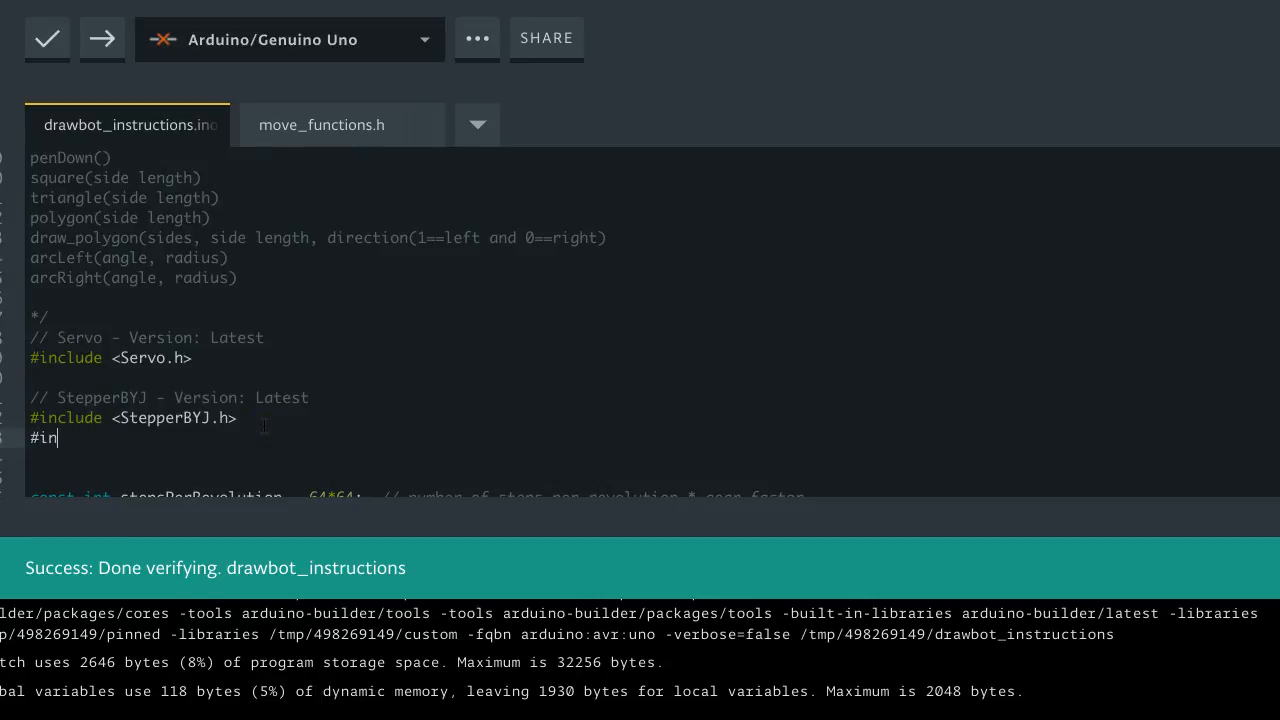
{"action": "type", "text": "clude \""}
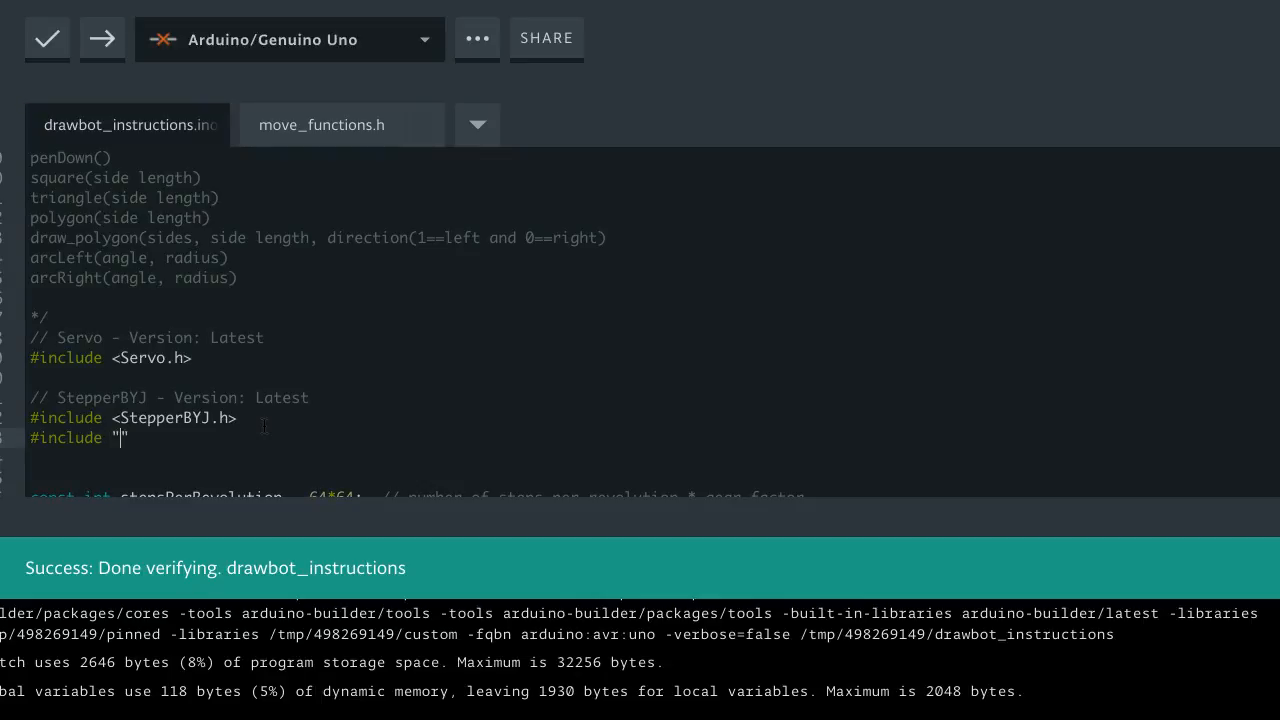
{"action": "type", "text": "move"}
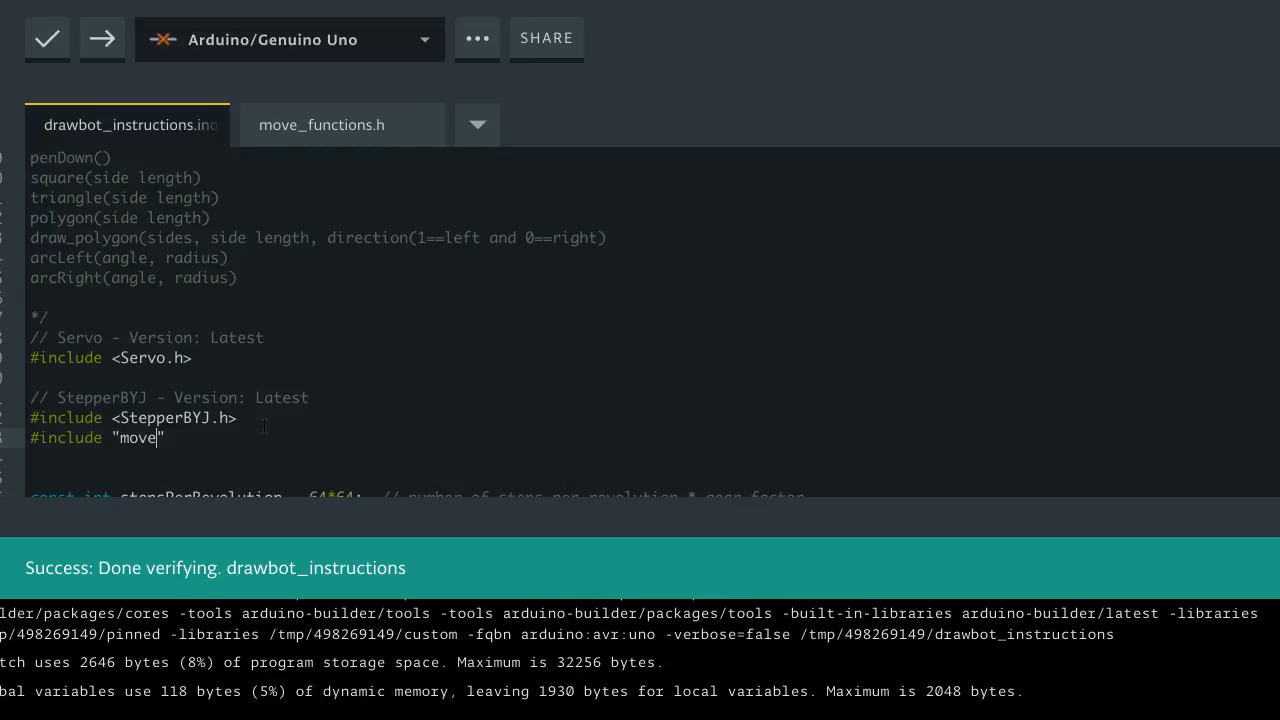
{"action": "type", "text": "_func"}
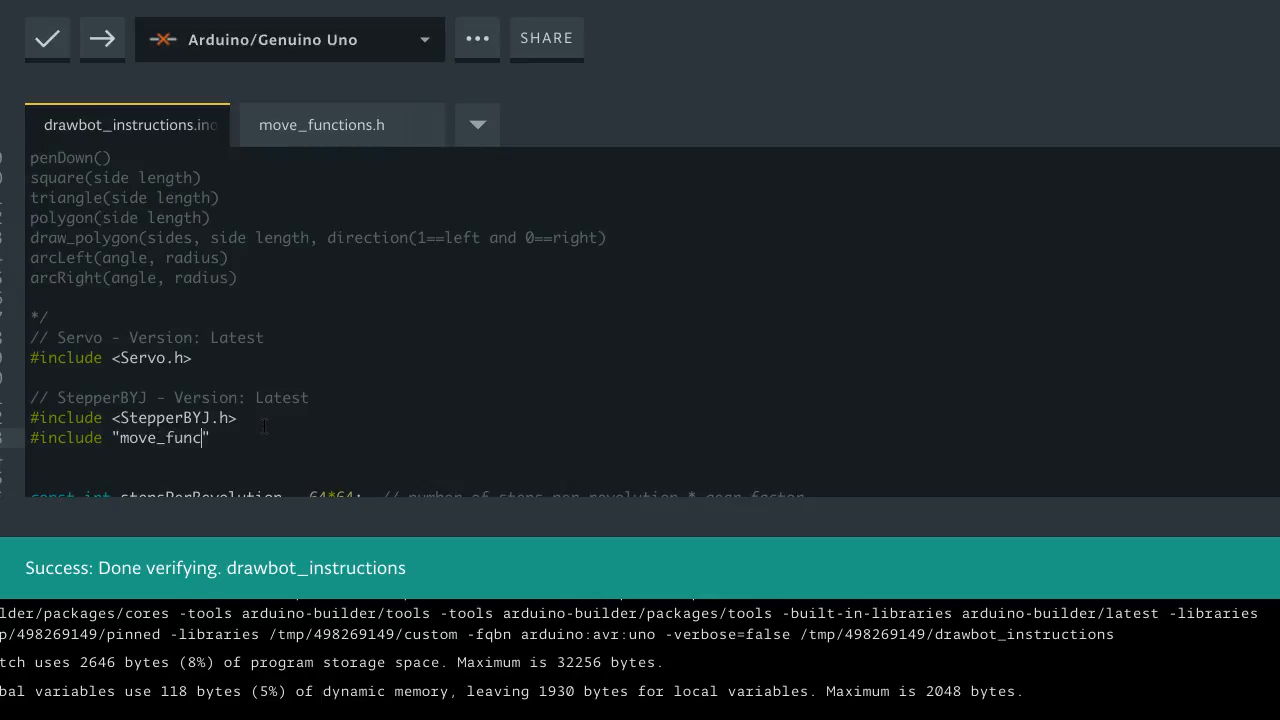
{"action": "type", "text": "tions"}
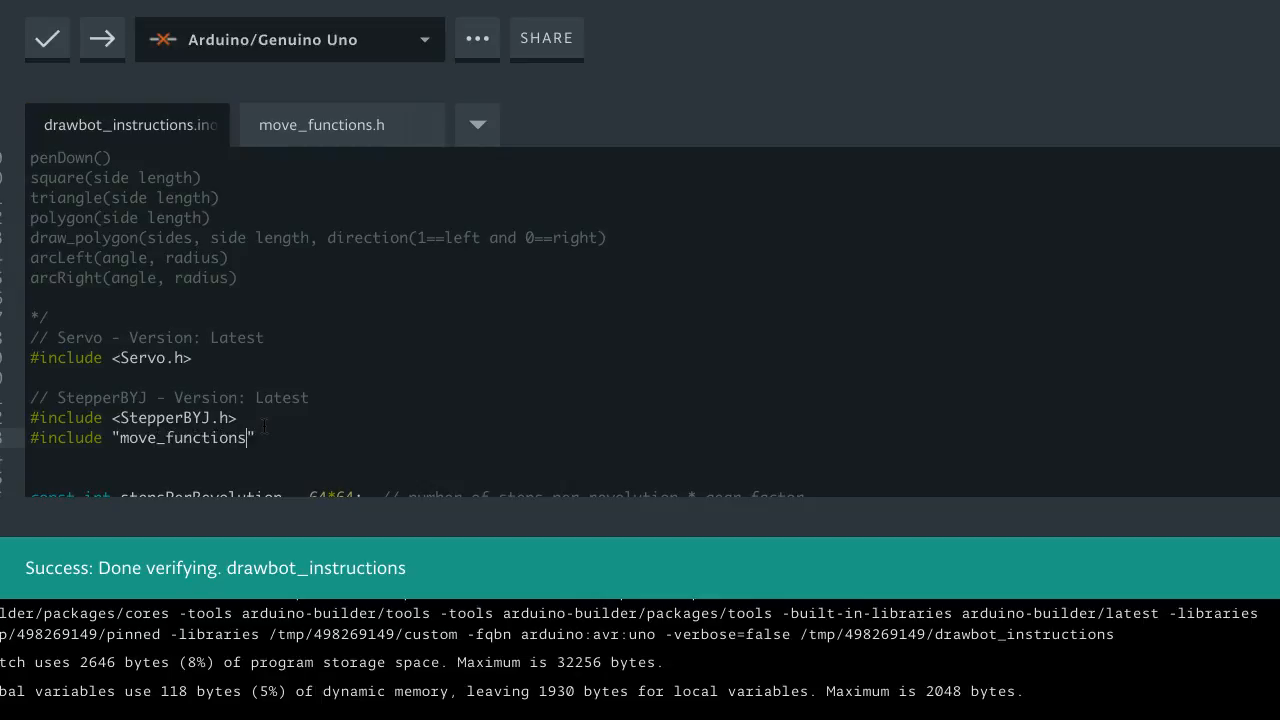
{"action": "type", "text": ".h"}
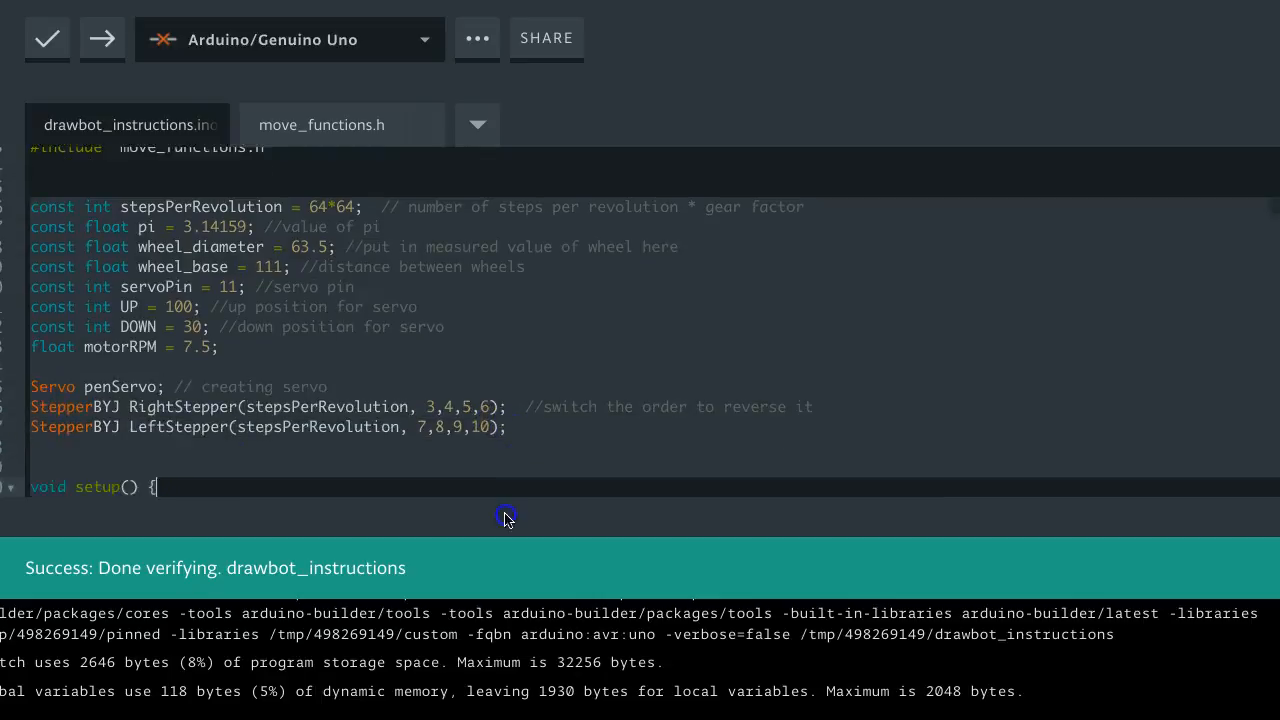
Relocate the constants and Servo/StepperBYJ declarations from the .ino into move_functions.h
{"action": "scroll", "scroll_direction": "down", "scroll_amount": 3}
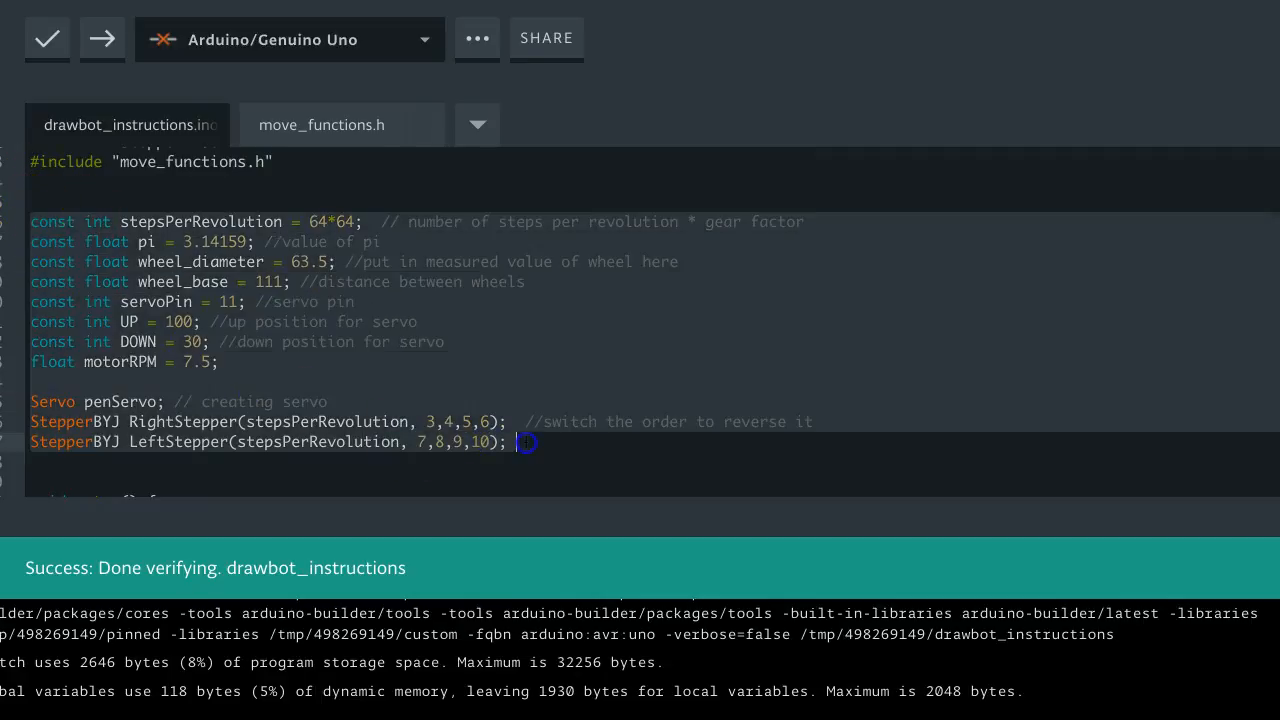
{"action": "scroll", "scroll_direction": "down", "scroll_amount": 3}
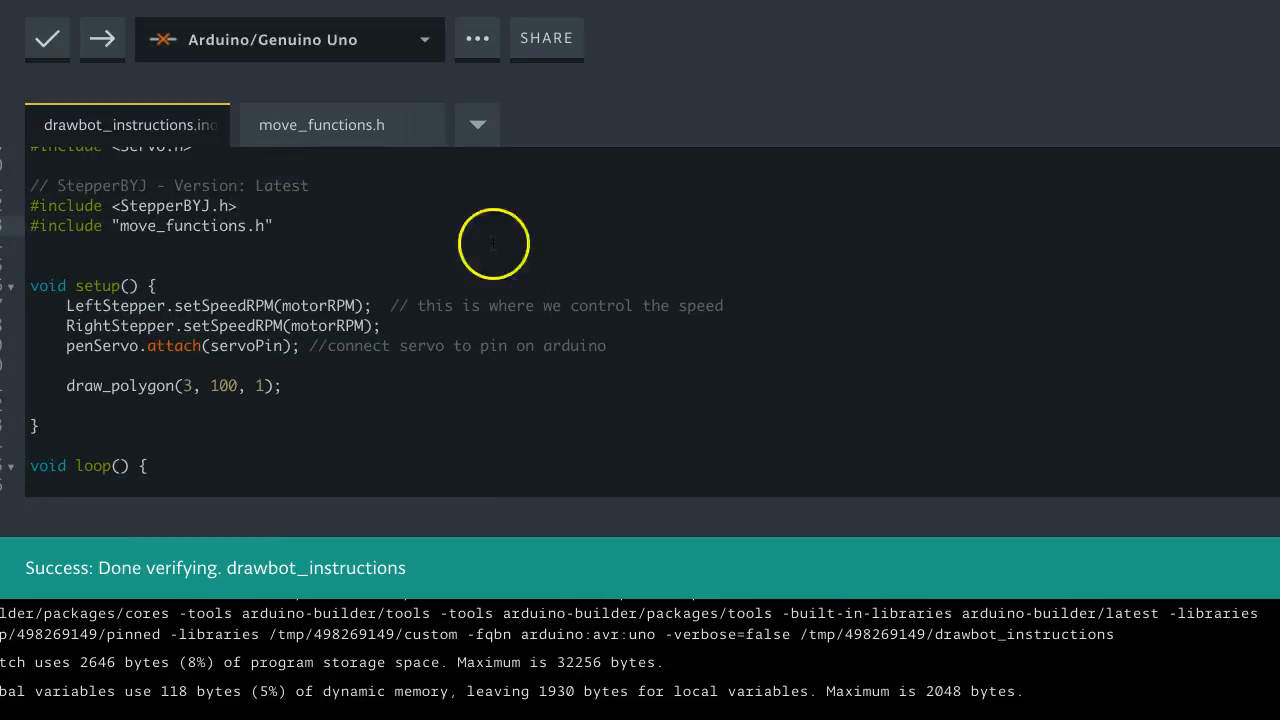
{"action": "left_click", "coordinate": [322, 124]}
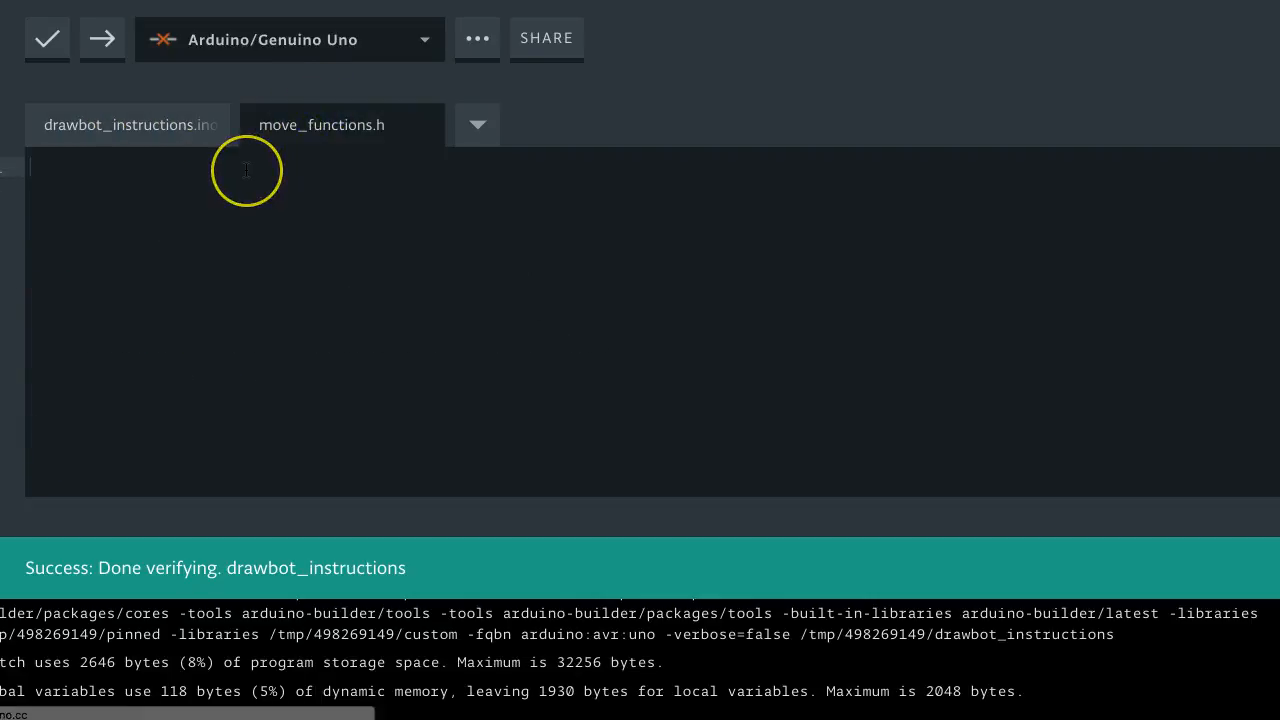
{"action": "mouse_move", "coordinate": [220, 206]}
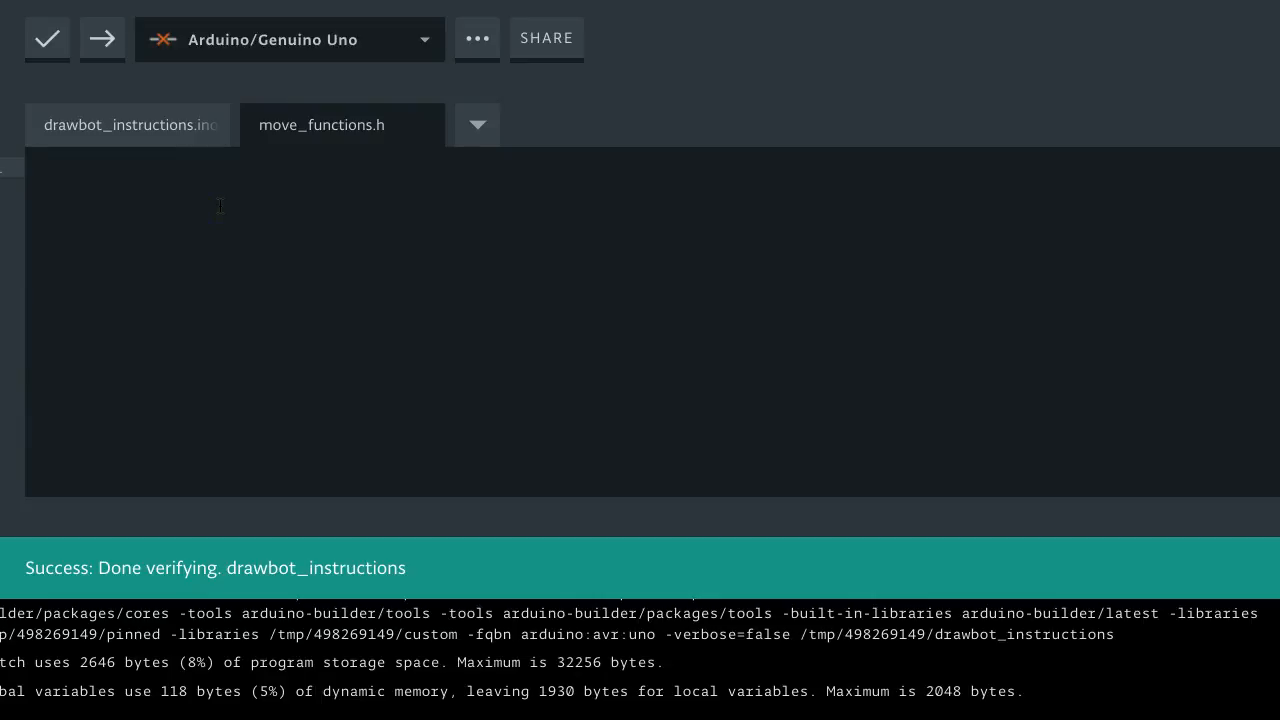
{"action": "left_click", "coordinate": [128, 124]}
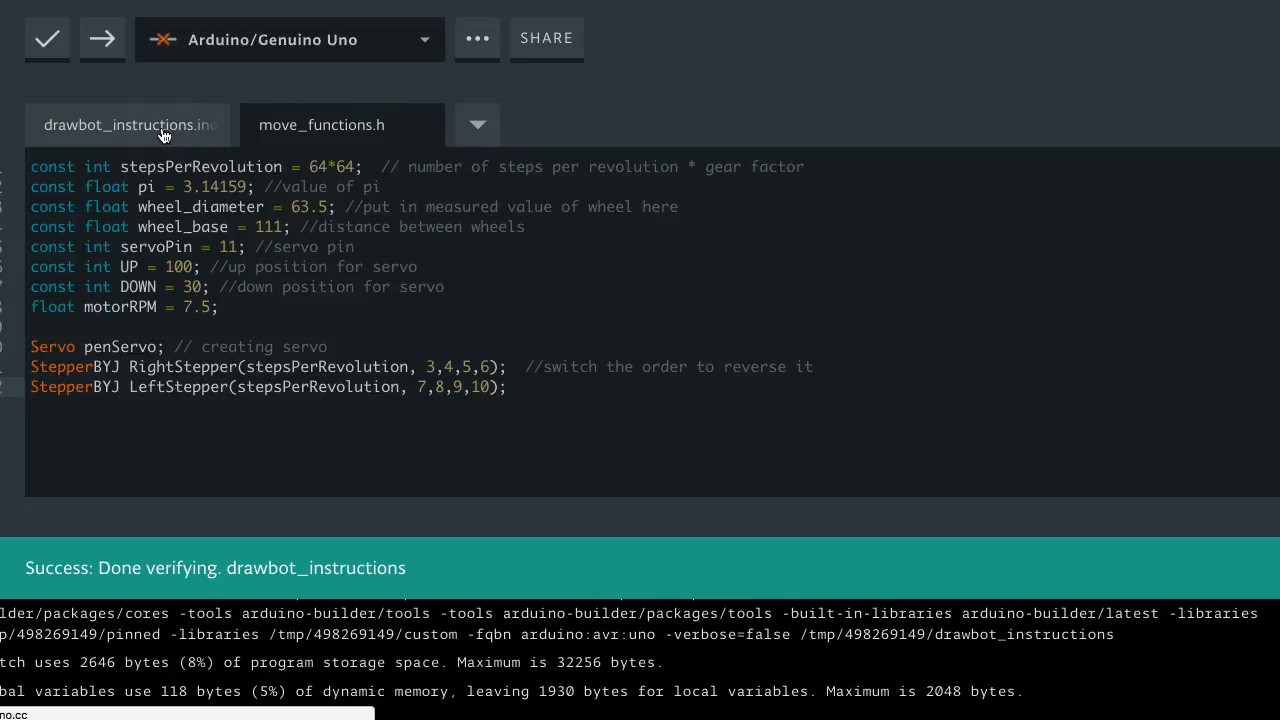
Show the sketch actions list and the sketchbook options for drawbot_instructions
{"action": "left_click", "coordinate": [476, 38]}
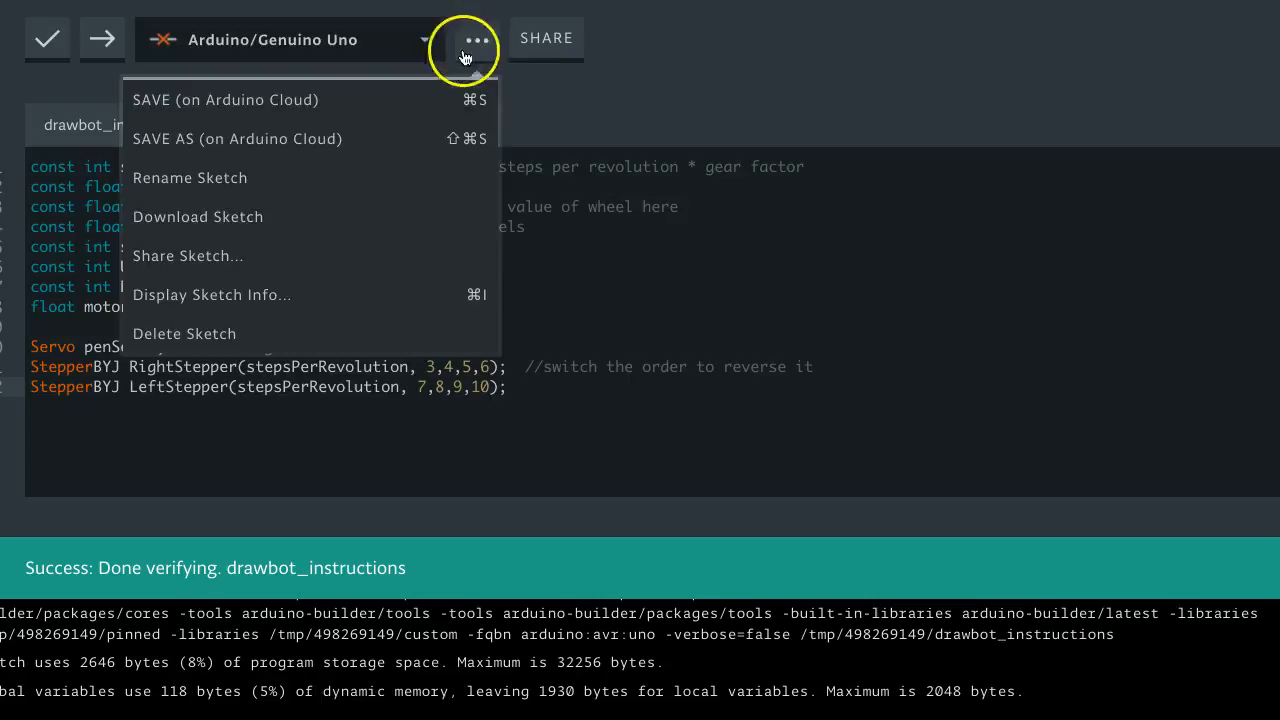
{"action": "mouse_move", "coordinate": [468, 138]}
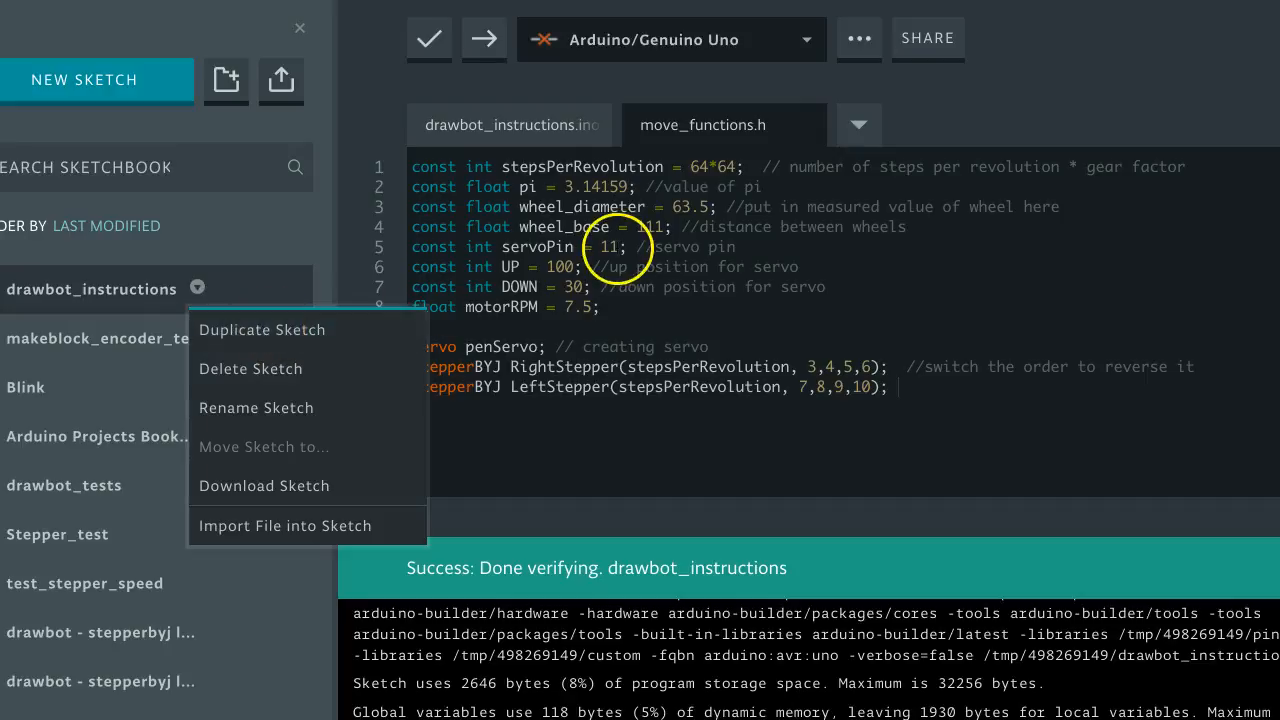
{"action": "left_click", "coordinate": [510, 124]}
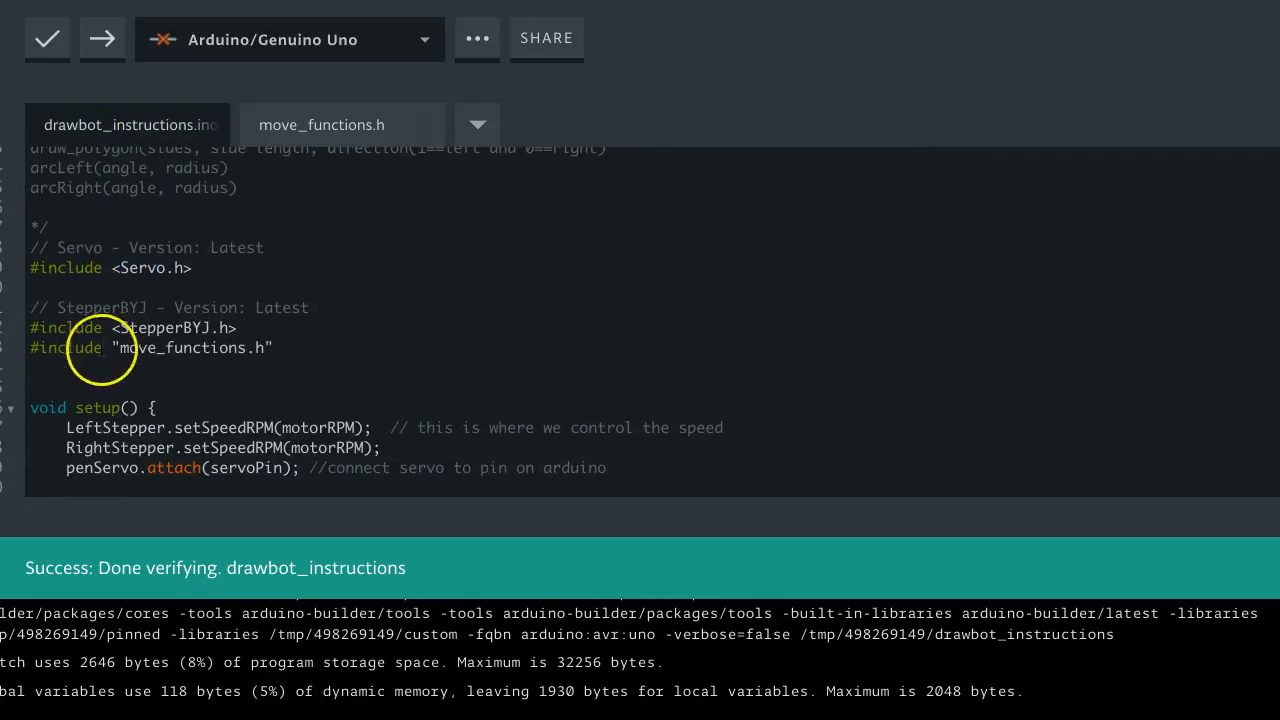
Review the main sketch, then view move_functions.h holding the movement functions through arcRight
{"action": "scroll", "scroll_direction": "down", "scroll_amount": 3}
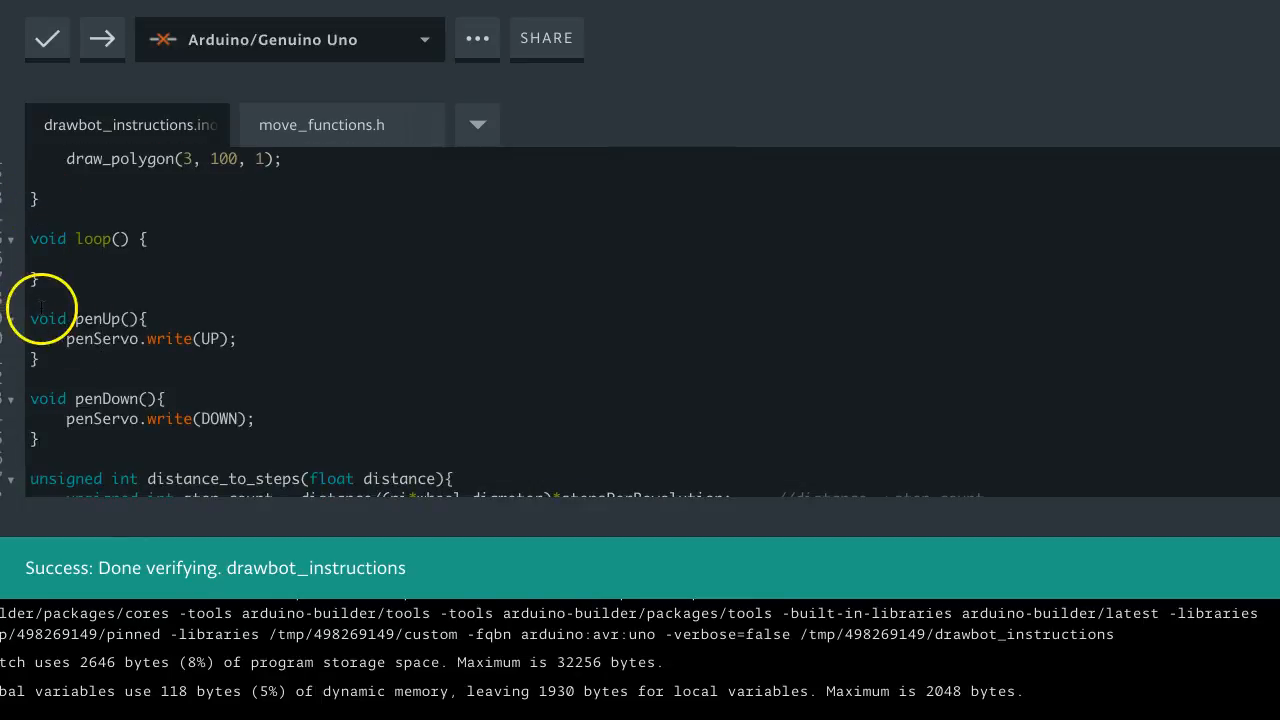
{"action": "scroll", "scroll_direction": "down", "scroll_amount": 3}
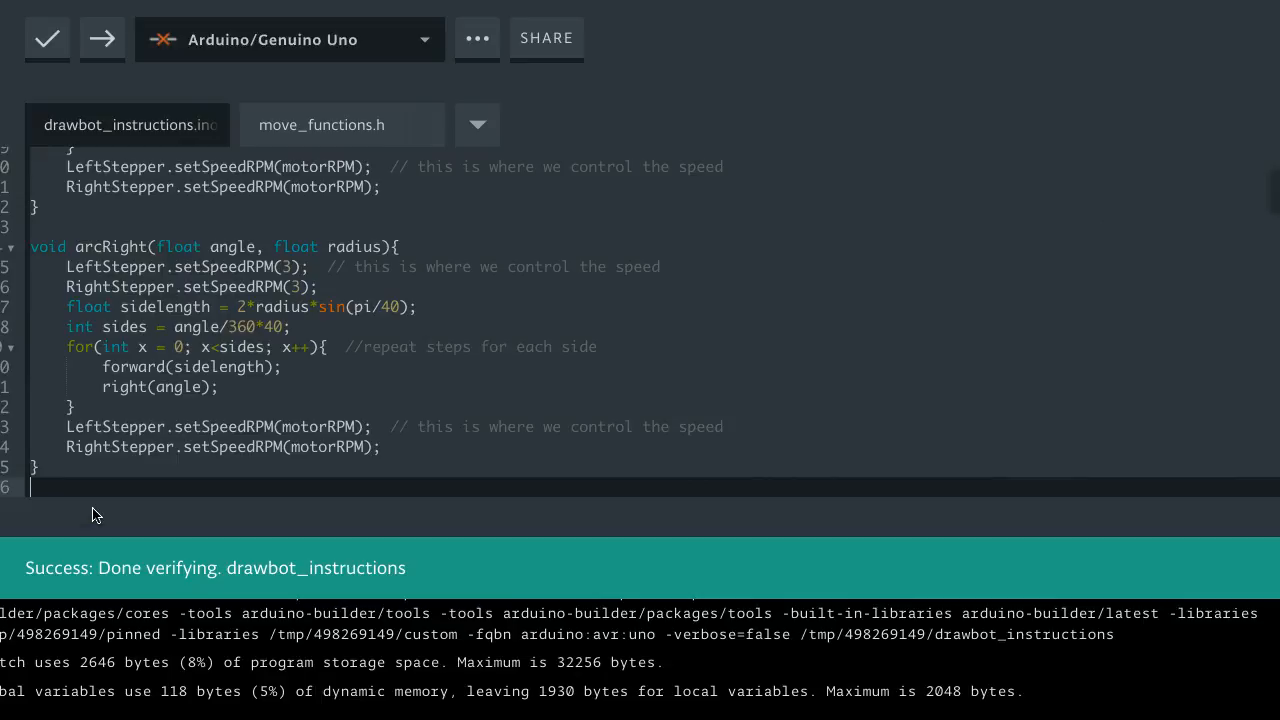
{"action": "left_click", "coordinate": [322, 124]}
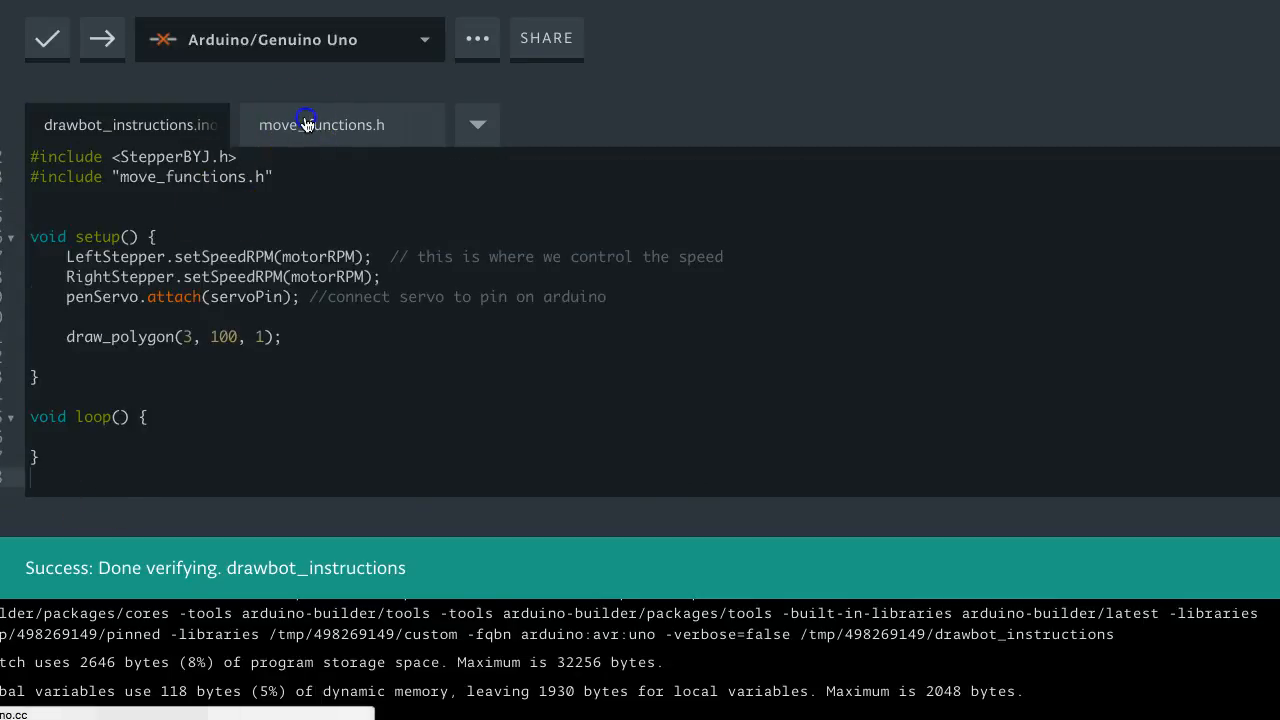
{"action": "left_click", "coordinate": [320, 124]}
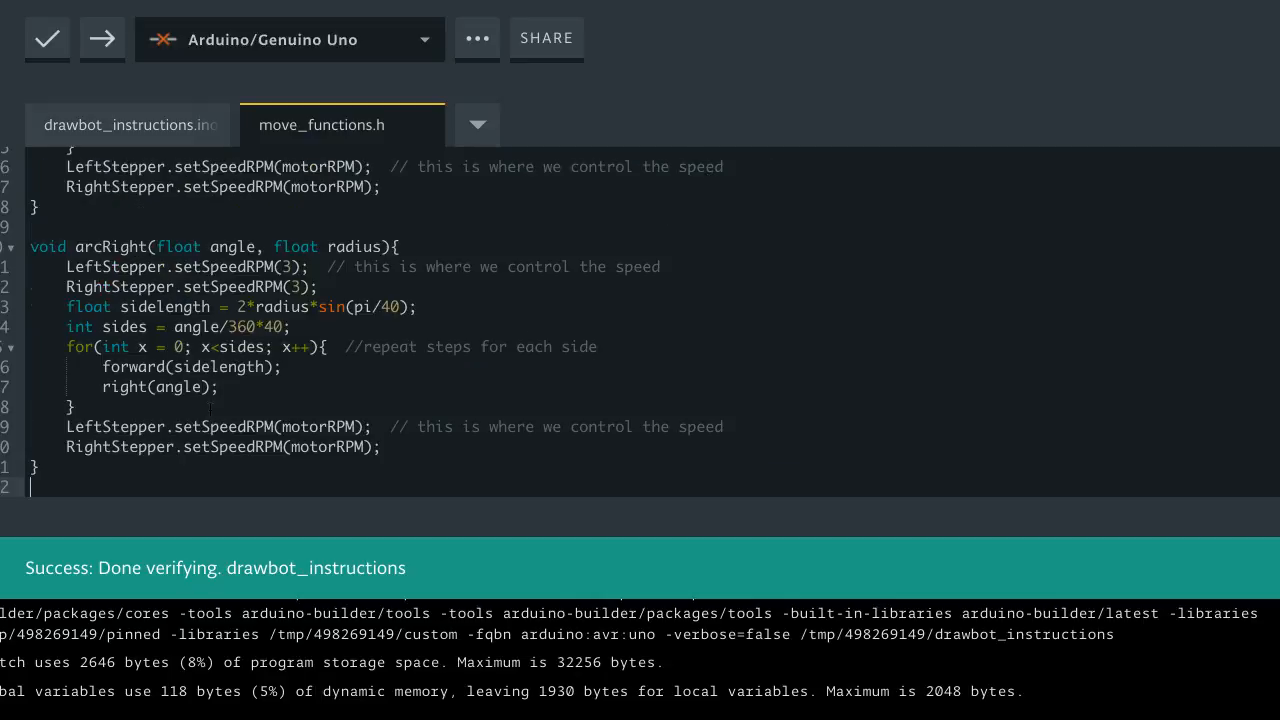
{"action": "mouse_move", "coordinate": [102, 38]}
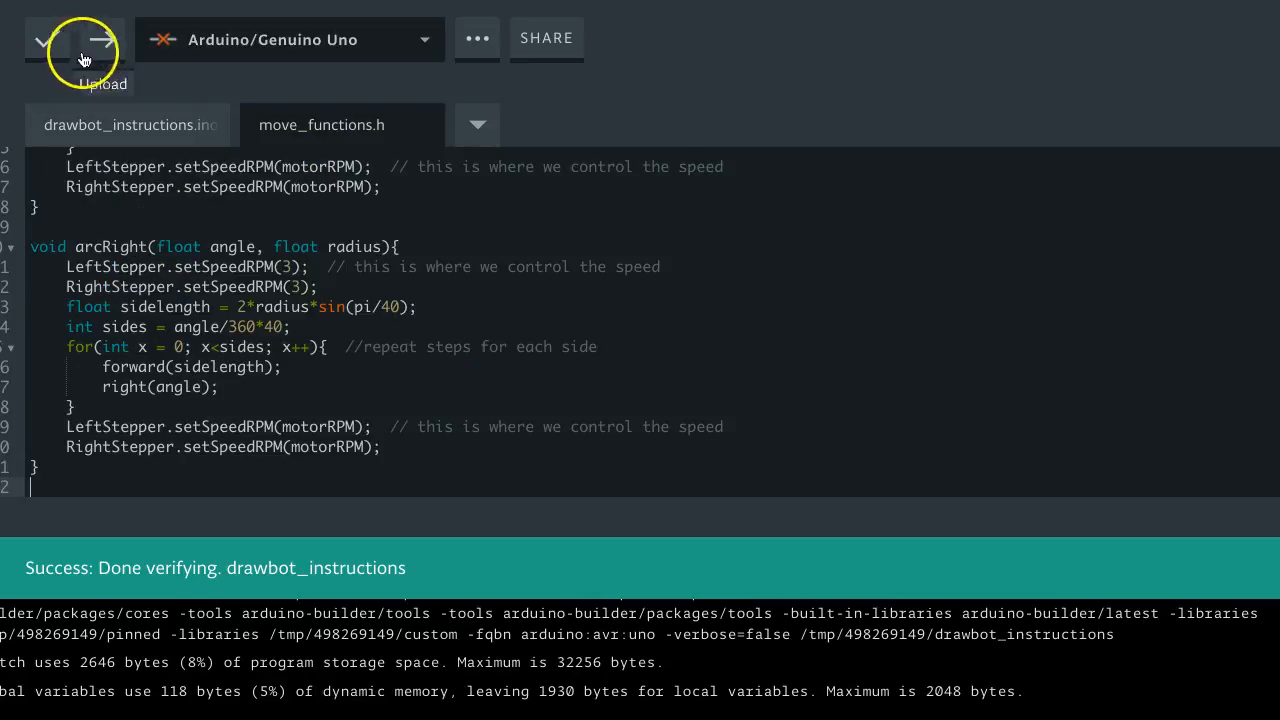
Verify the split sketch compiles successfully and go back to drawbot_instructions.ino
{"action": "left_click", "coordinate": [76, 40]}
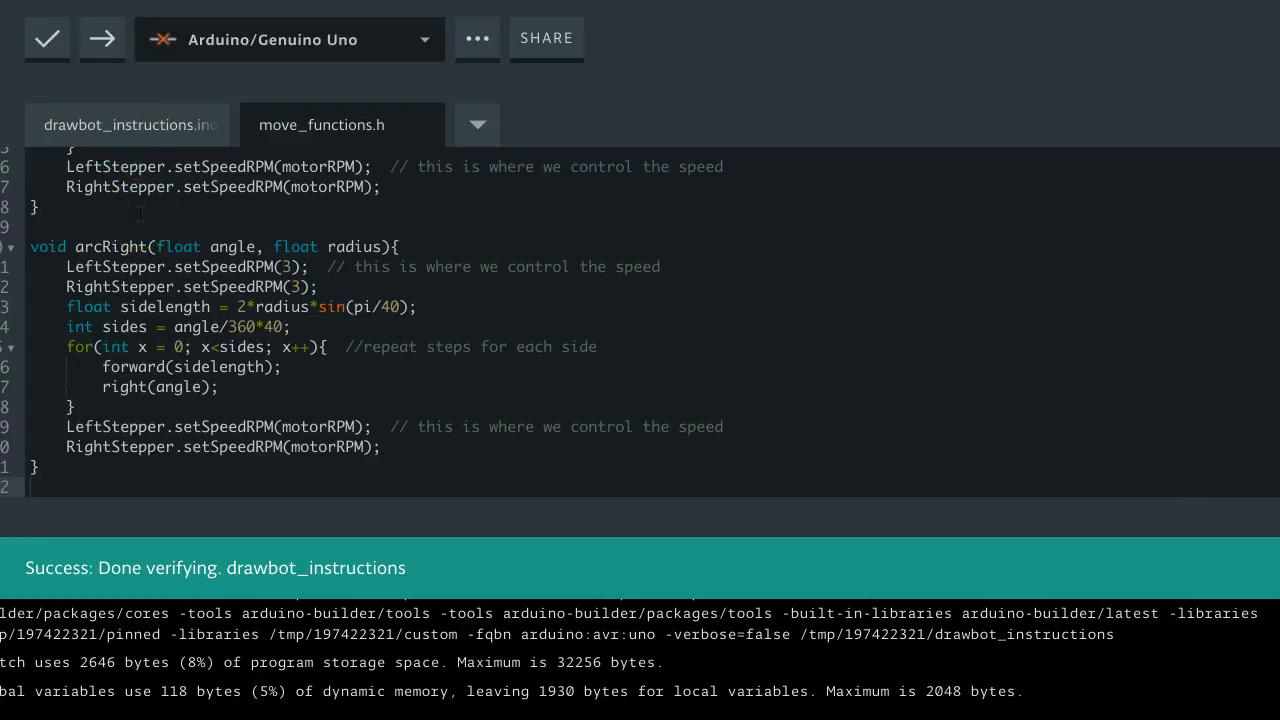
{"action": "left_click", "coordinate": [128, 124]}
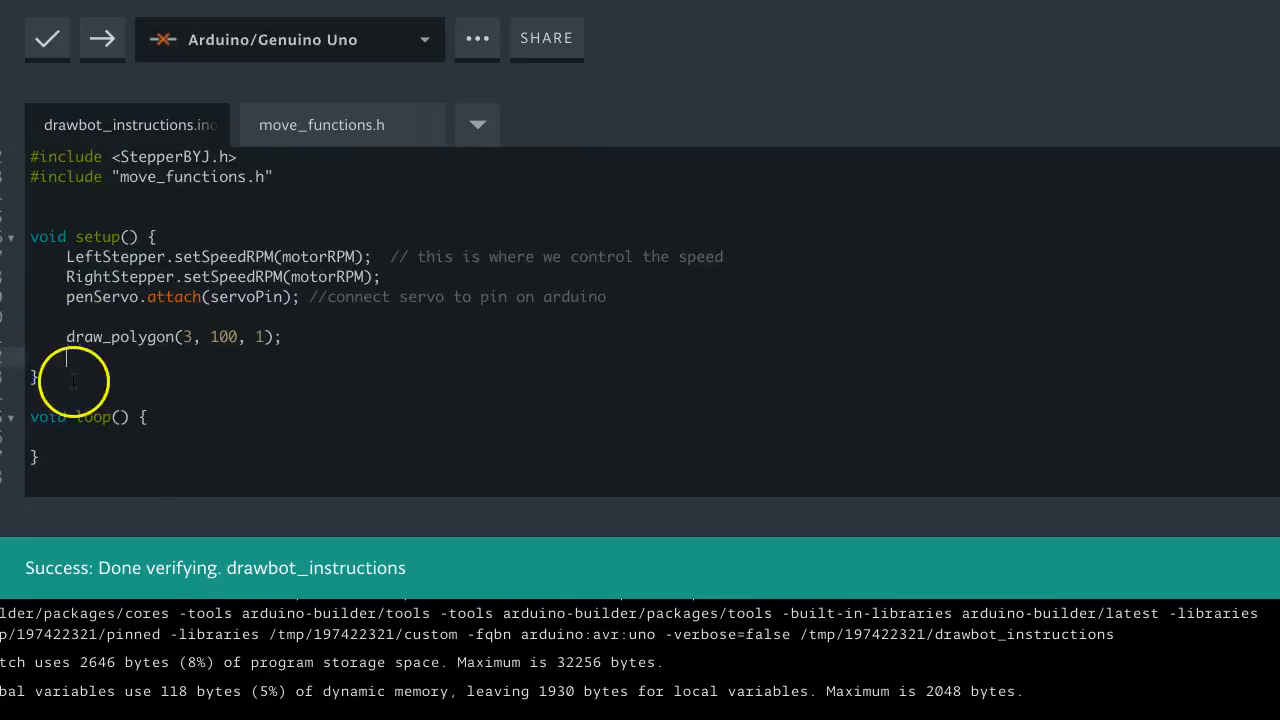
Review the main sketch header and show the tab-management options
{"action": "scroll", "scroll_direction": "up", "scroll_amount": 3}
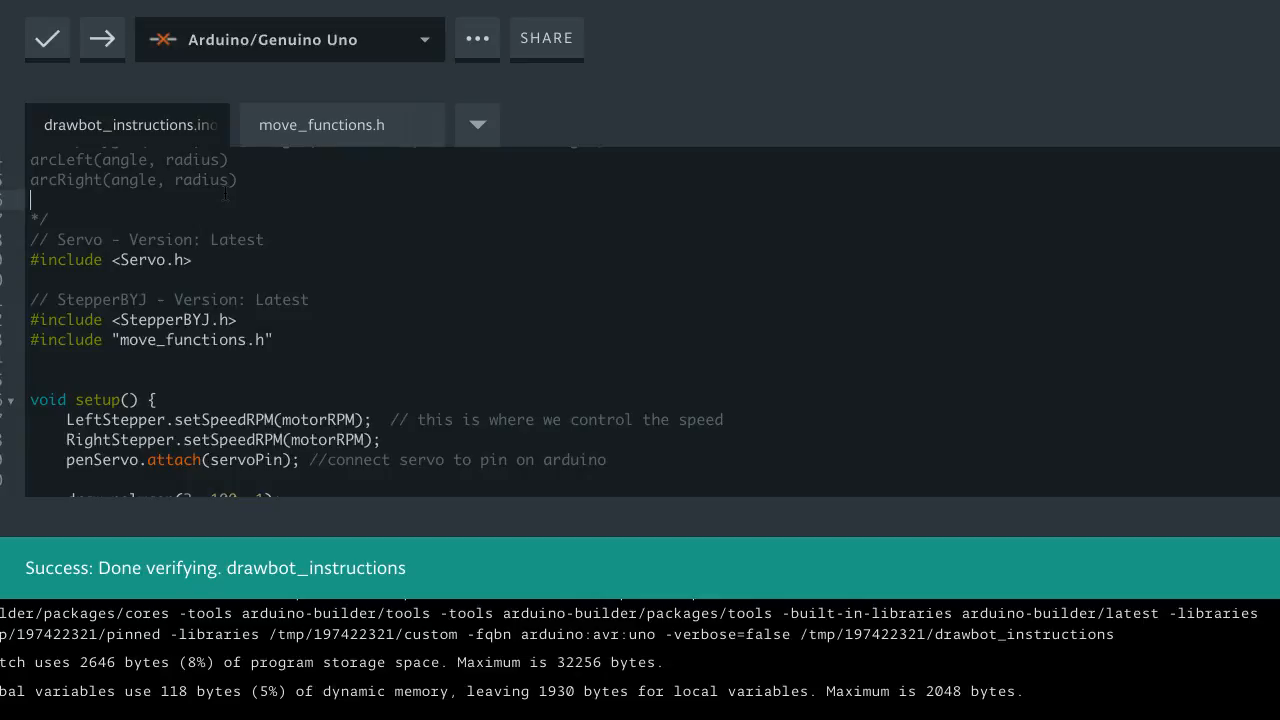
{"action": "type", "text": "d"}
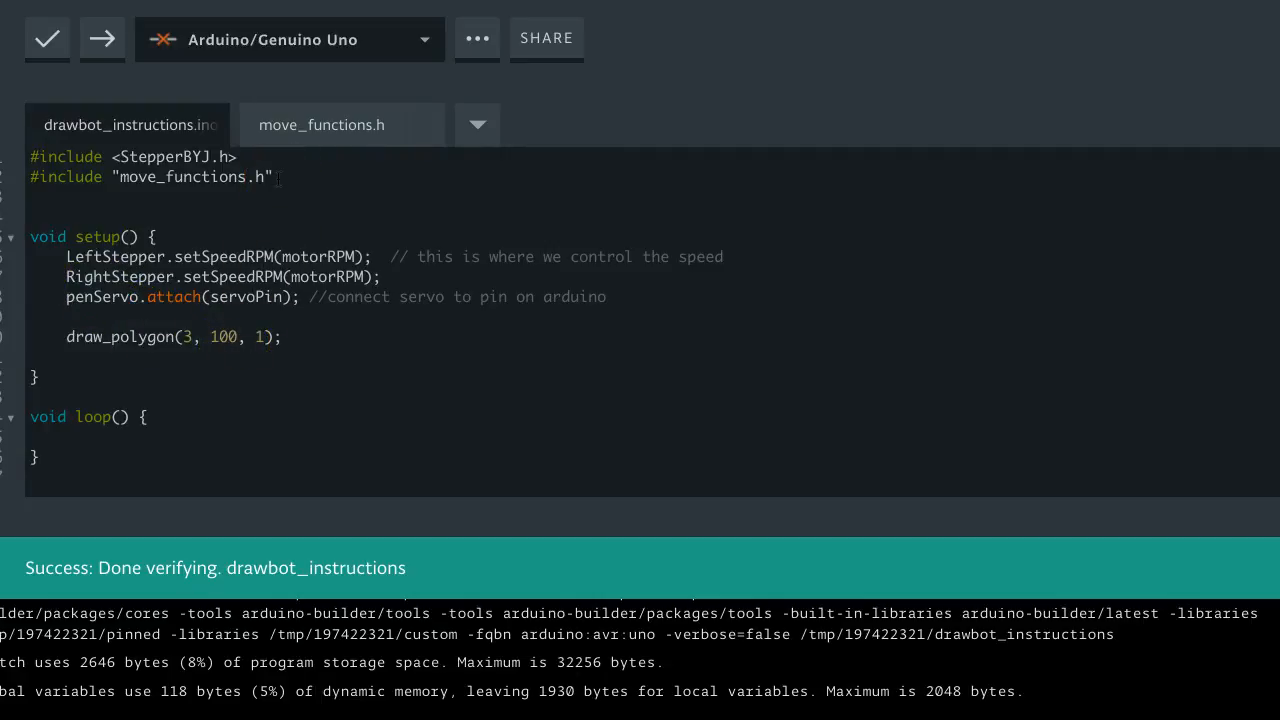
{"action": "left_click", "coordinate": [476, 124]}
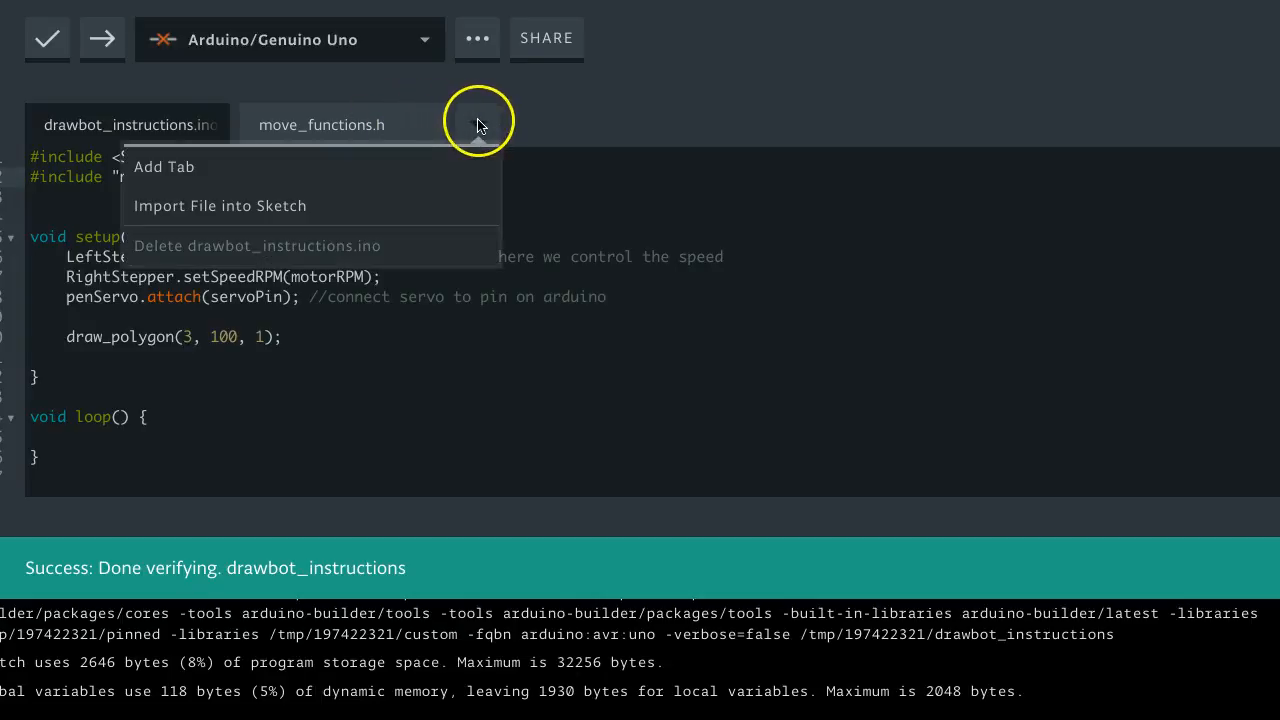
{"action": "mouse_move", "coordinate": [470, 192]}
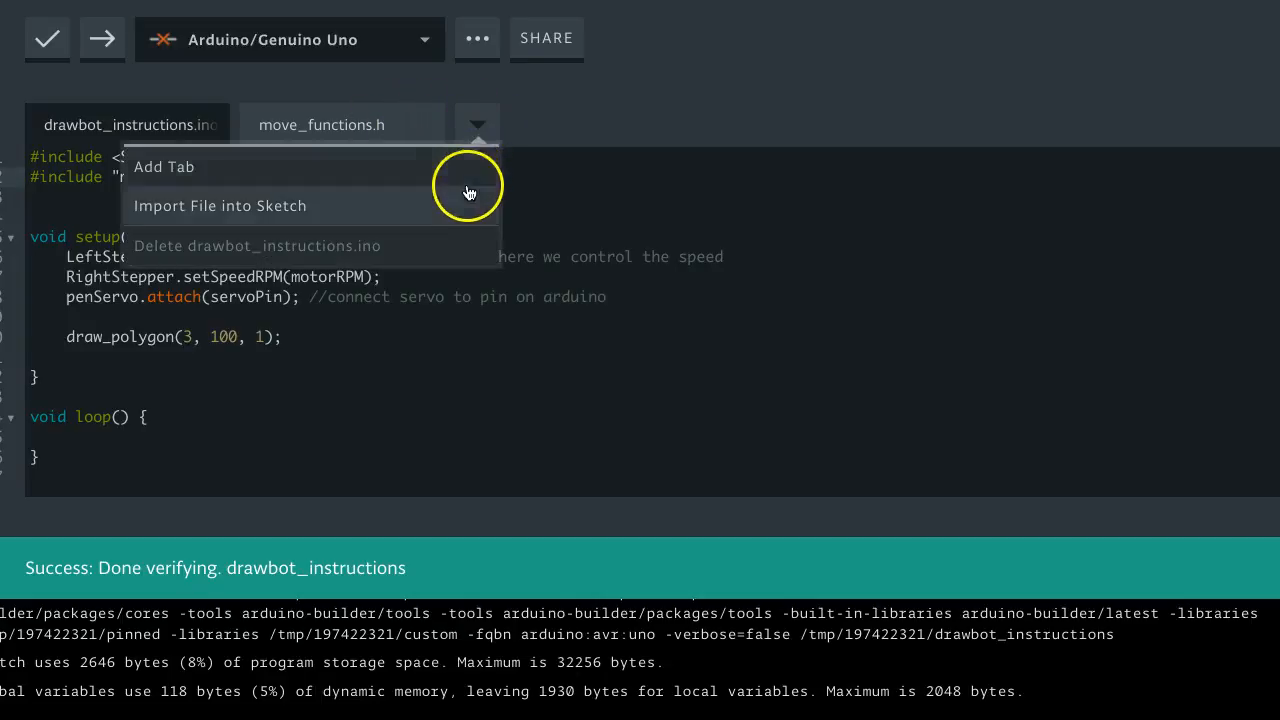
Create a new tab named draw_functions.h in the sketch
{"action": "left_click", "coordinate": [164, 166]}
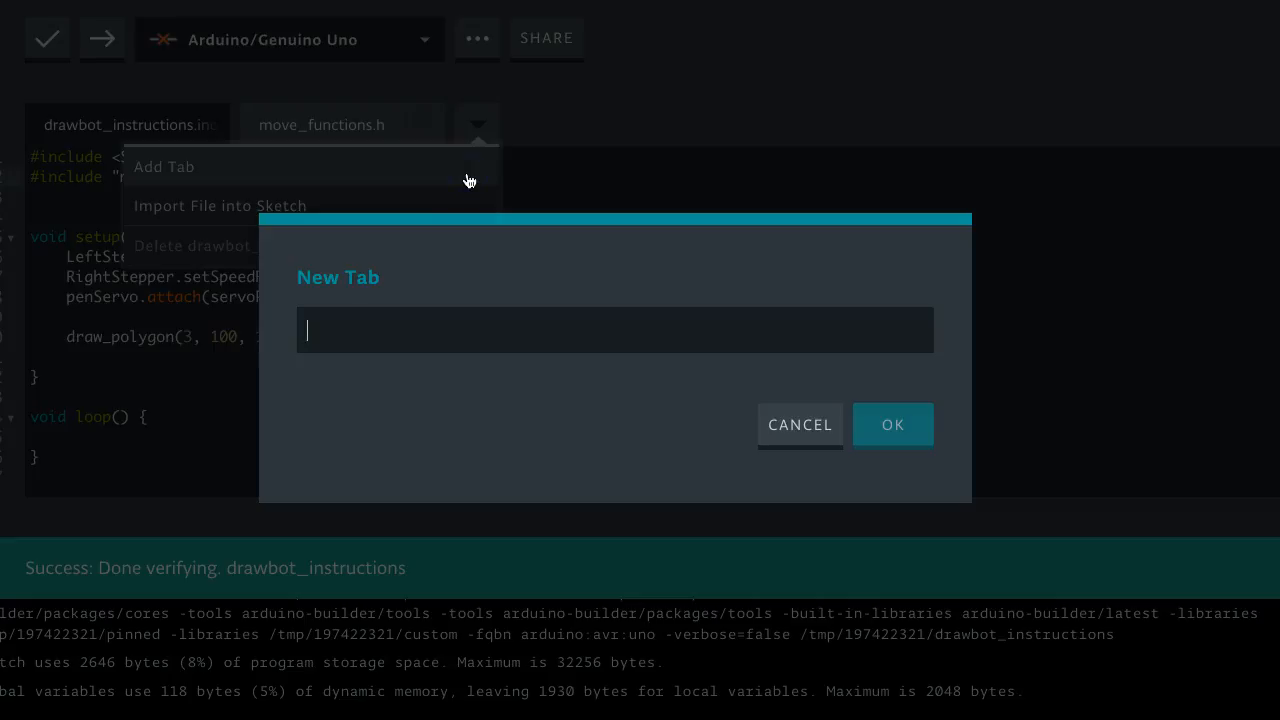
{"action": "type", "text": "dre"}
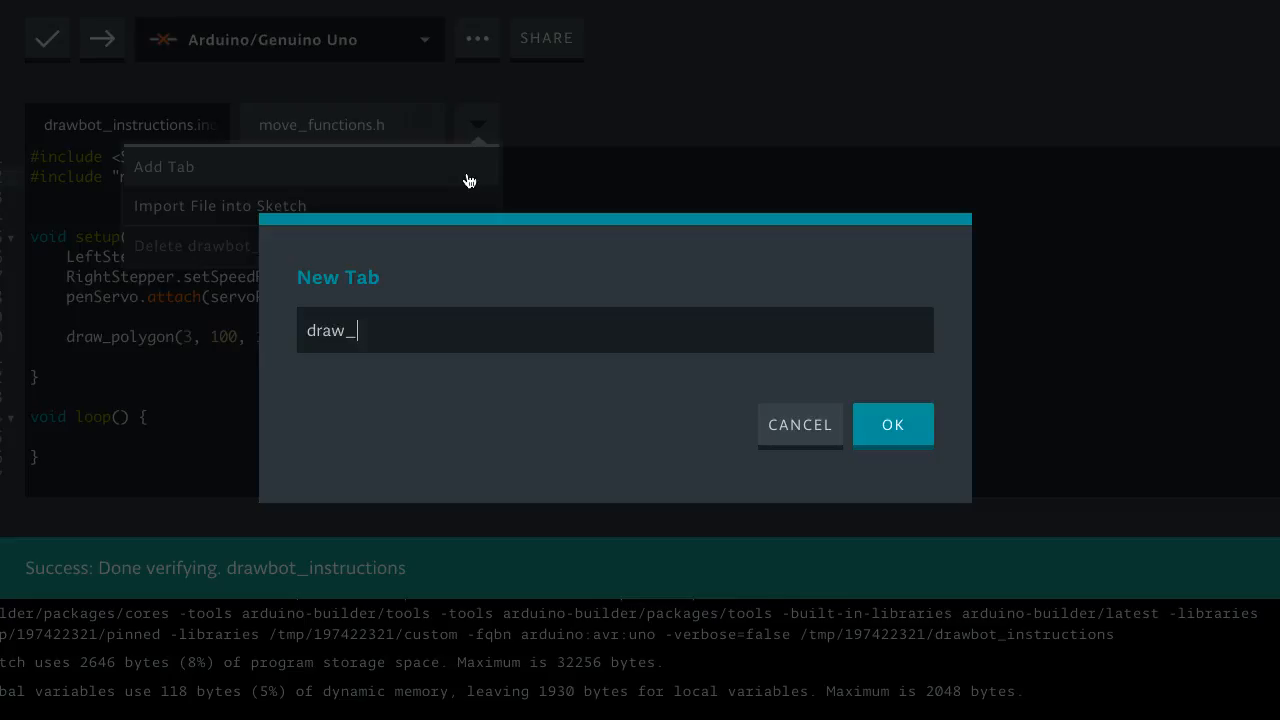
{"action": "type", "text": "functions"}
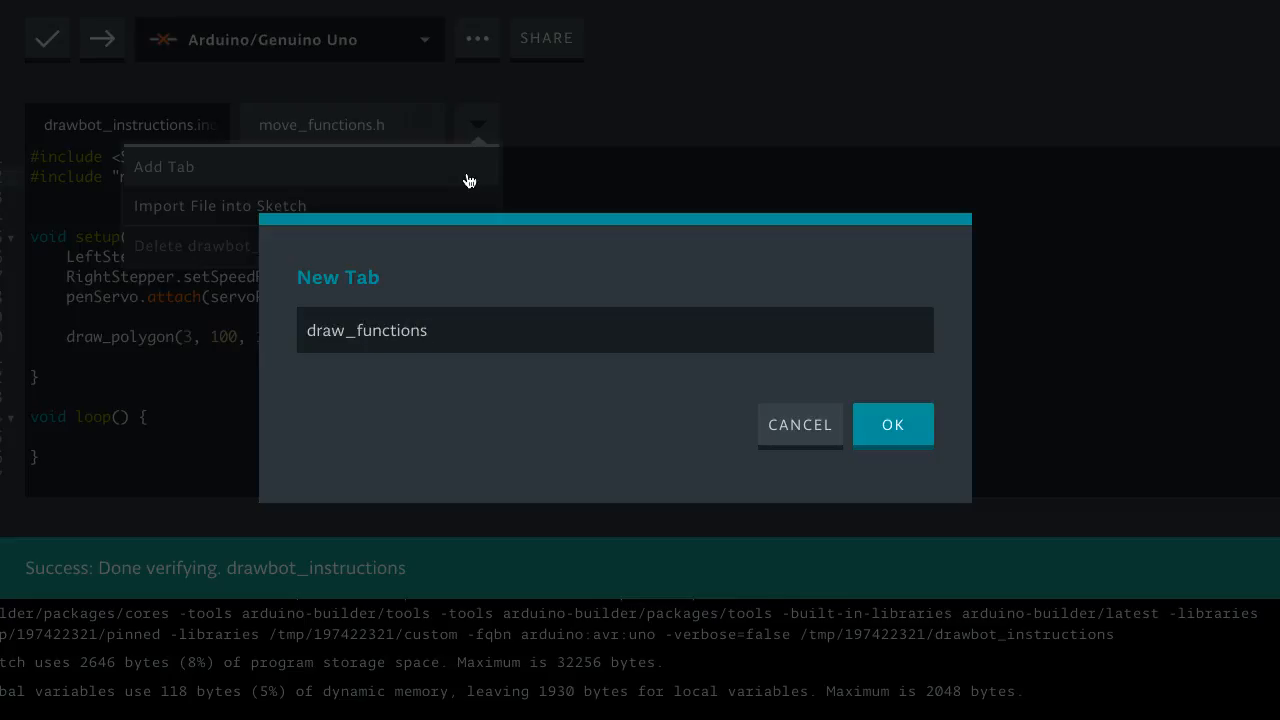
{"action": "type", "text": ".h"}
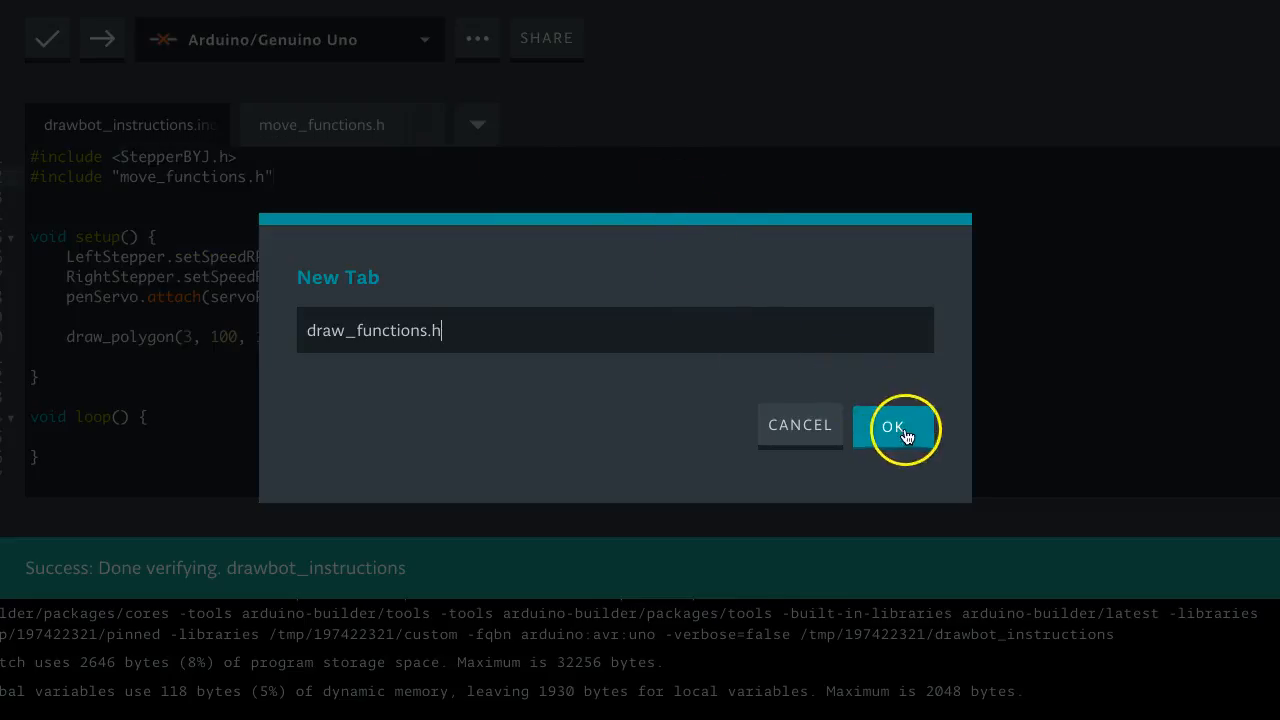
{"action": "left_click", "coordinate": [900, 424]}
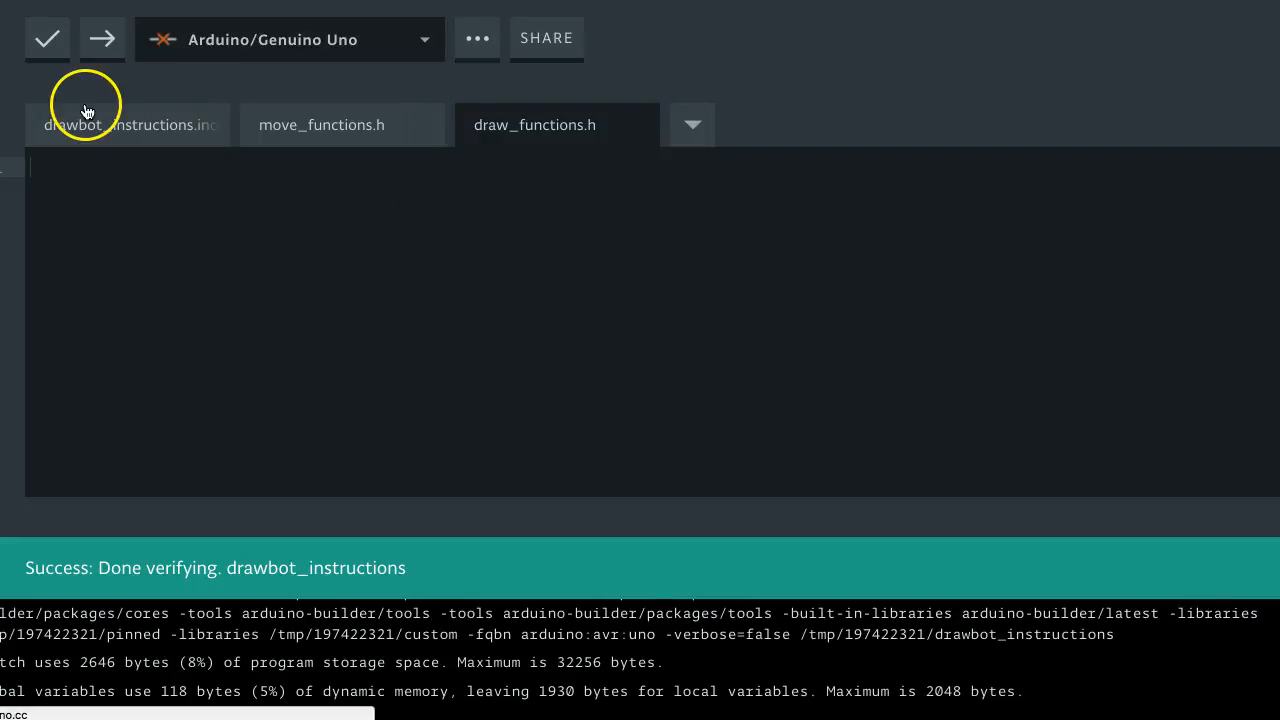
Add #include "draw_functions.h" below the move_functions.h include in the main sketch
{"action": "left_click", "coordinate": [128, 124]}
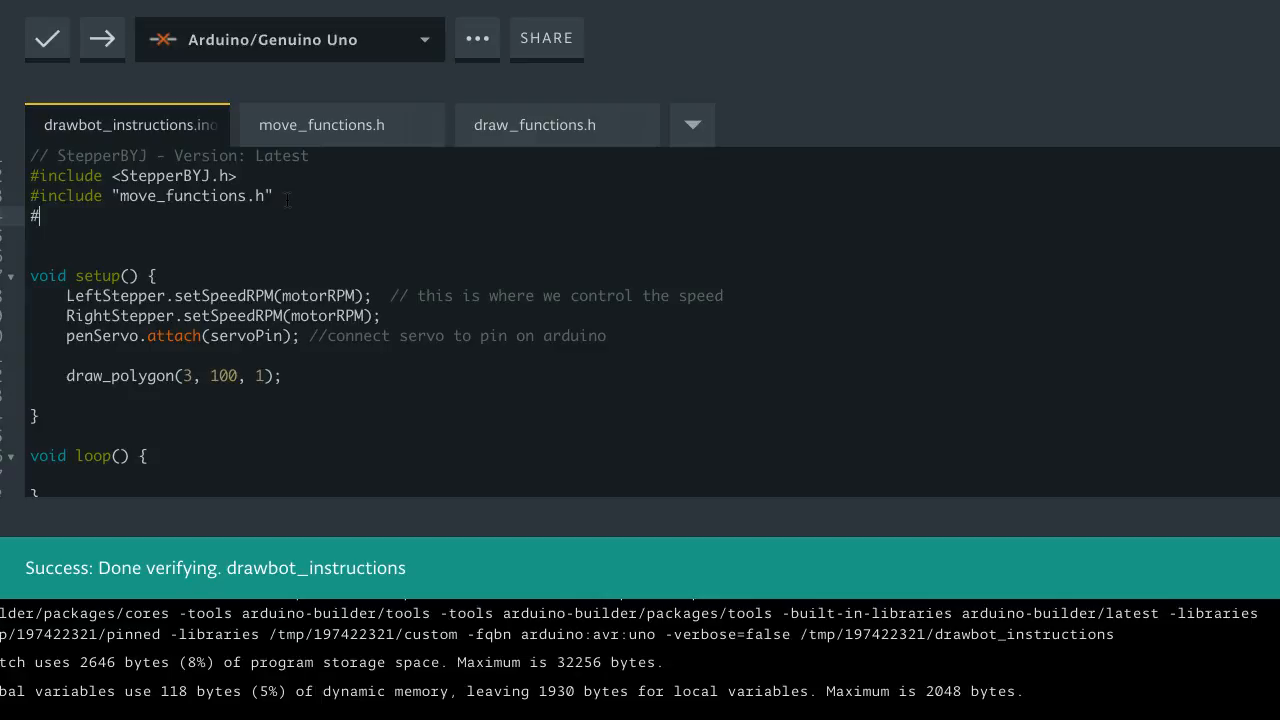
{"action": "type", "text": "include"}
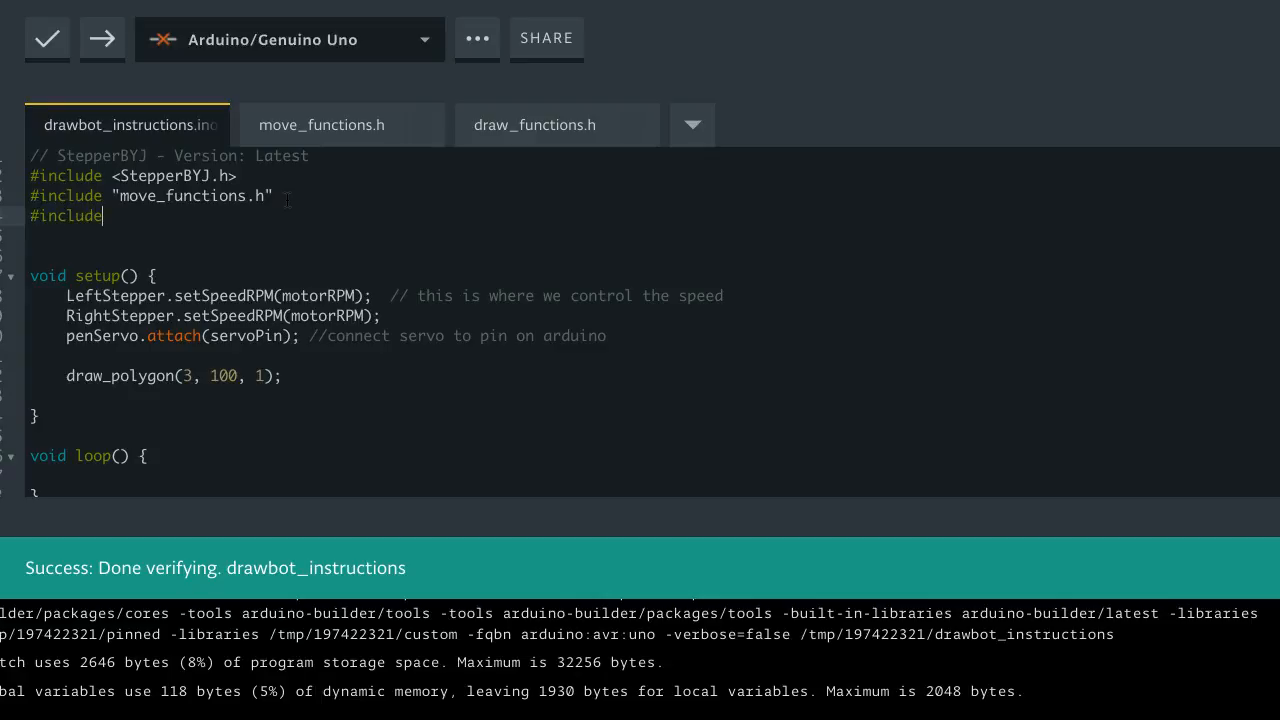
{"action": "type", "text": "\"\""}
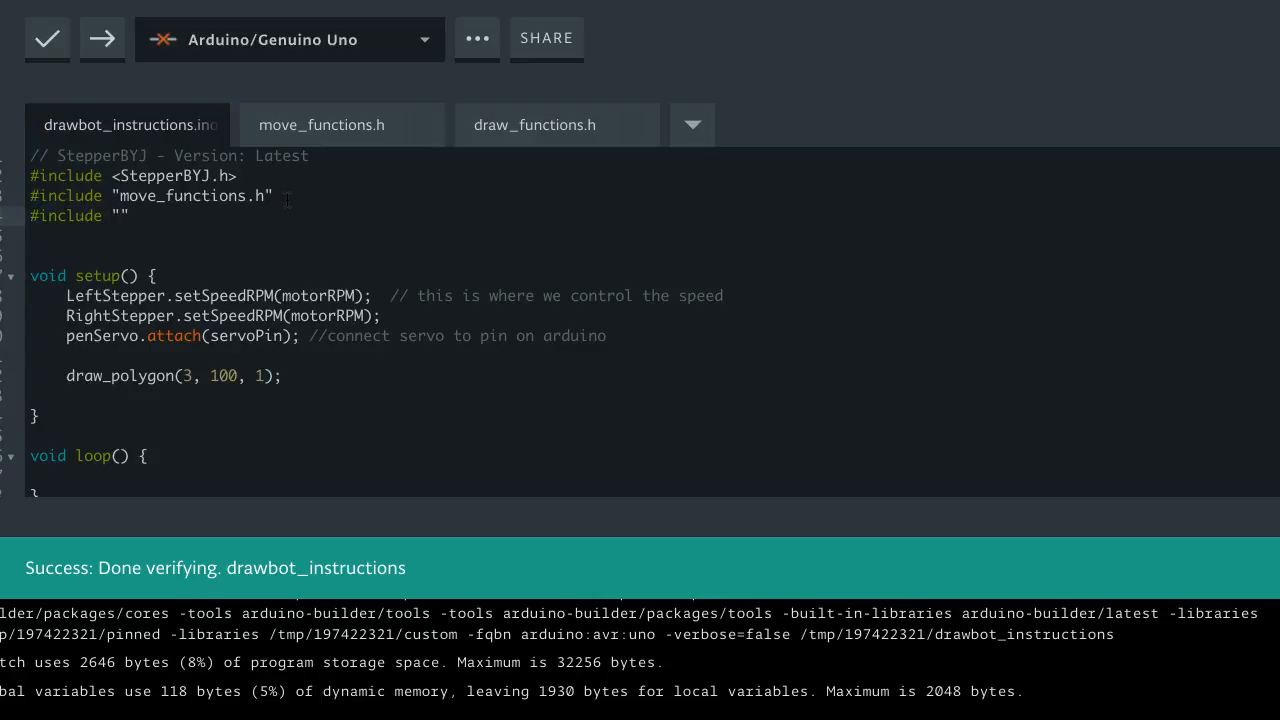
{"action": "type", "text": "draw"}
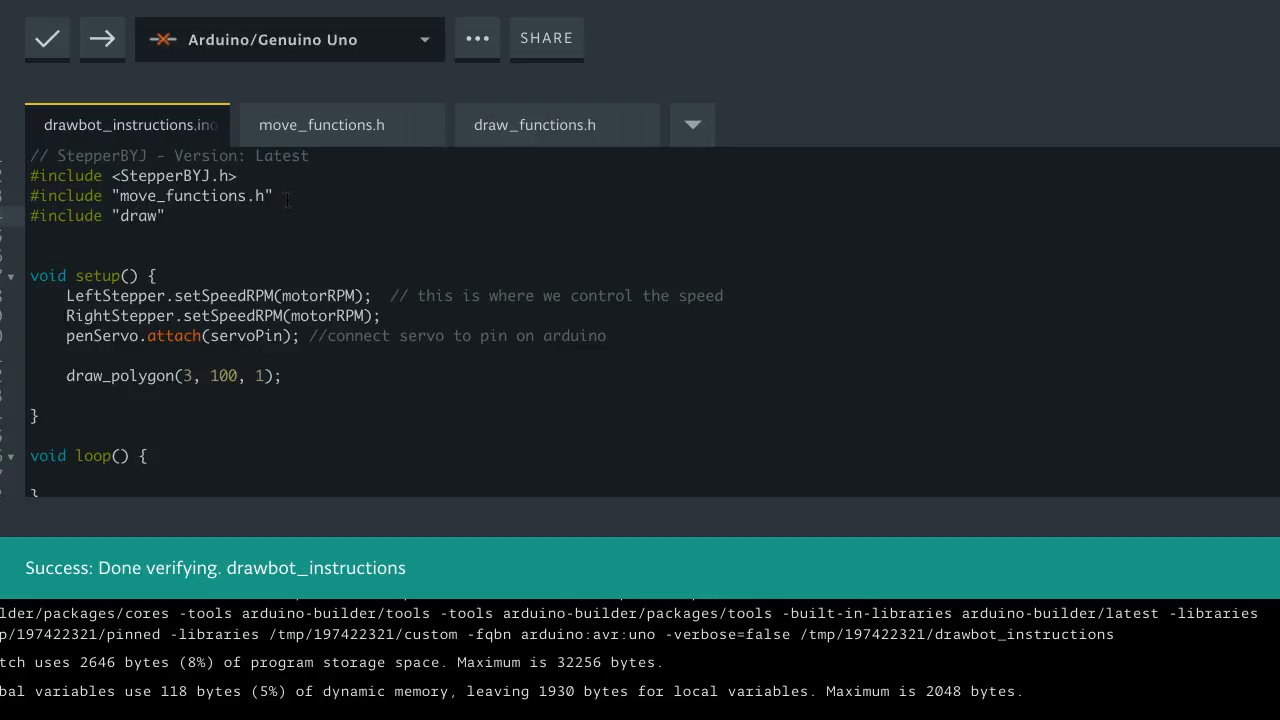
{"action": "type", "text": "_funct"}
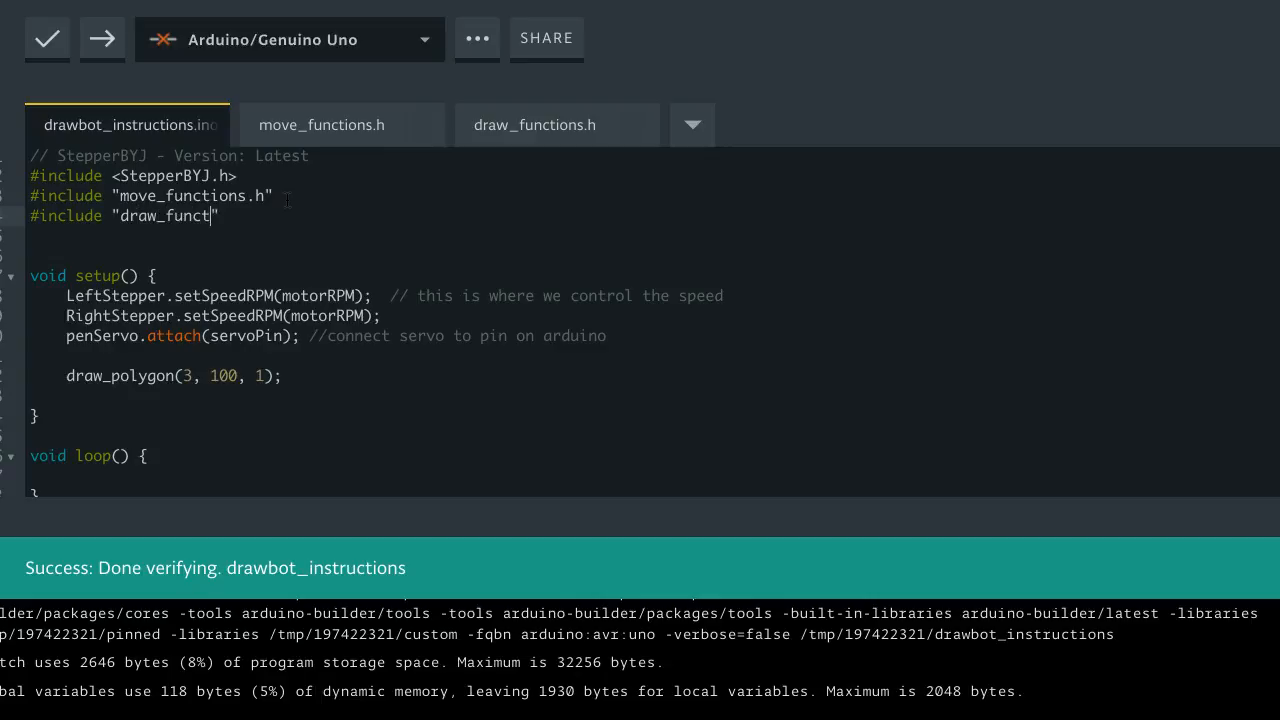
{"action": "type", "text": "ions.h"}
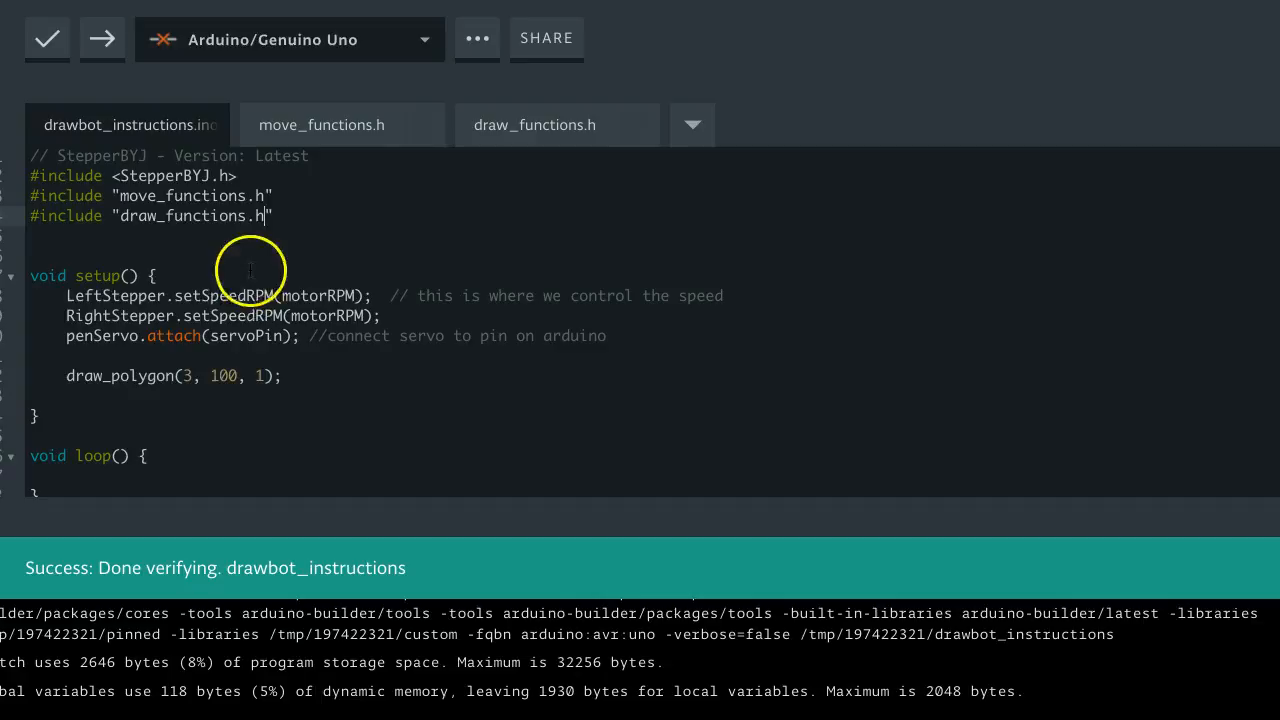
{"action": "scroll", "scroll_direction": "up", "scroll_amount": 3}
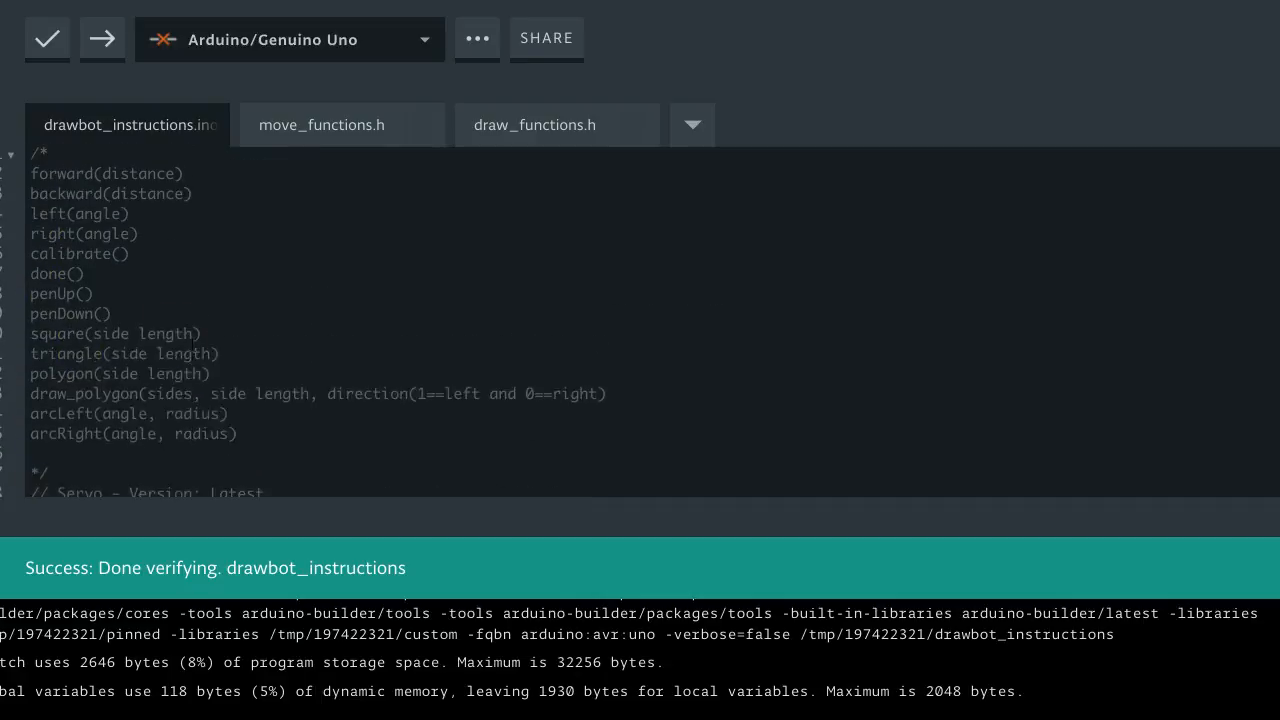
Look through move_functions.h, then return to the main drawbot_instructions sketch
{"action": "left_click", "coordinate": [322, 124]}
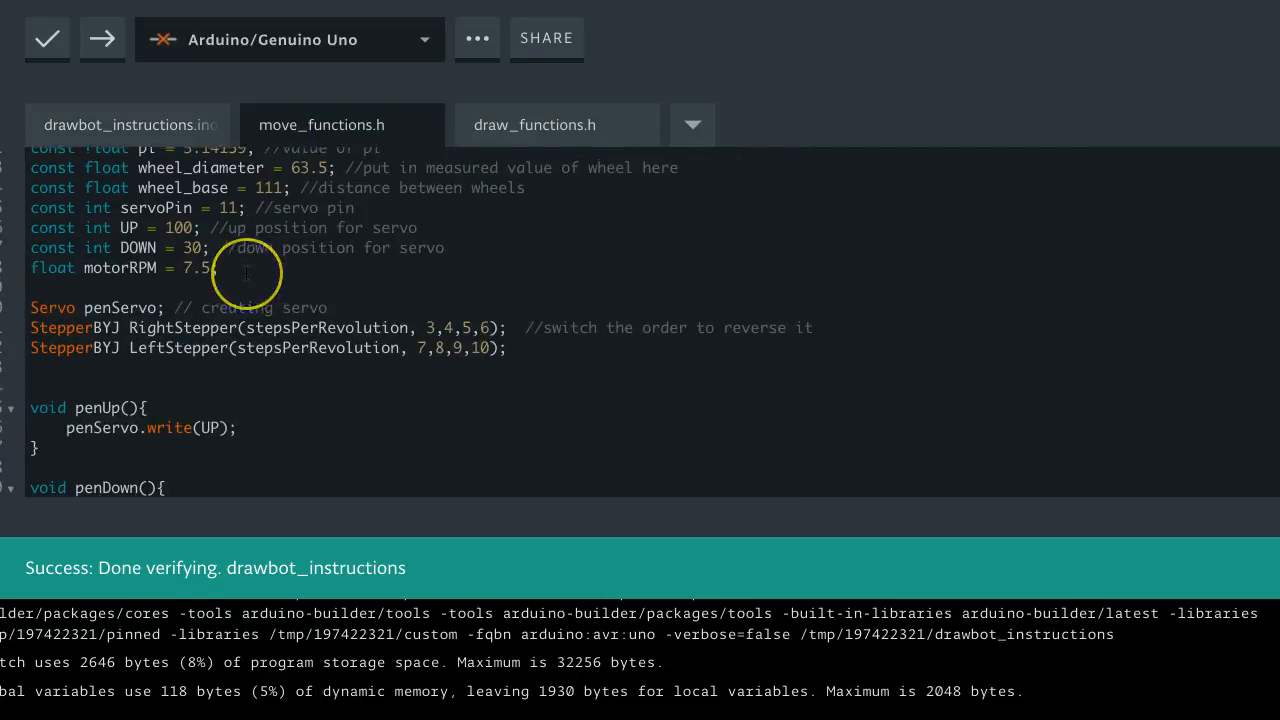
{"action": "scroll", "scroll_direction": "down", "scroll_amount": 3}
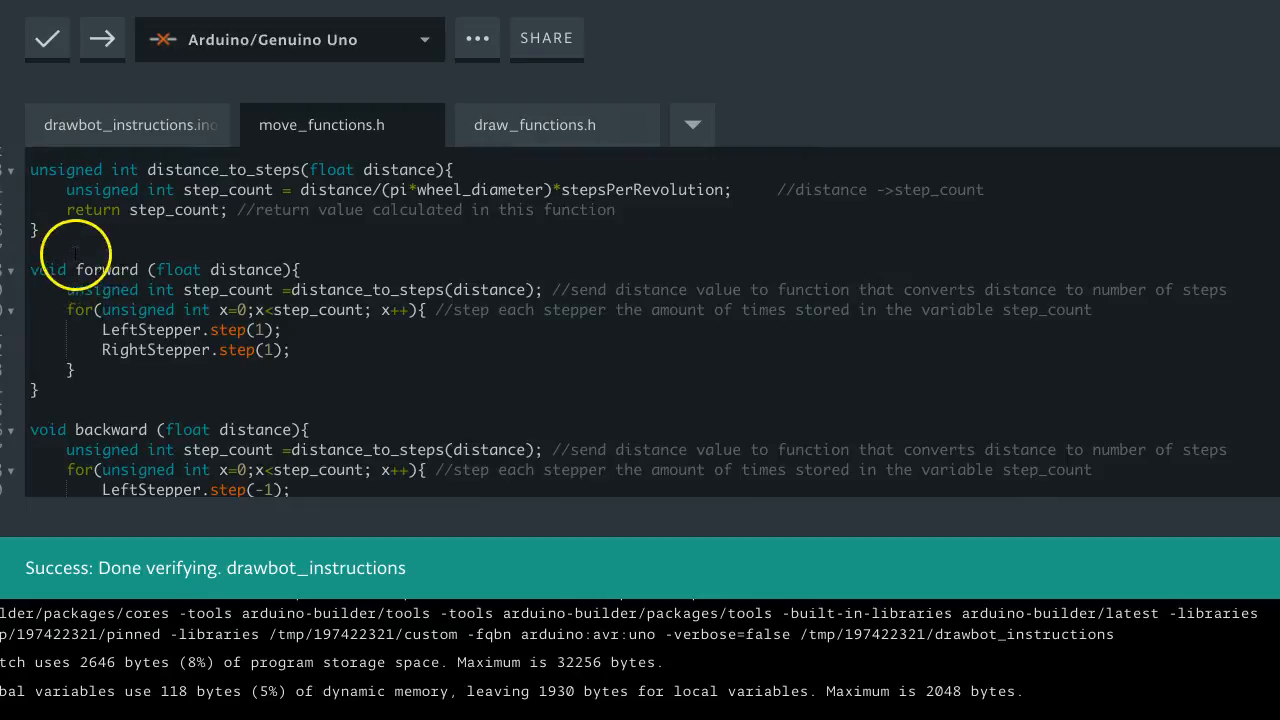
{"action": "mouse_move", "coordinate": [124, 270]}
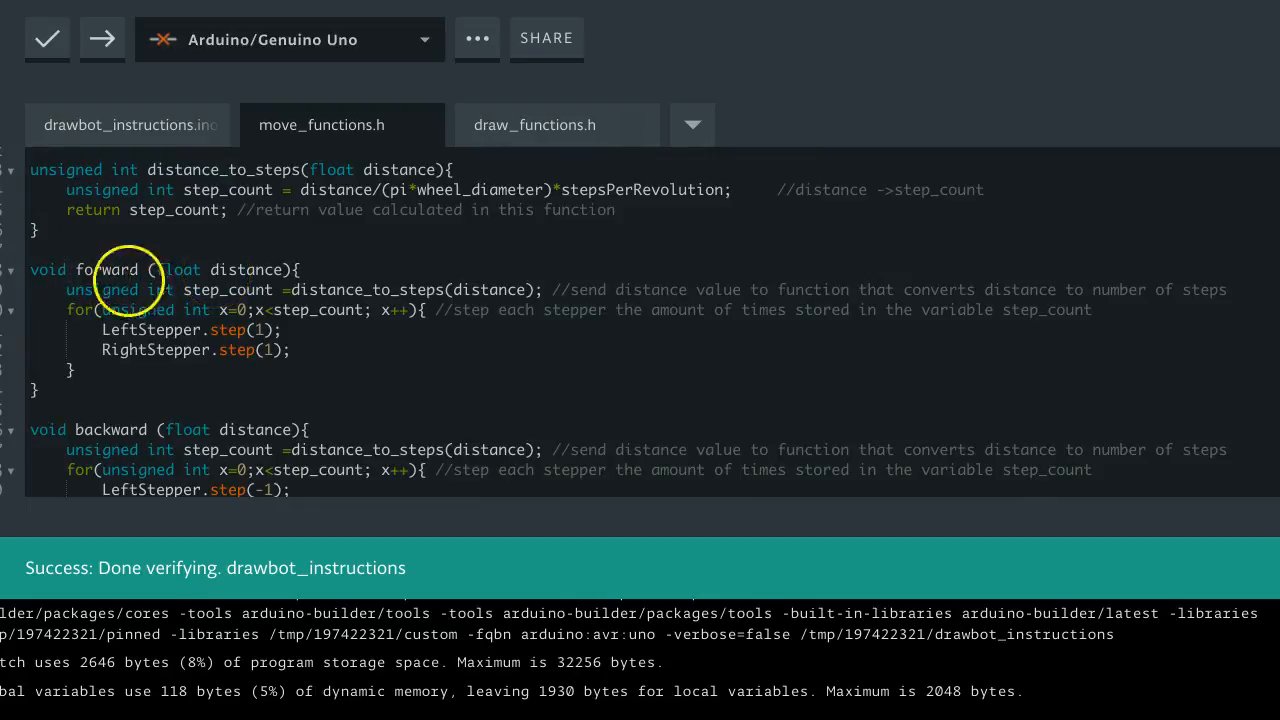
{"action": "mouse_move", "coordinate": [224, 290]}
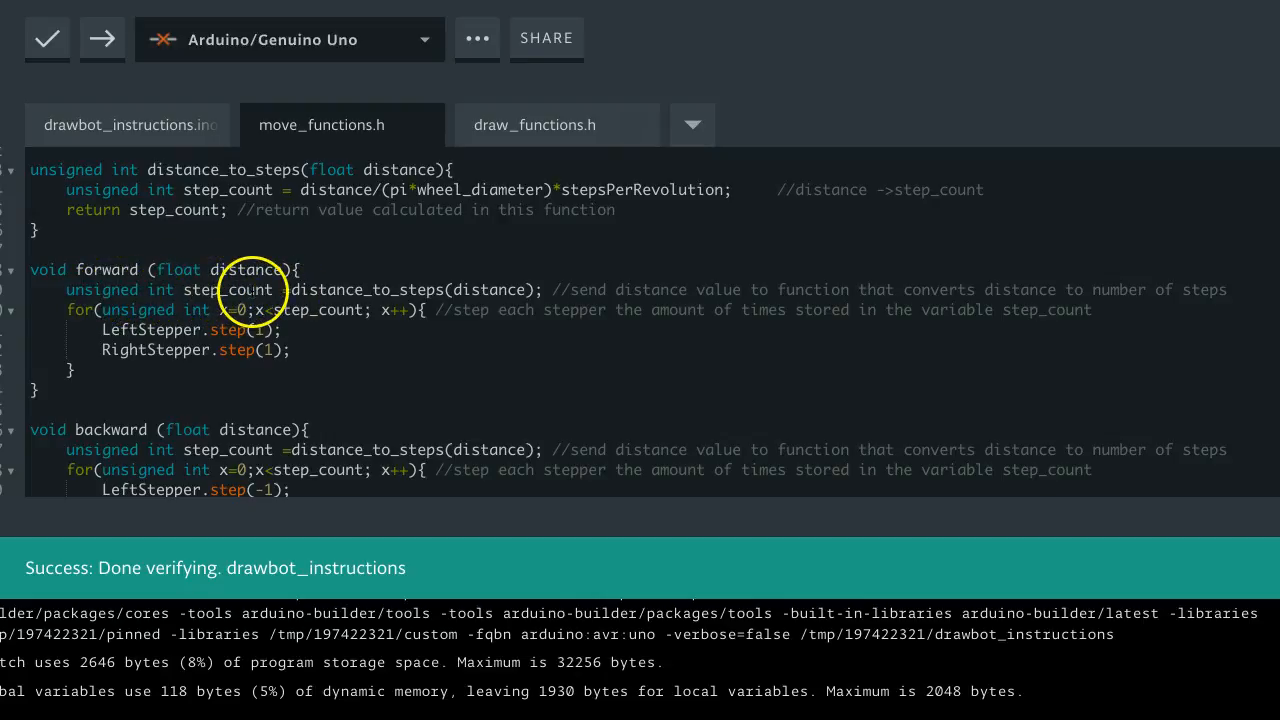
{"action": "mouse_move", "coordinate": [228, 290]}
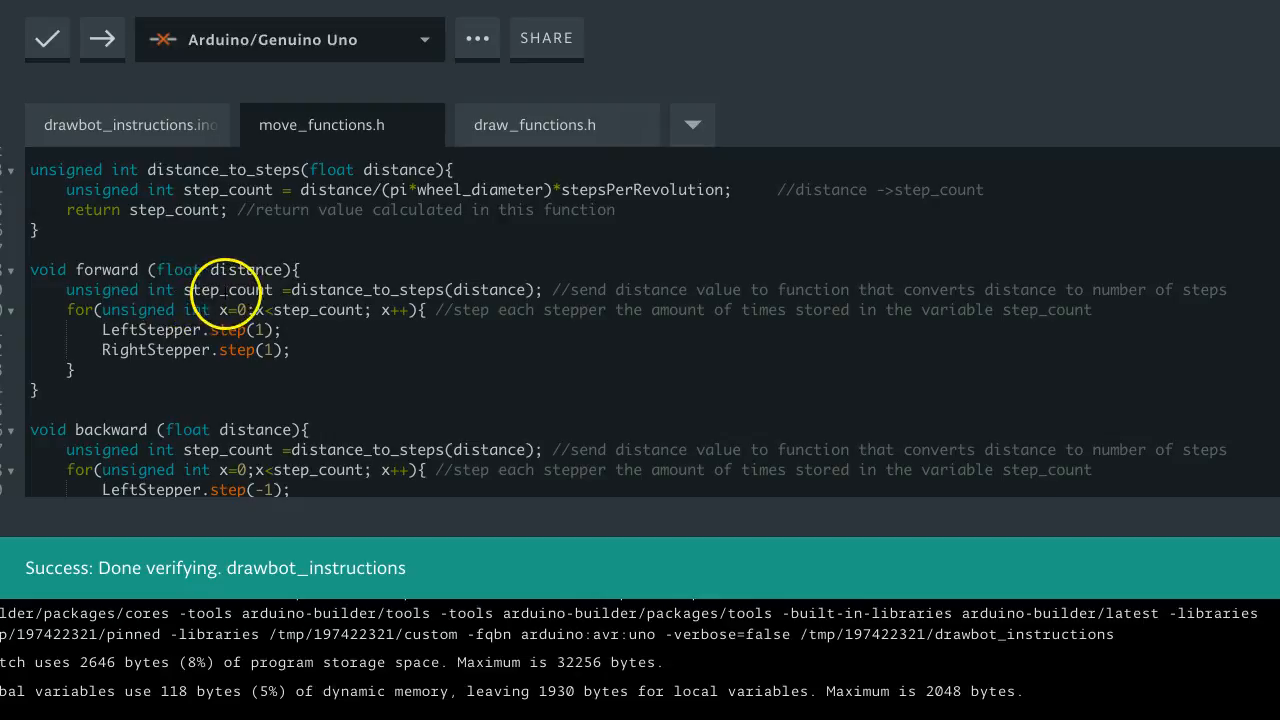
{"action": "mouse_move", "coordinate": [440, 300]}
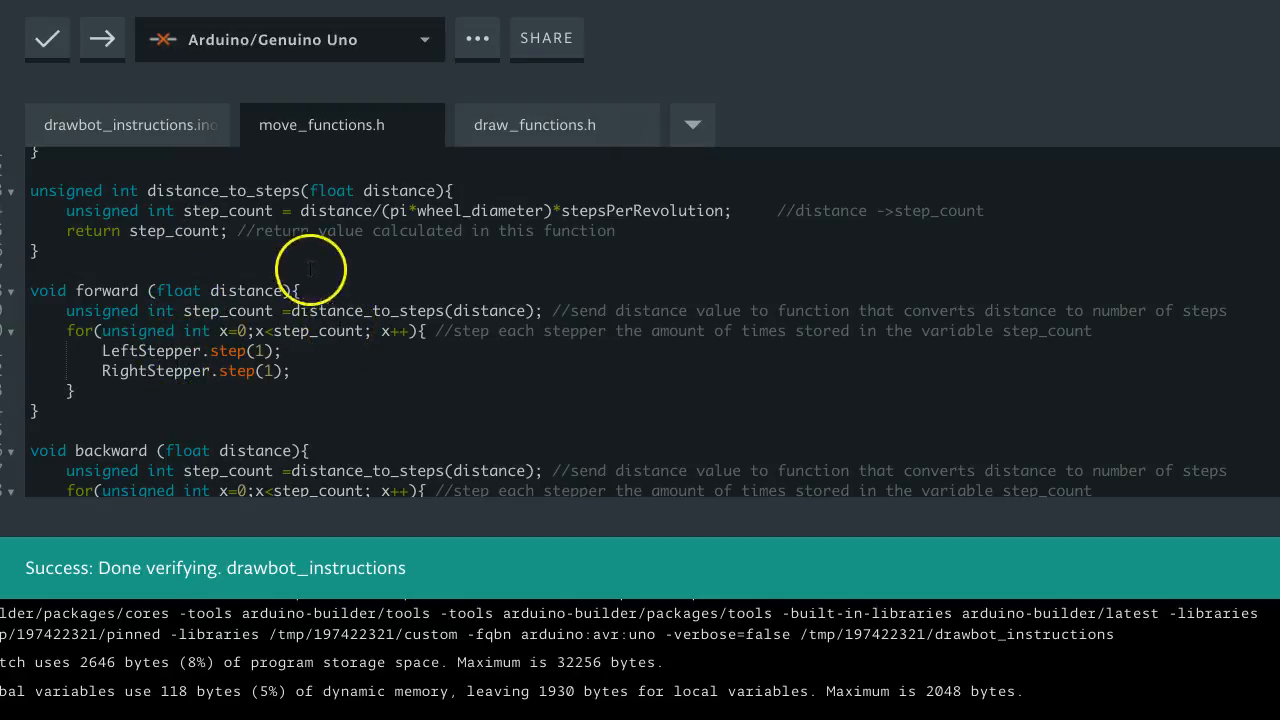
{"action": "left_click", "coordinate": [128, 124]}
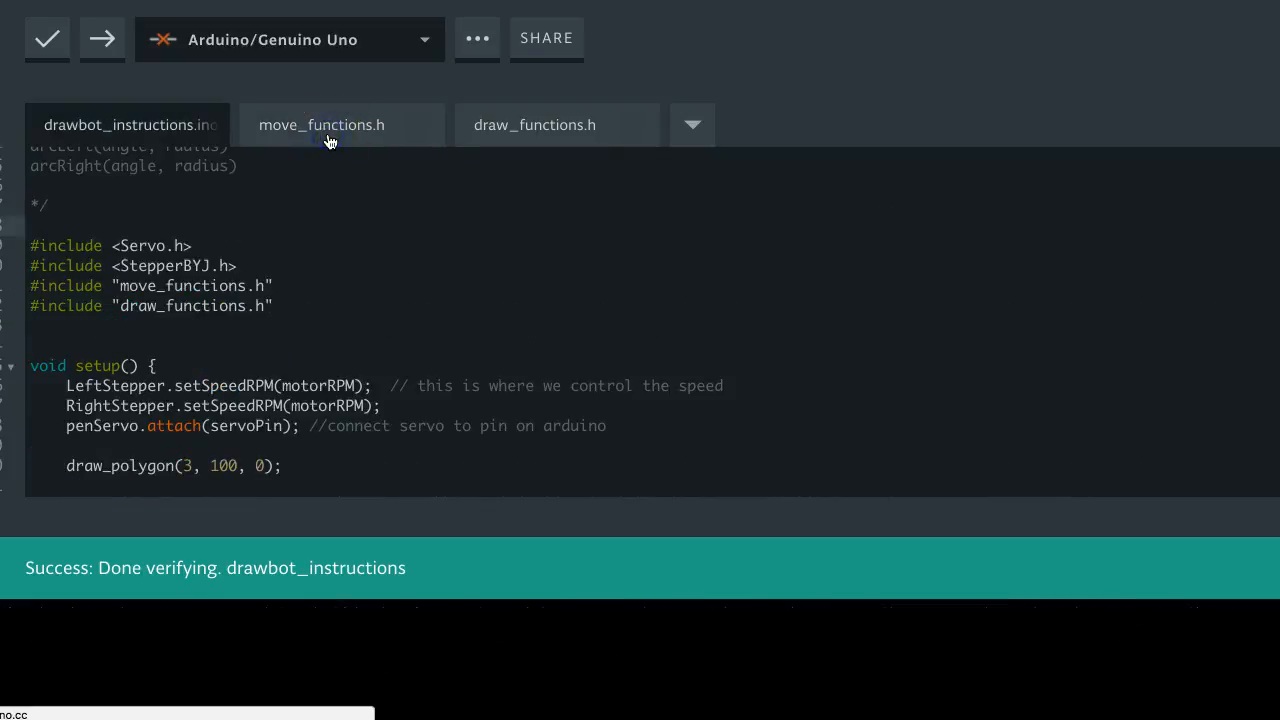
Cut calibrate() from move_functions.h and switch to the empty draw_functions.h file
{"action": "left_click", "coordinate": [320, 124]}
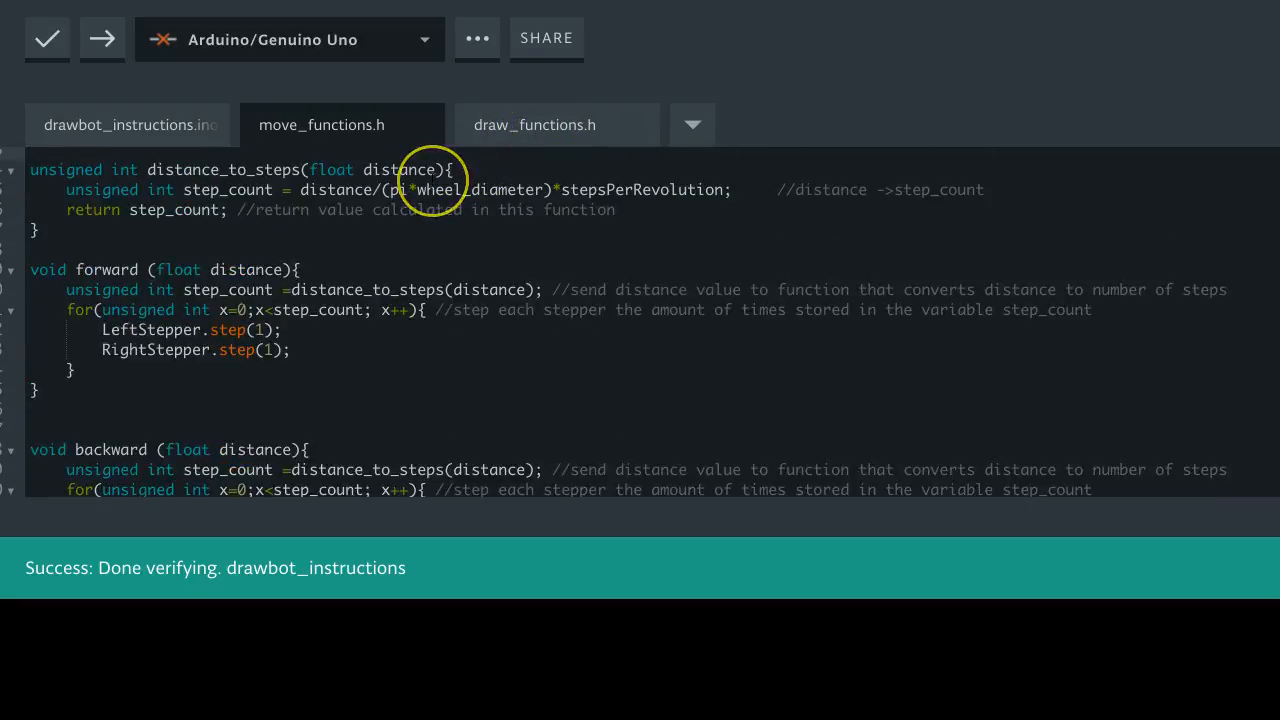
{"action": "scroll", "scroll_direction": "down", "scroll_amount": 3}
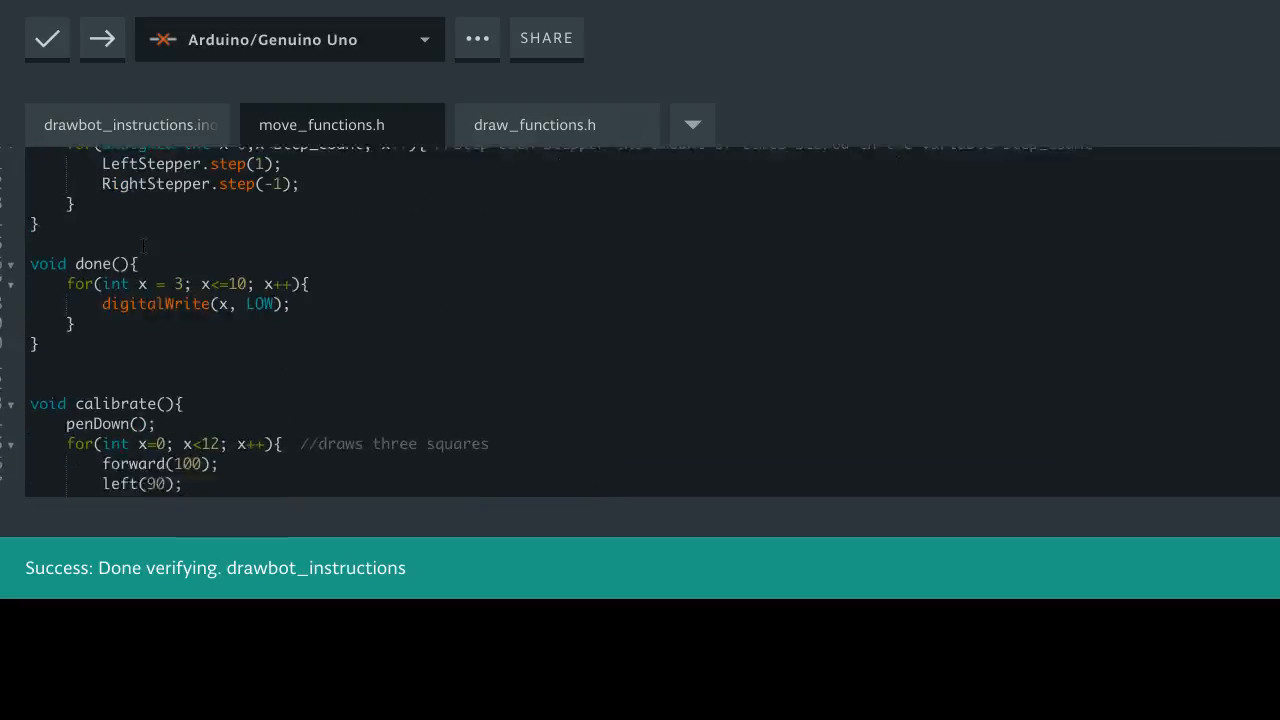
{"action": "scroll", "scroll_direction": "down", "scroll_amount": 3}
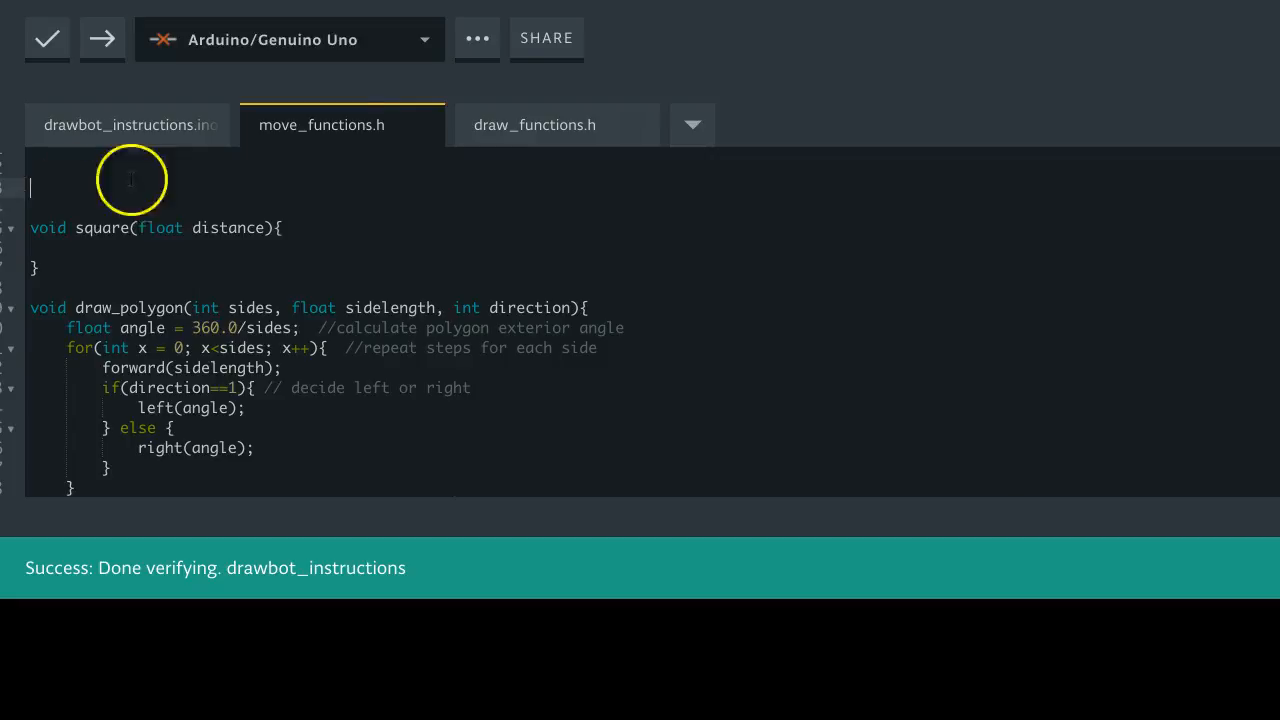
{"action": "left_click", "coordinate": [534, 124]}
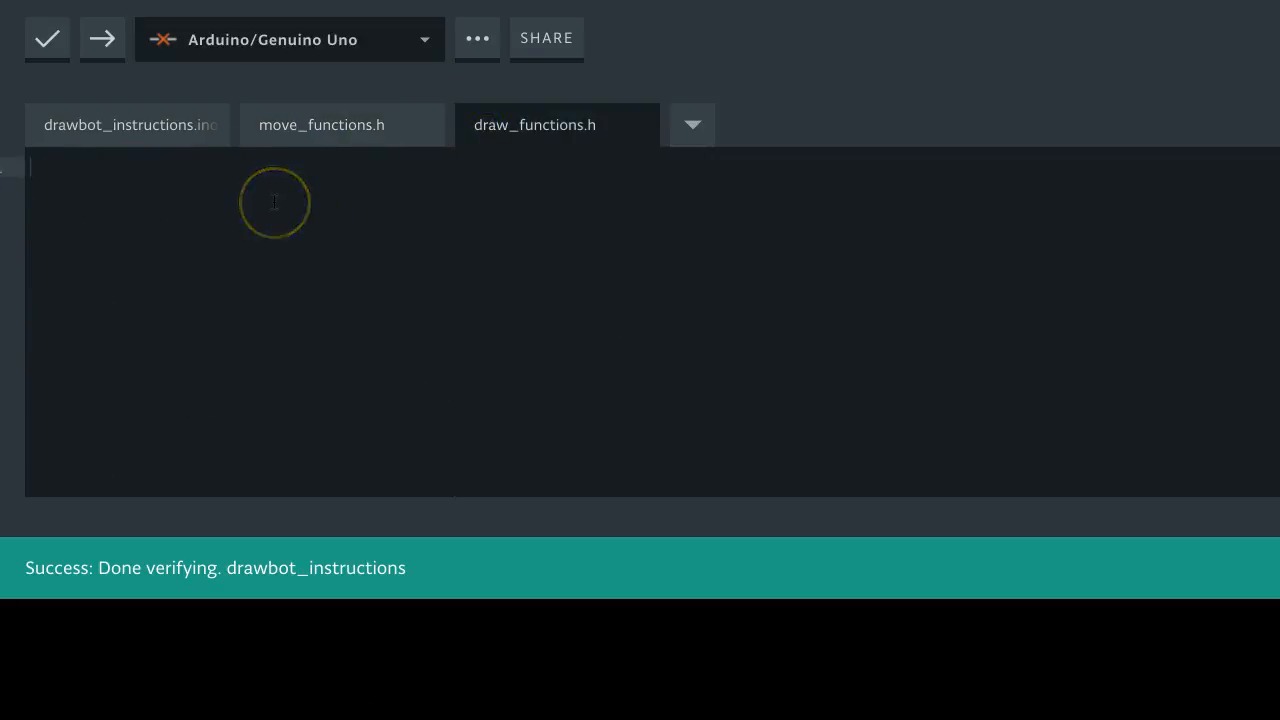
Paste calibrate() into draw_functions.h, then move square() in below it from move_functions.h
{"action": "left_click", "coordinate": [534, 124]}
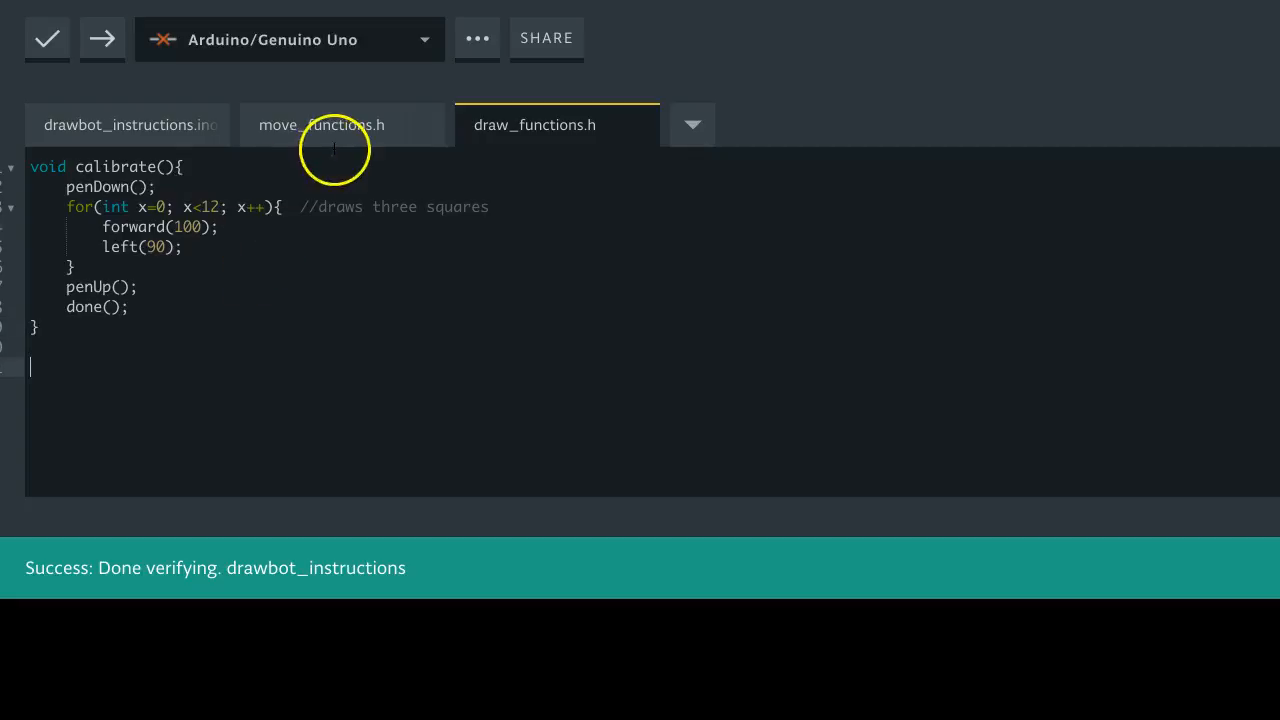
{"action": "left_click", "coordinate": [322, 124]}
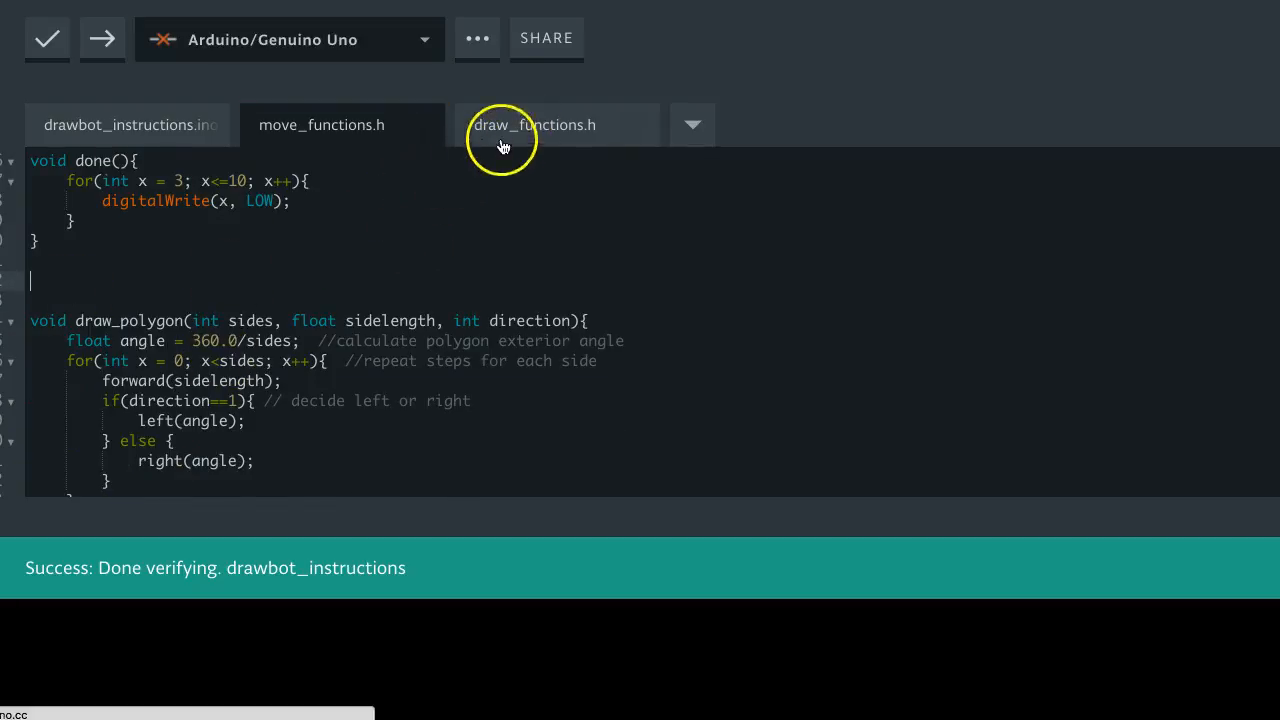
{"action": "left_click", "coordinate": [532, 124]}
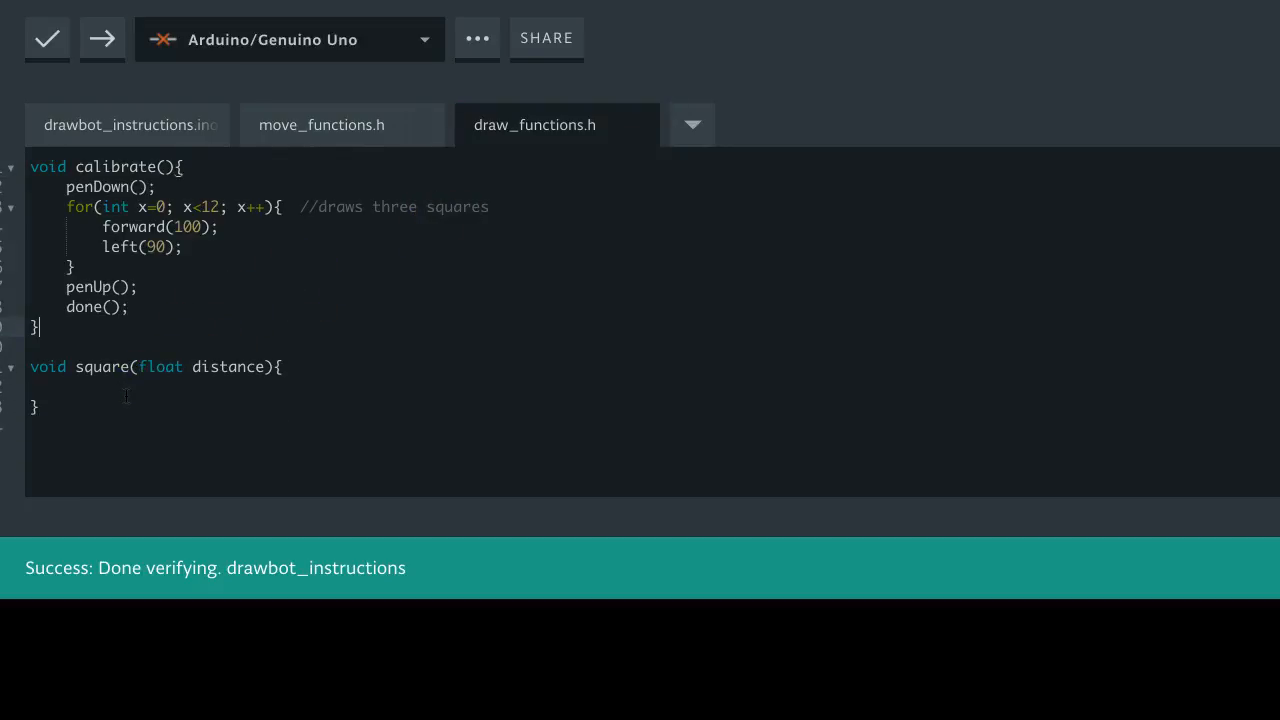
{"action": "mouse_move", "coordinate": [280, 144]}
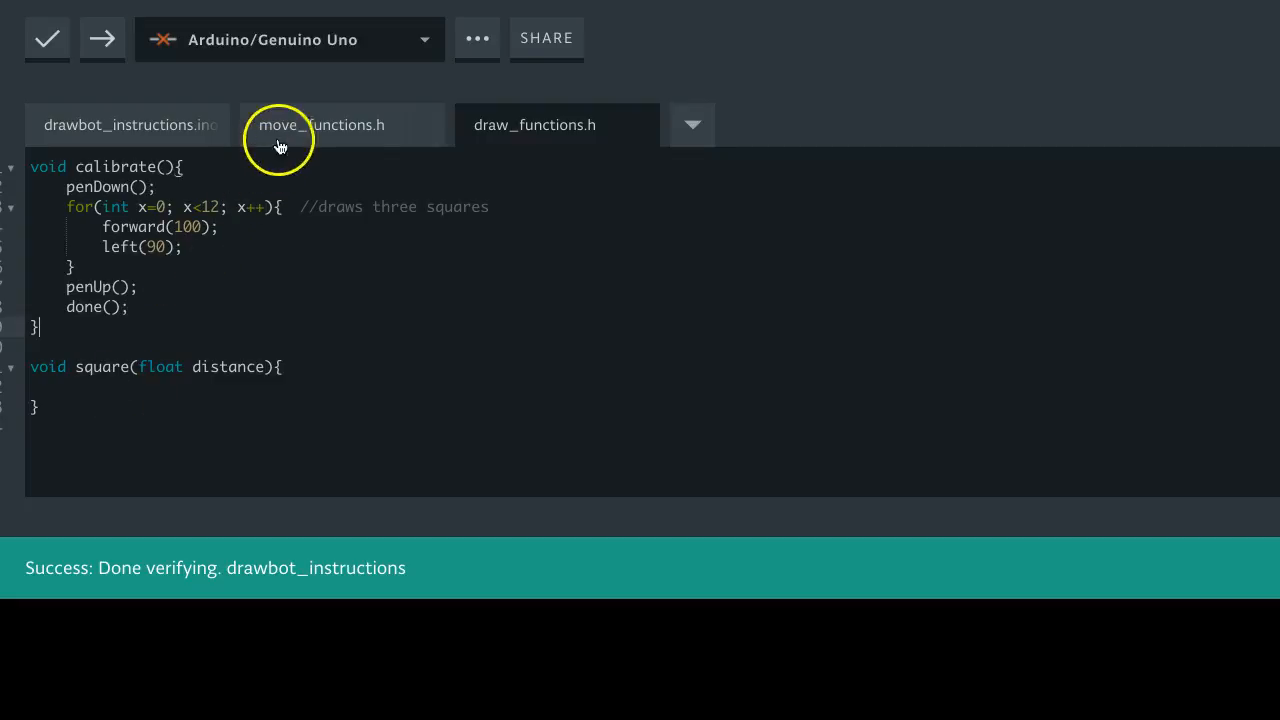
{"action": "left_click", "coordinate": [320, 124]}
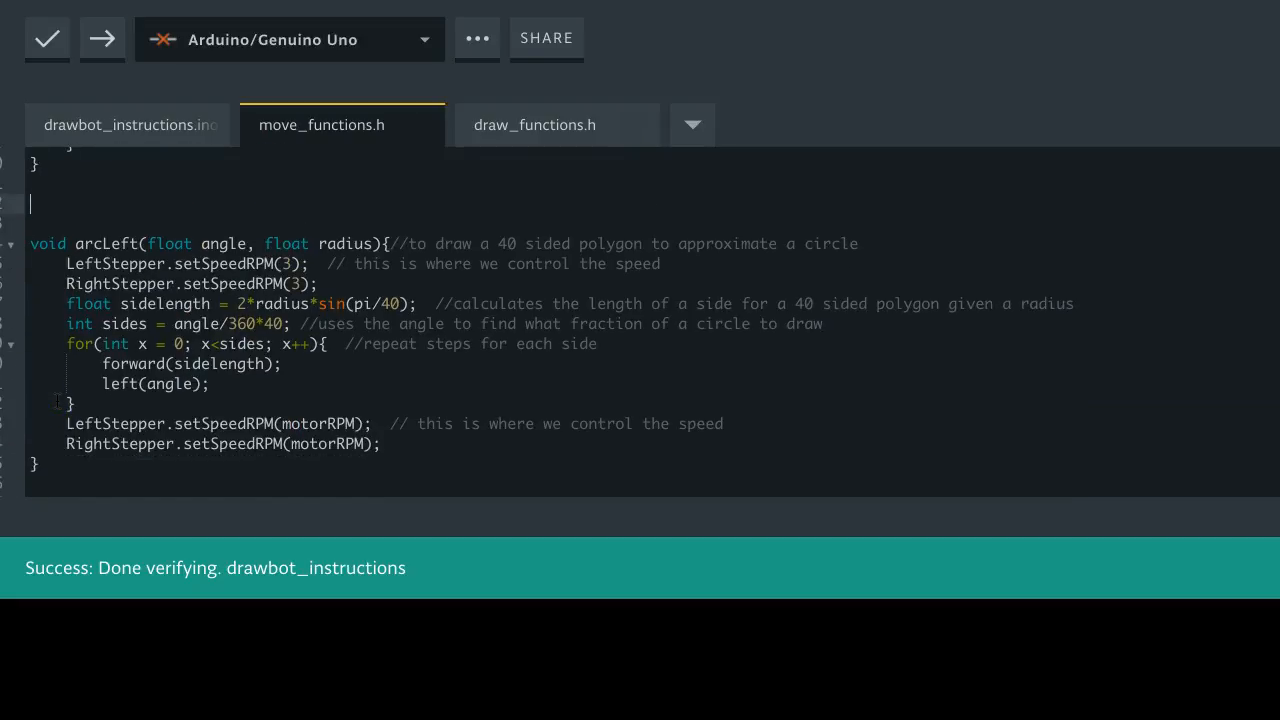
Move draw_polygon() beneath square in draw_functions.h, check move_functions.h ends at arcRight, and return to the main sketch
{"action": "scroll", "scroll_direction": "down", "scroll_amount": 3}
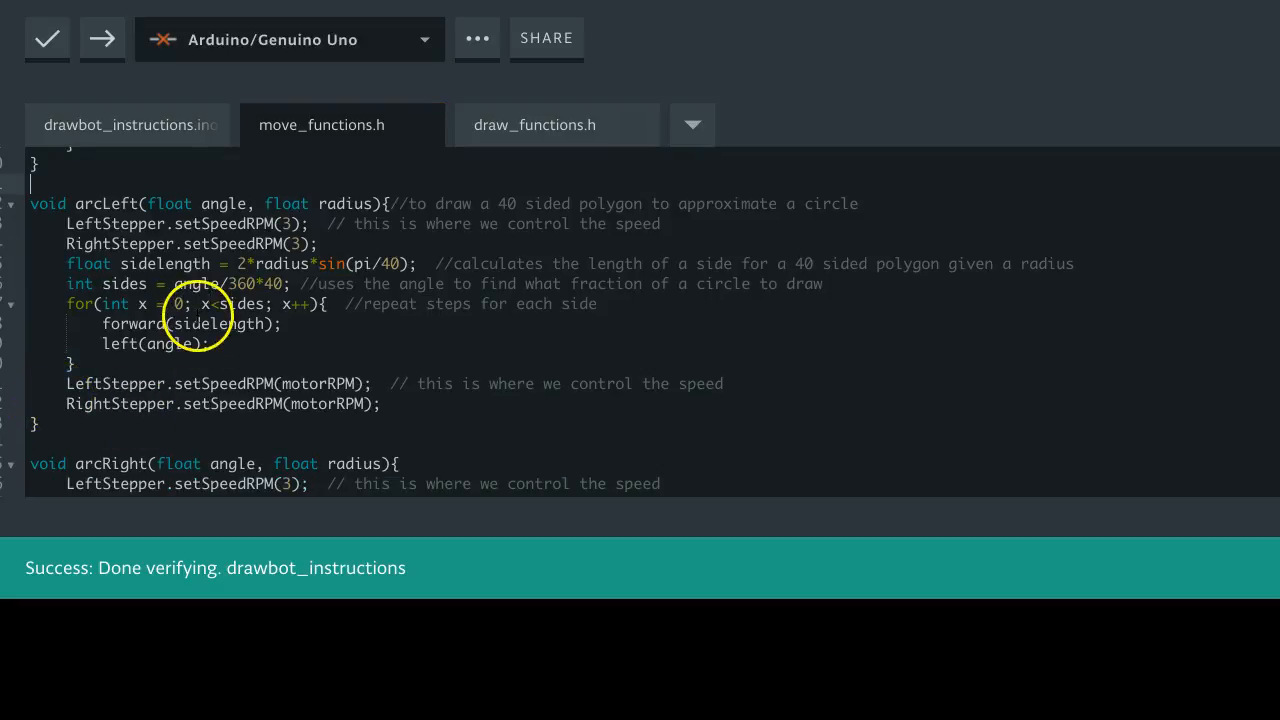
{"action": "left_click", "coordinate": [534, 124]}
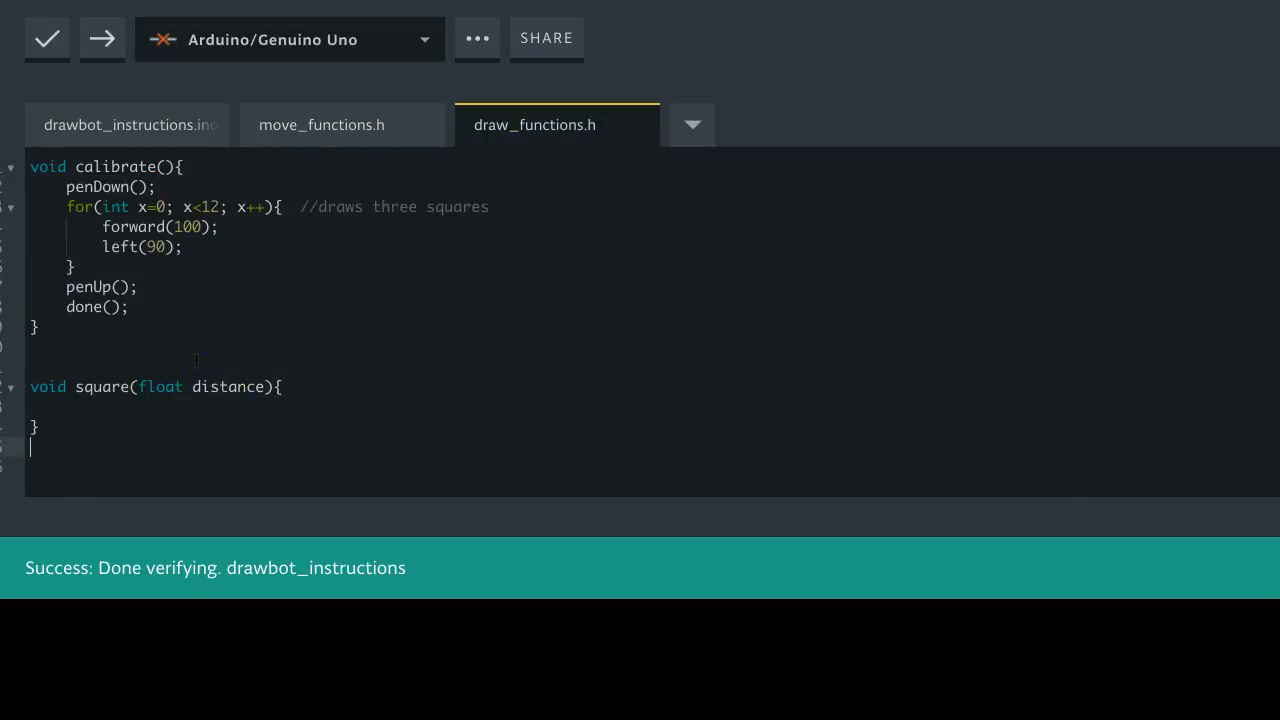
{"action": "scroll", "scroll_direction": "down", "scroll_amount": 3}
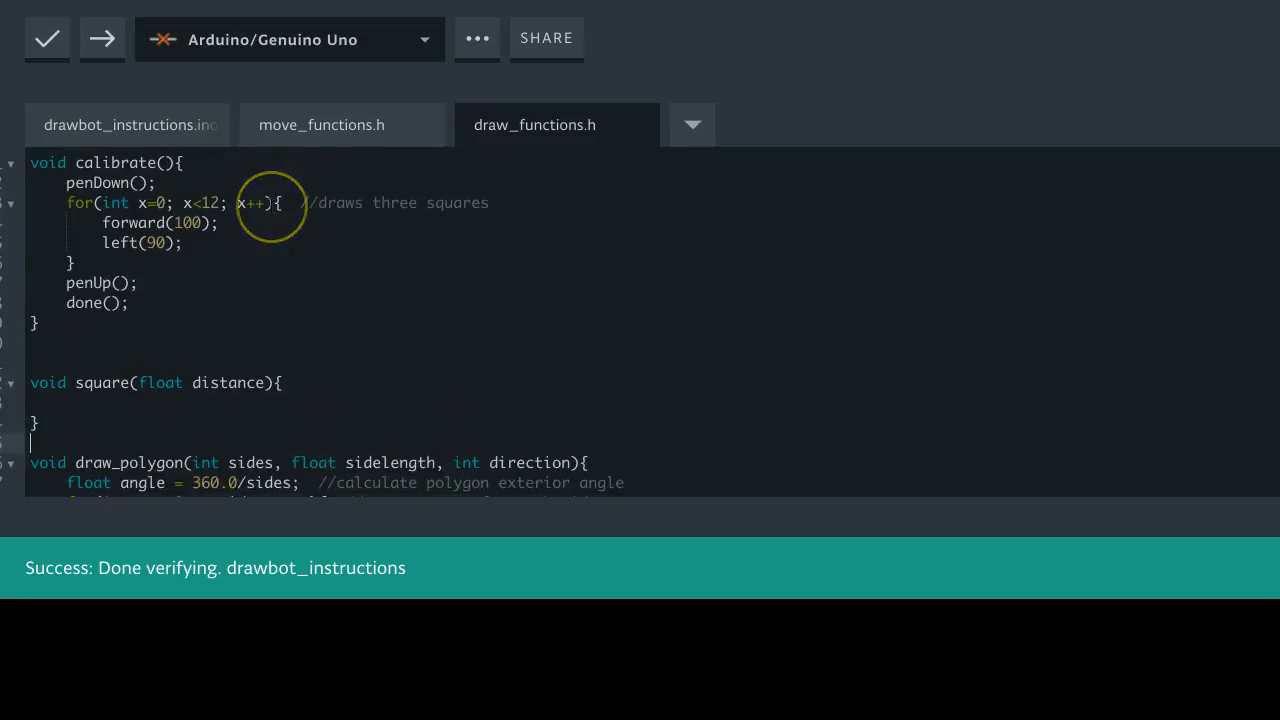
{"action": "scroll", "scroll_direction": "down", "scroll_amount": 3}
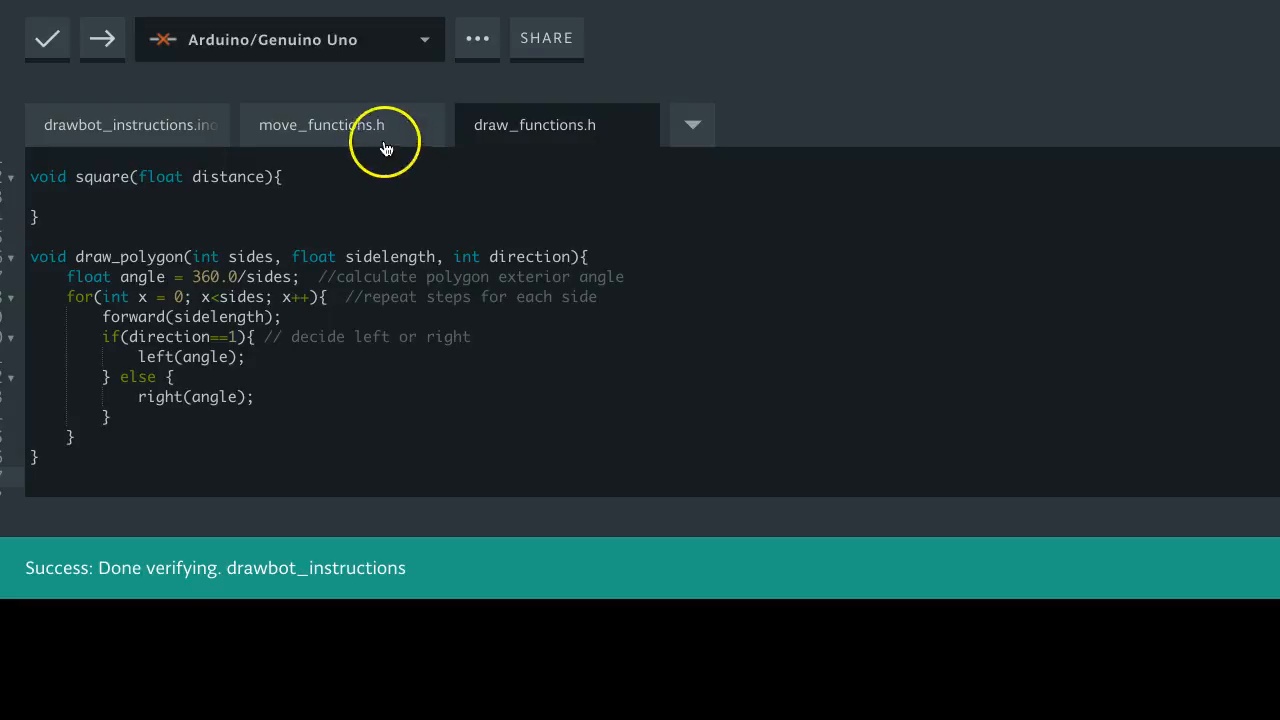
{"action": "left_click", "coordinate": [320, 124]}
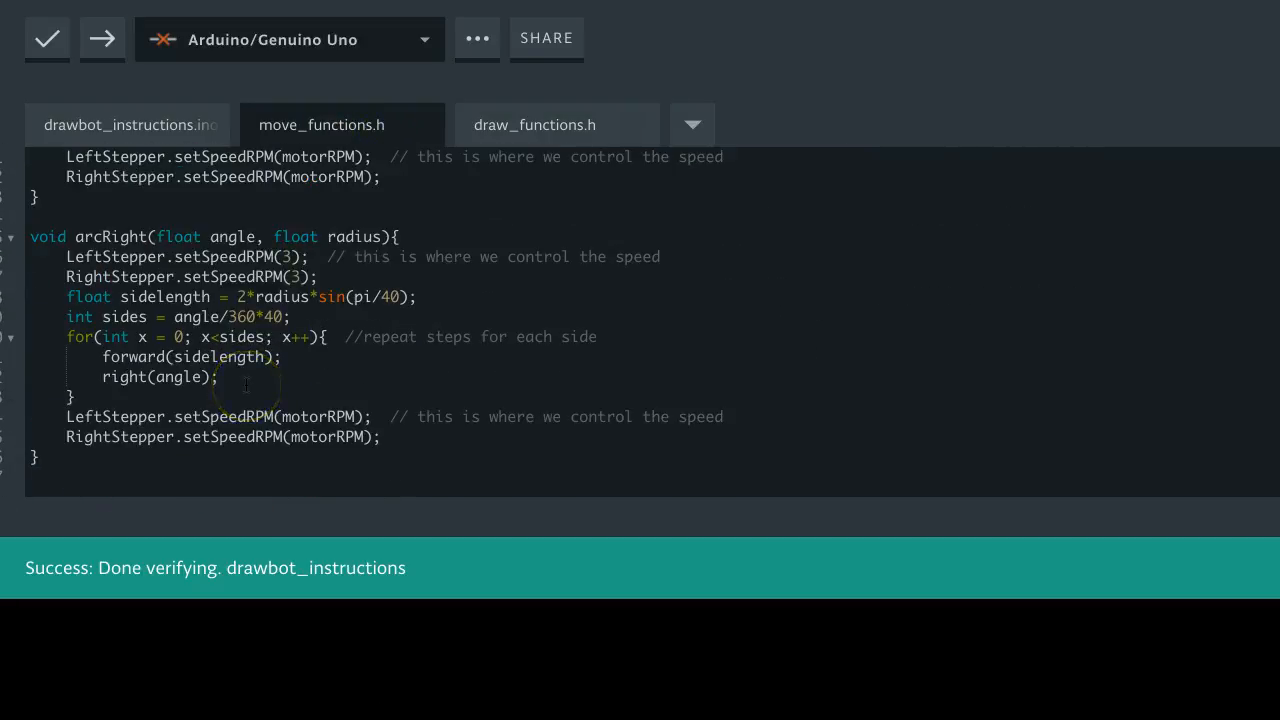
{"action": "left_click", "coordinate": [534, 124]}
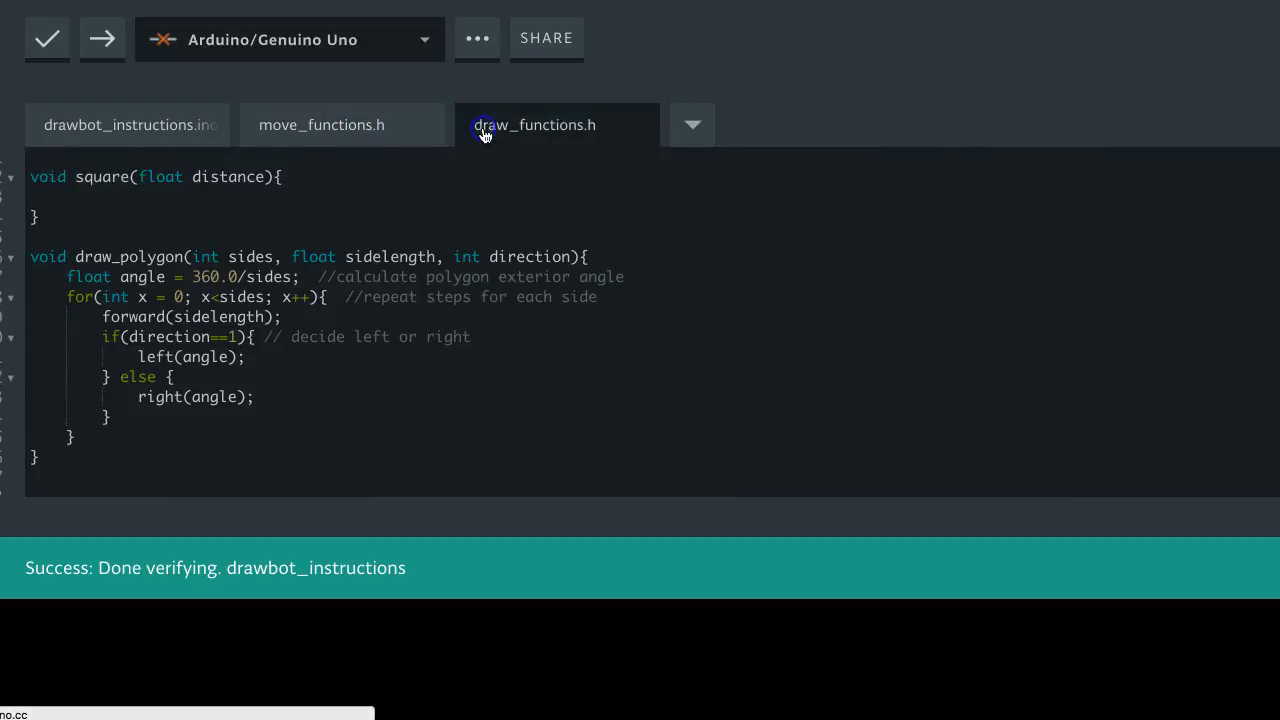
{"action": "left_click", "coordinate": [128, 124]}
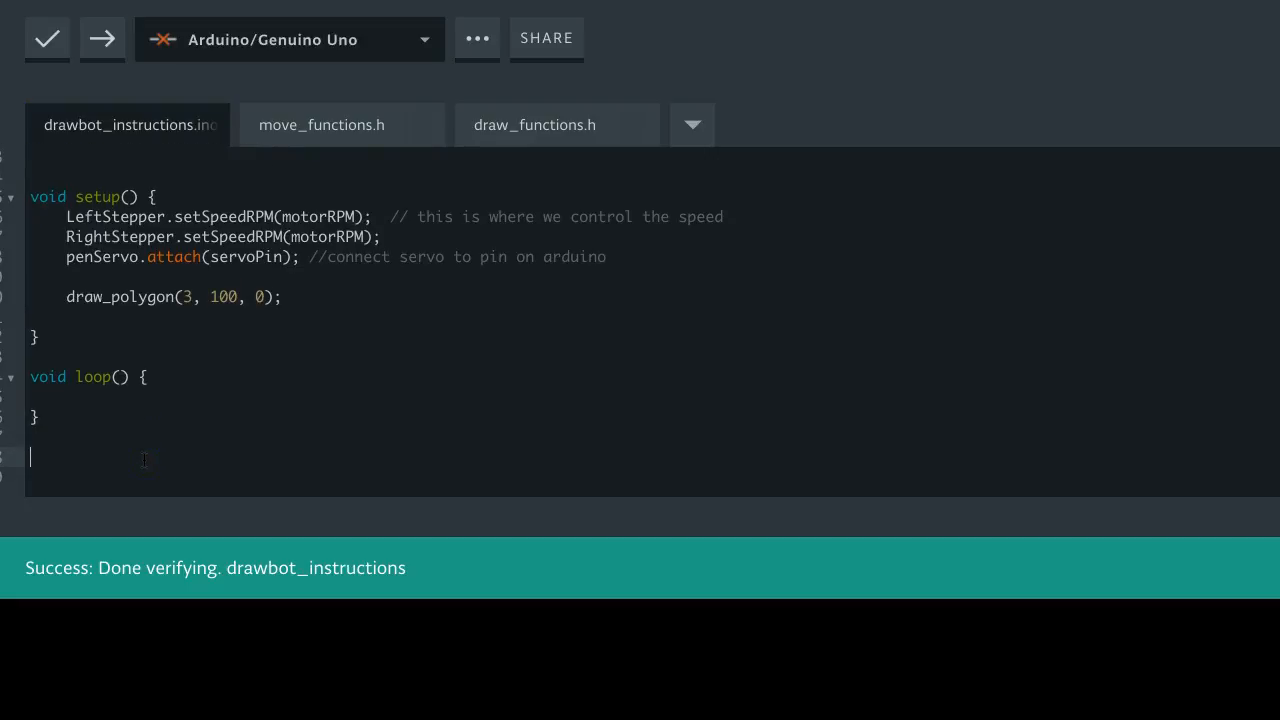
Add a void hexagon_flower(){ stub below loop containing the comment //series of steps
{"action": "type", "text": "h"}
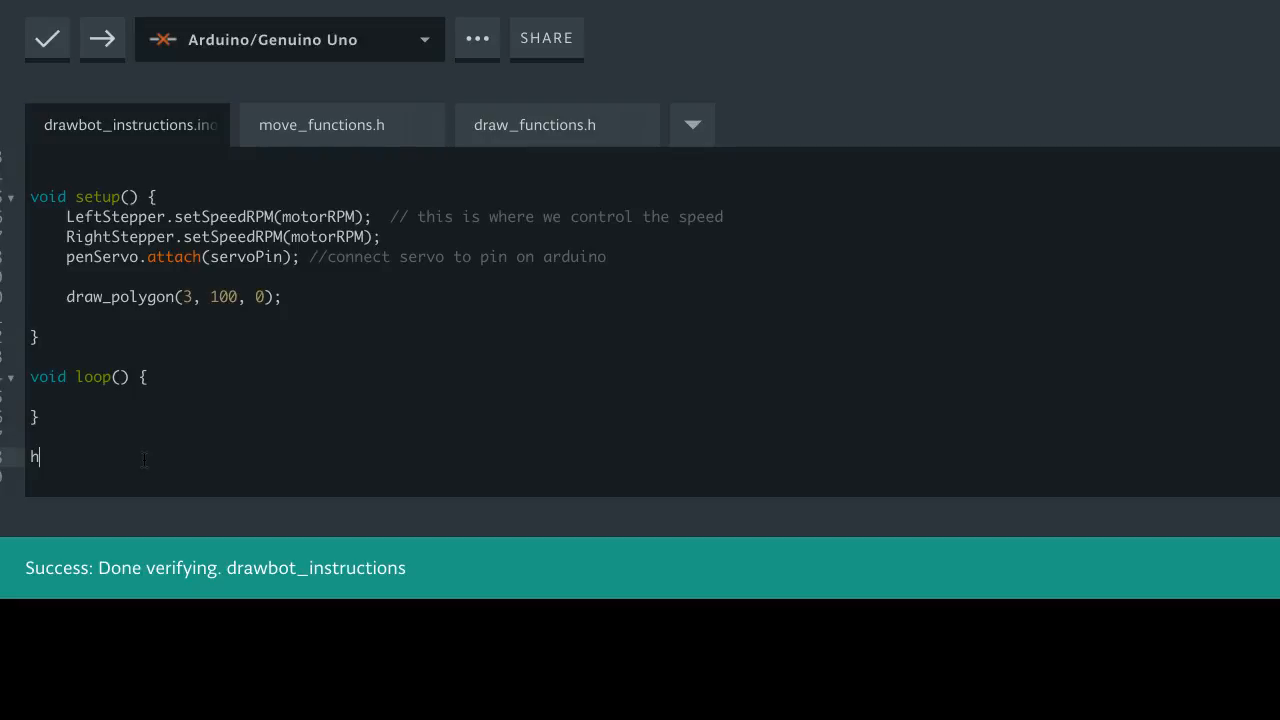
{"action": "type", "text": "void"}
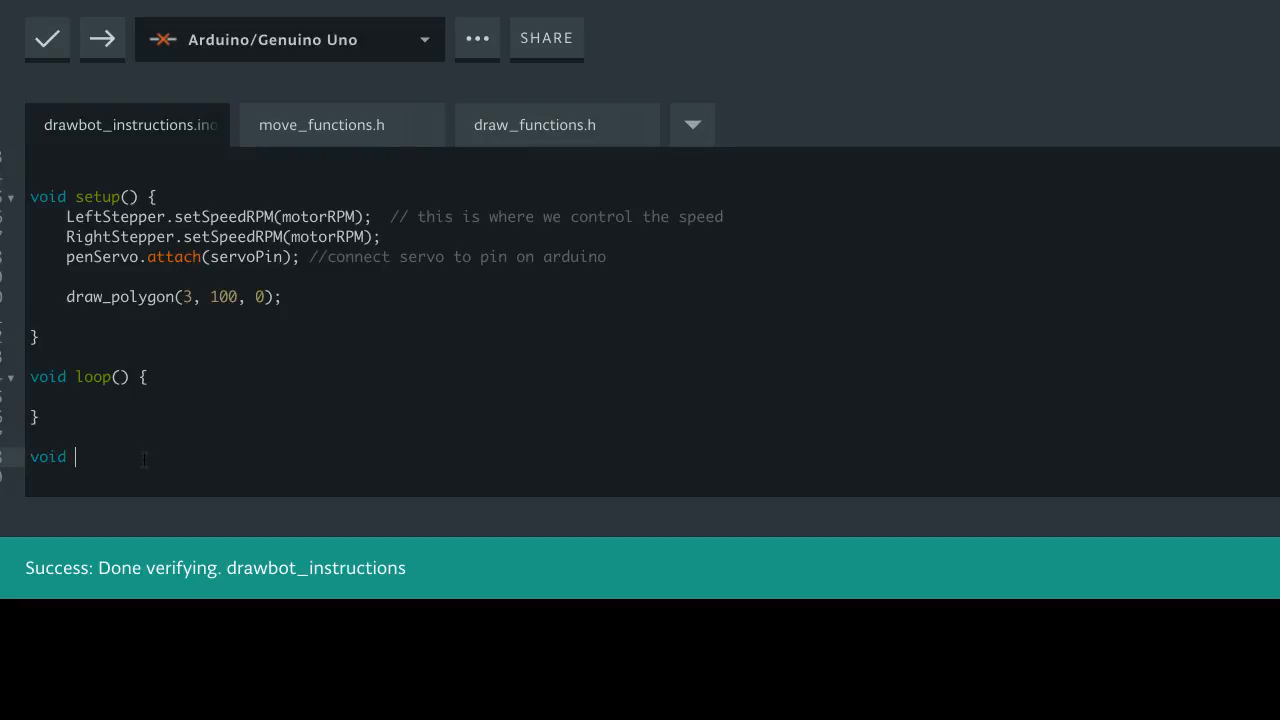
{"action": "type", "text": "hexag"}
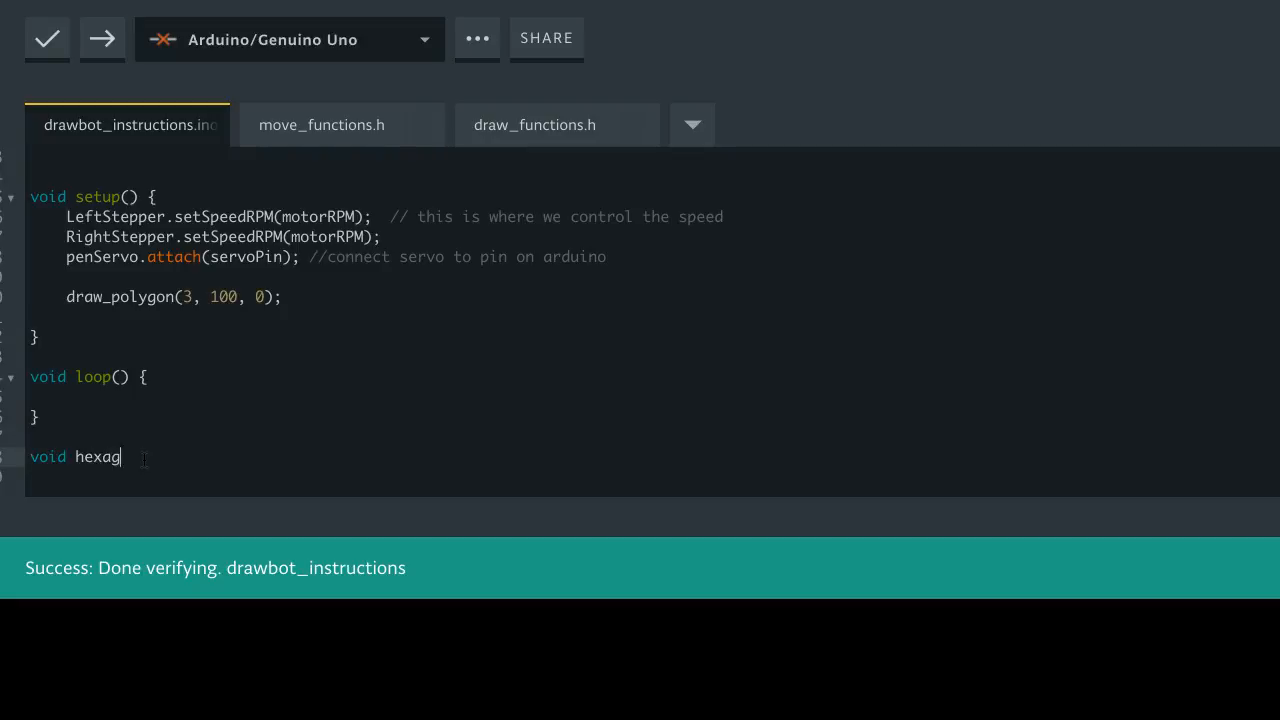
{"action": "type", "text": "on"}
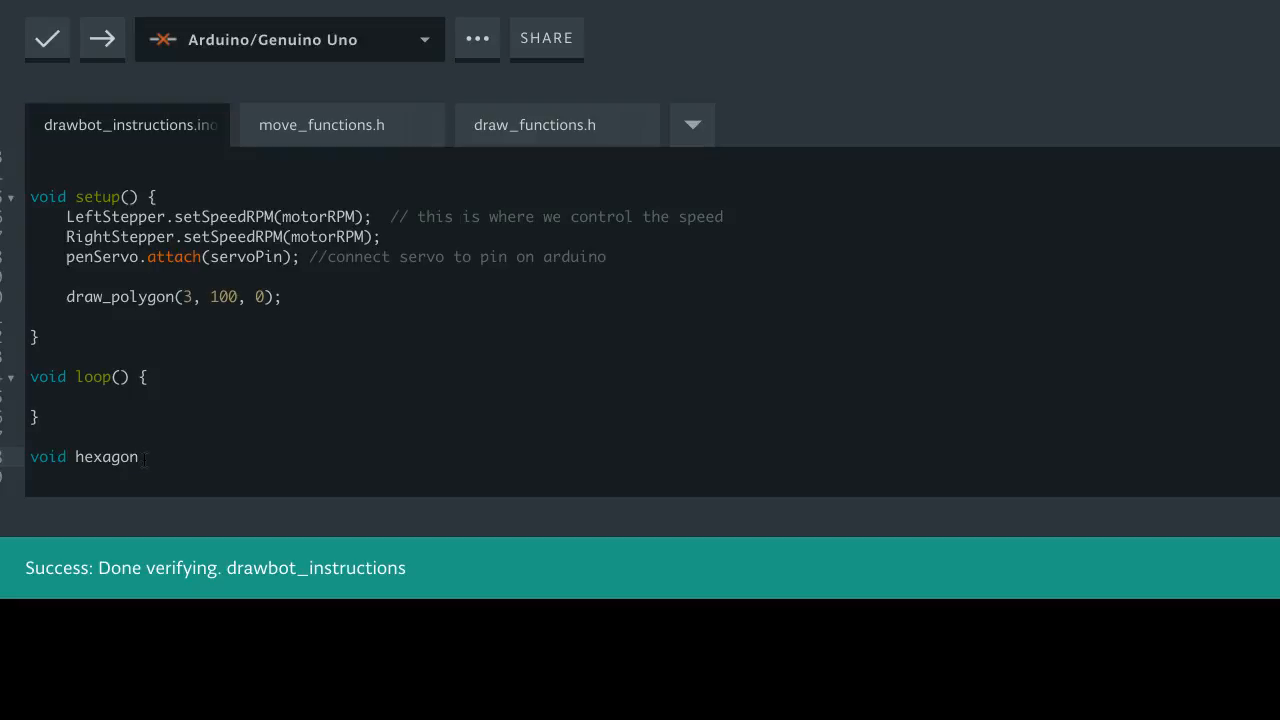
{"action": "left_click", "coordinate": [138, 456]}
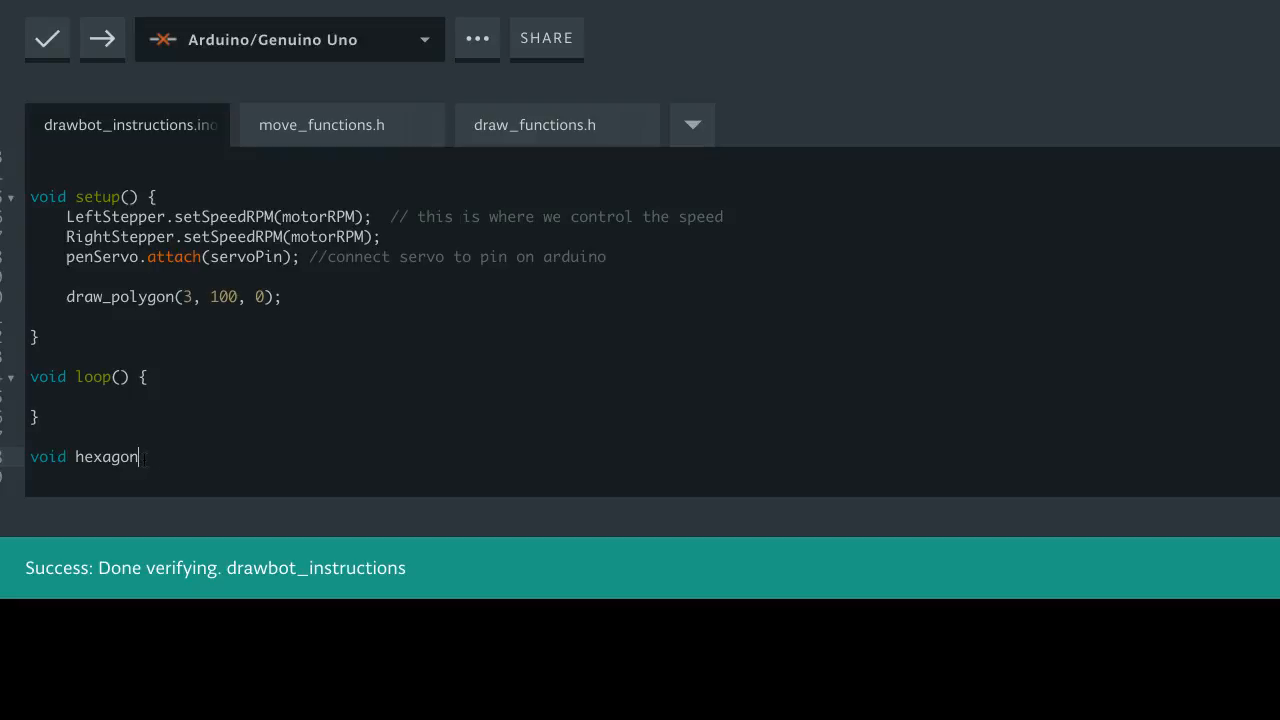
{"action": "type", "text": "_flower"}
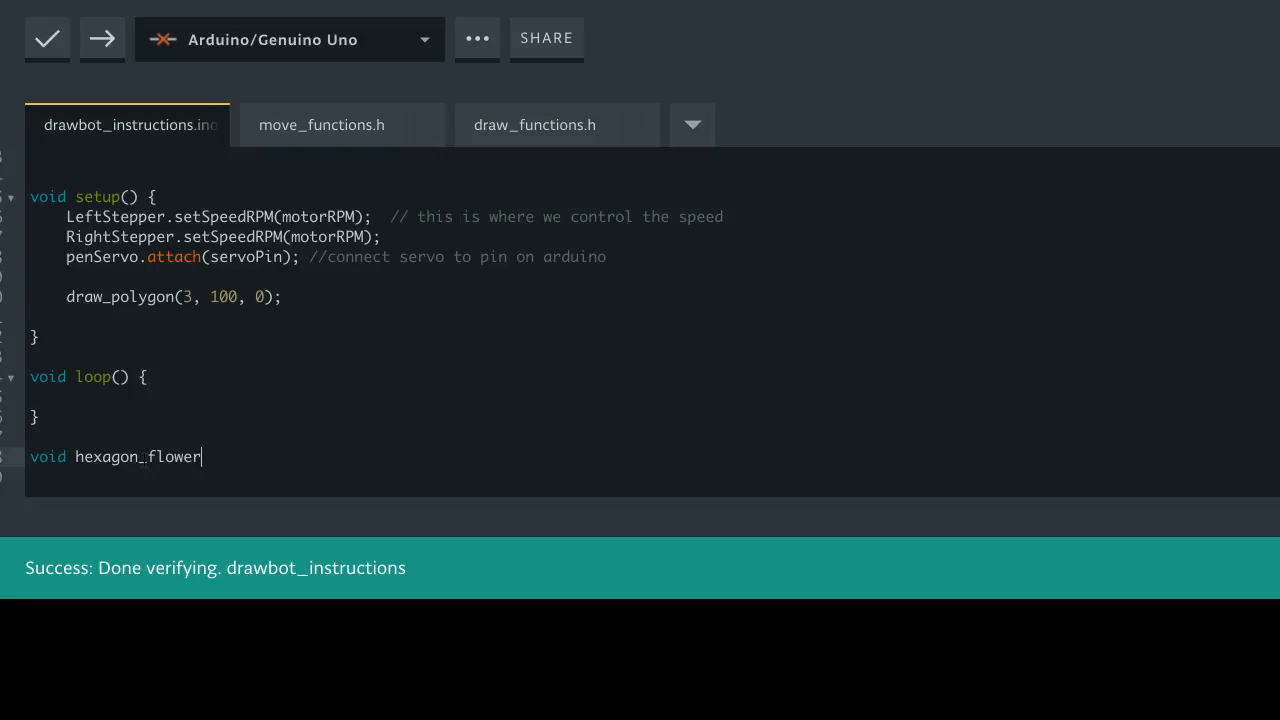
{"action": "type", "text": "()"}
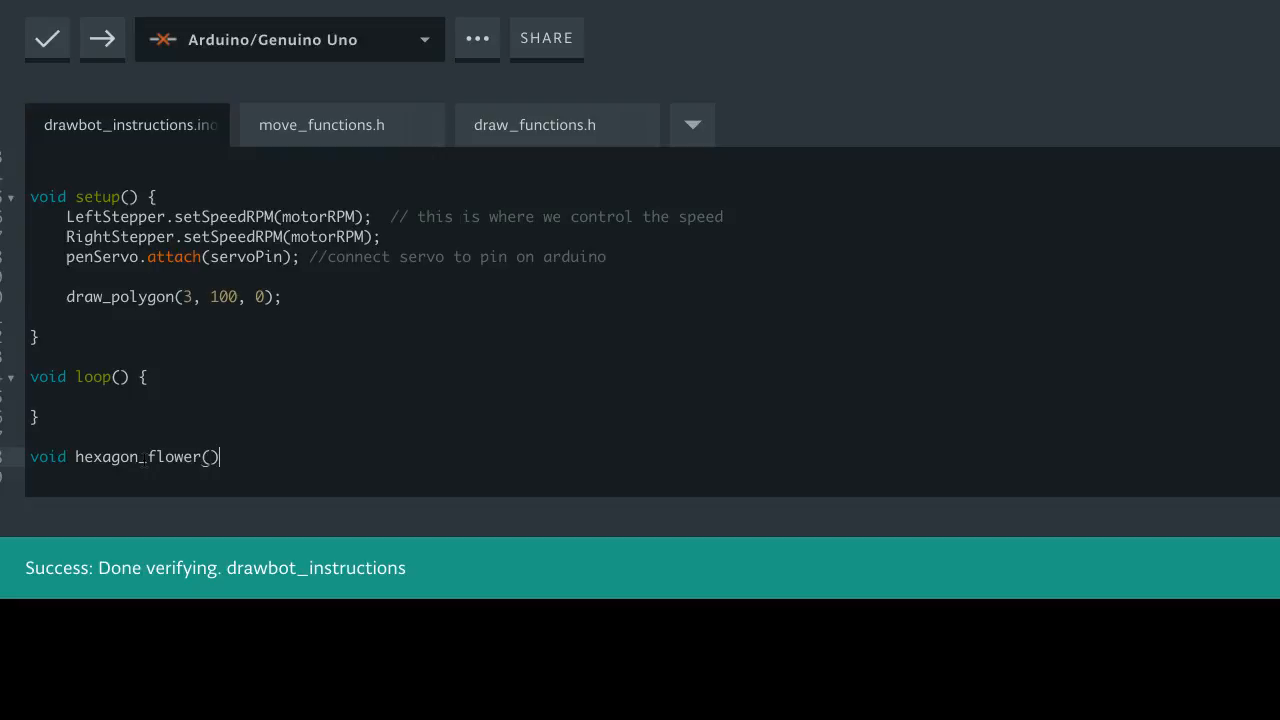
{"action": "type", "text": "{"}
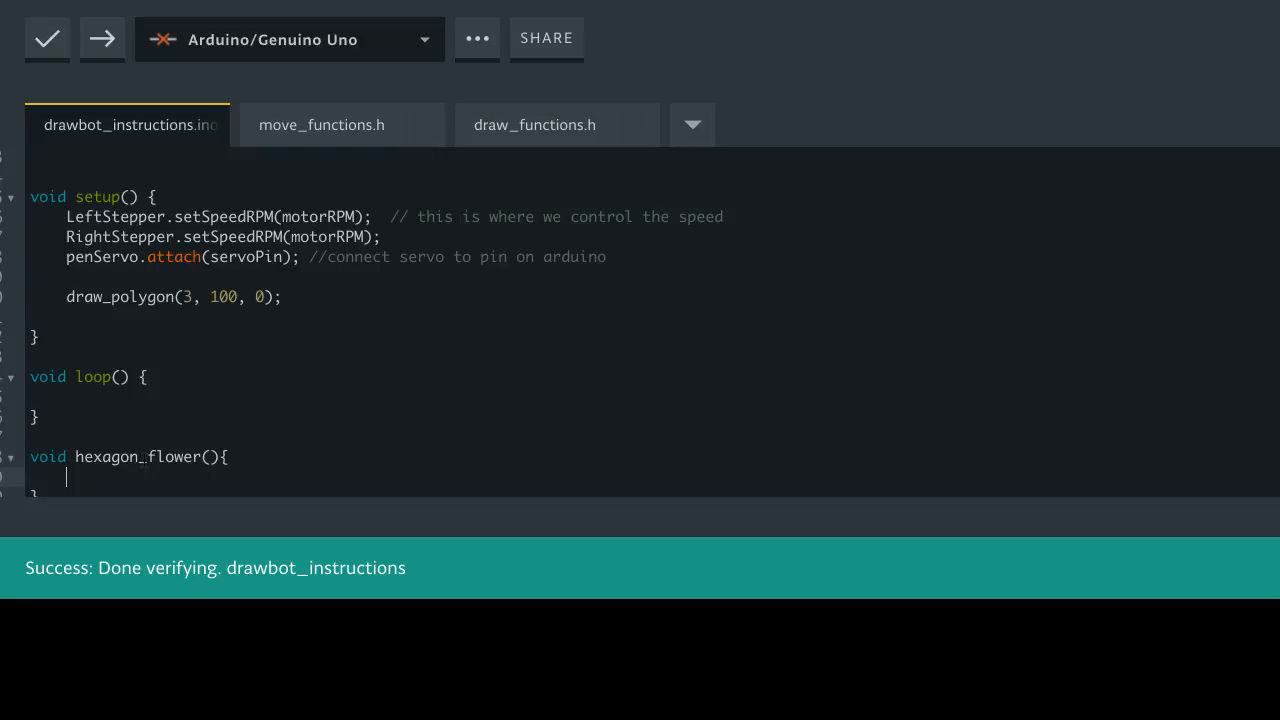
{"action": "type", "text": "/"}
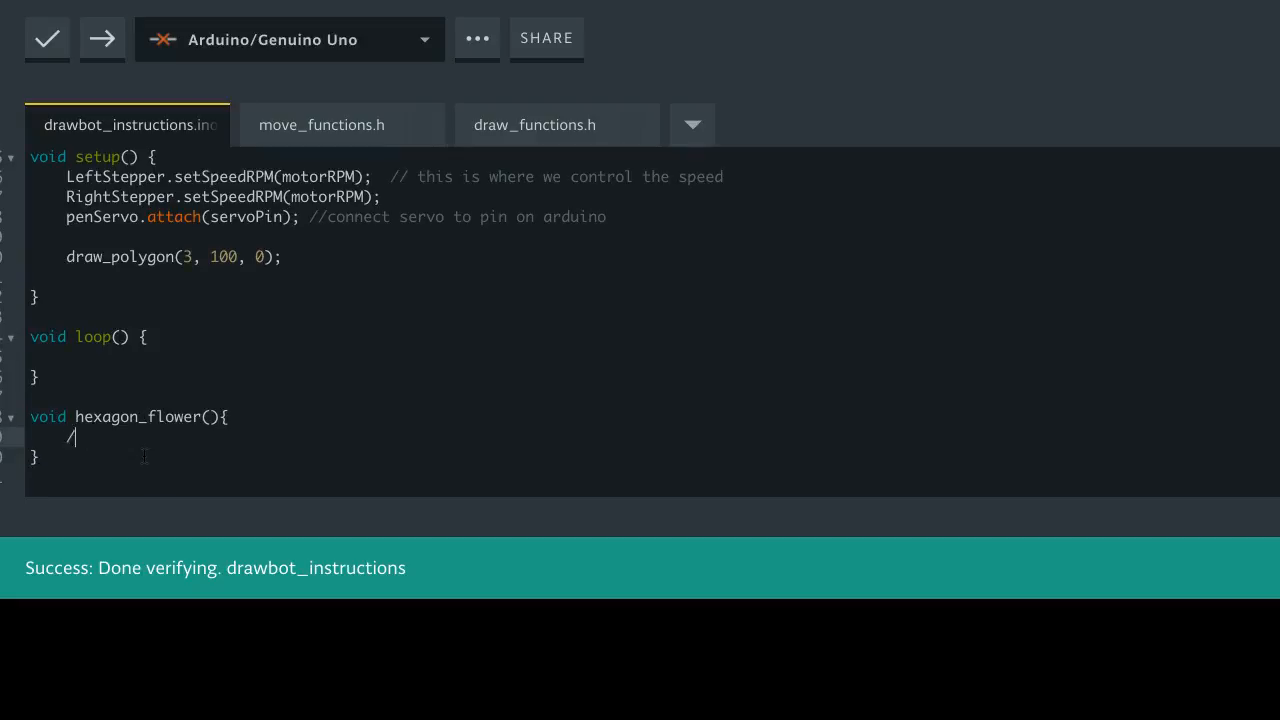
{"action": "type", "text": "/s"}
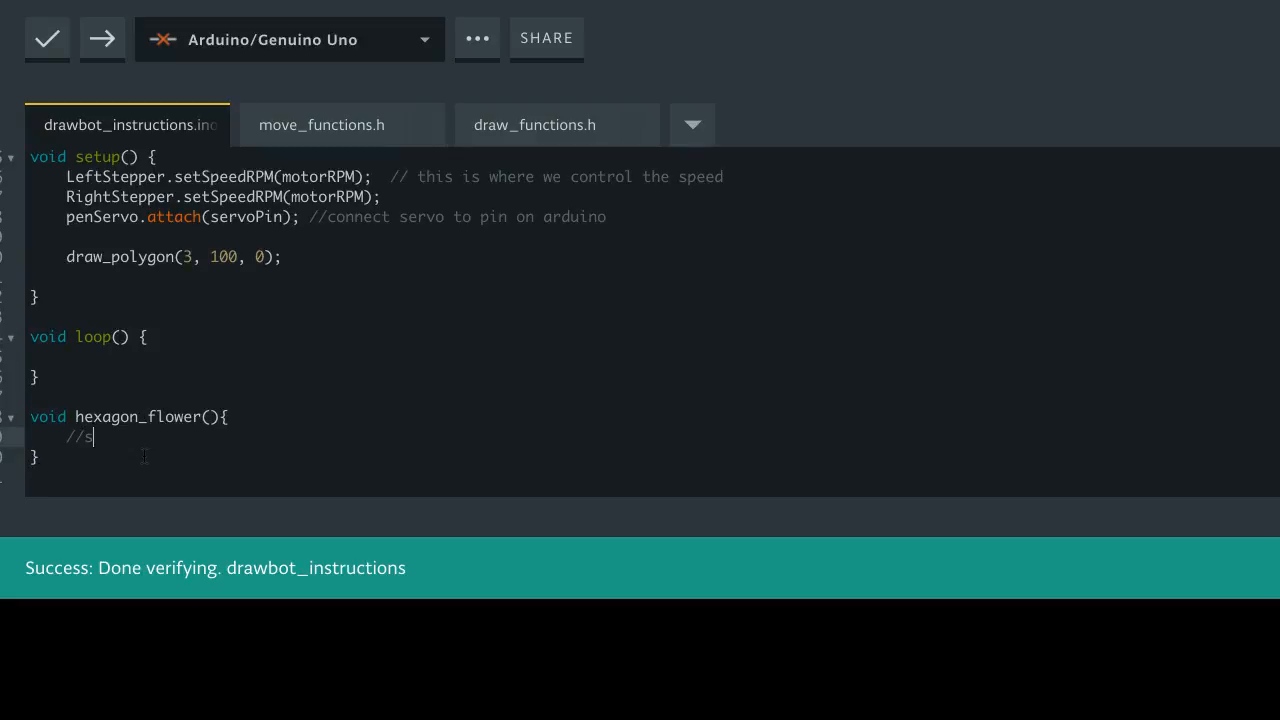
{"action": "type", "text": "eries of steps"}
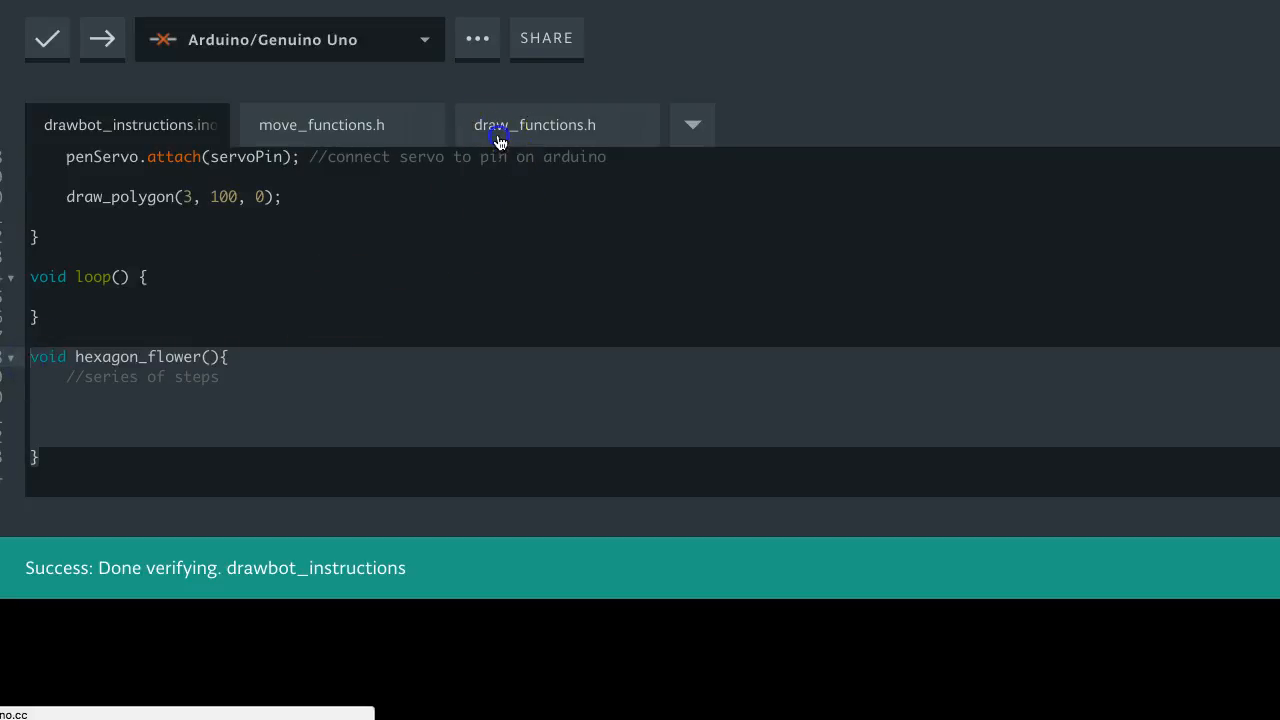
Add 'hexagon_flower() --> draws a series of hexagons that go around in a circle' to the header function list
{"action": "left_click", "coordinate": [534, 124]}
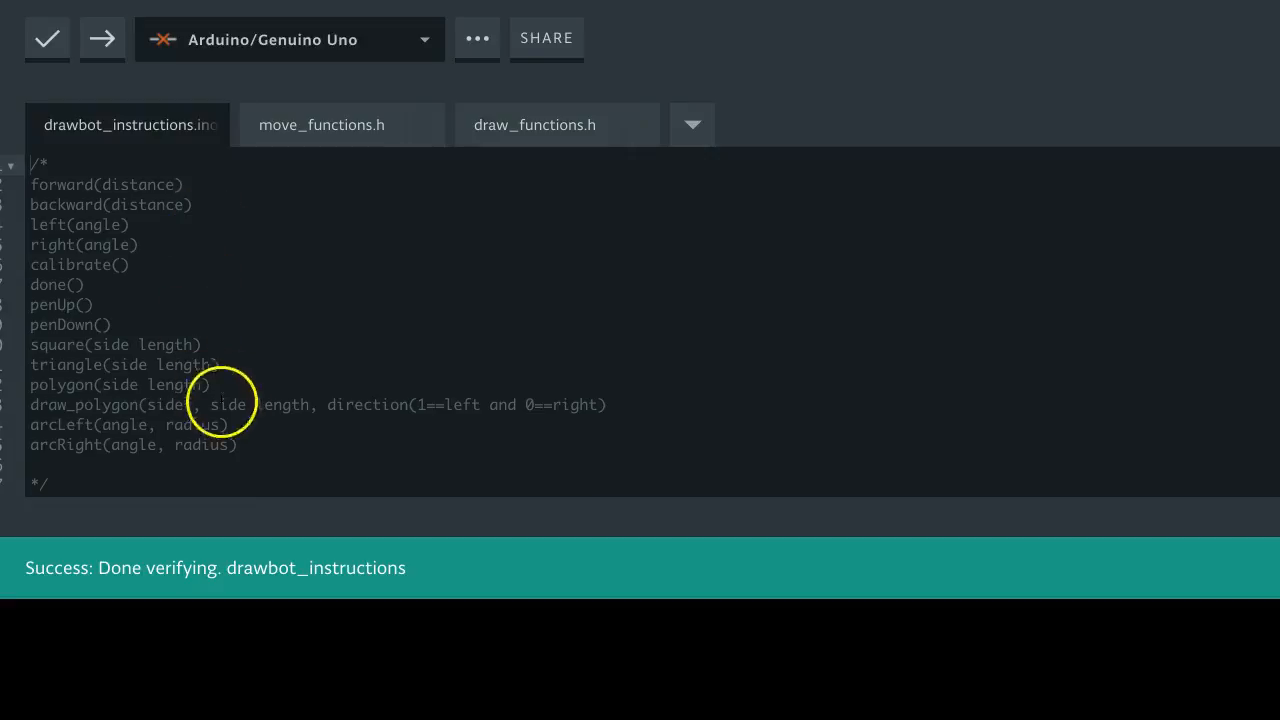
{"action": "type", "text": "he"}
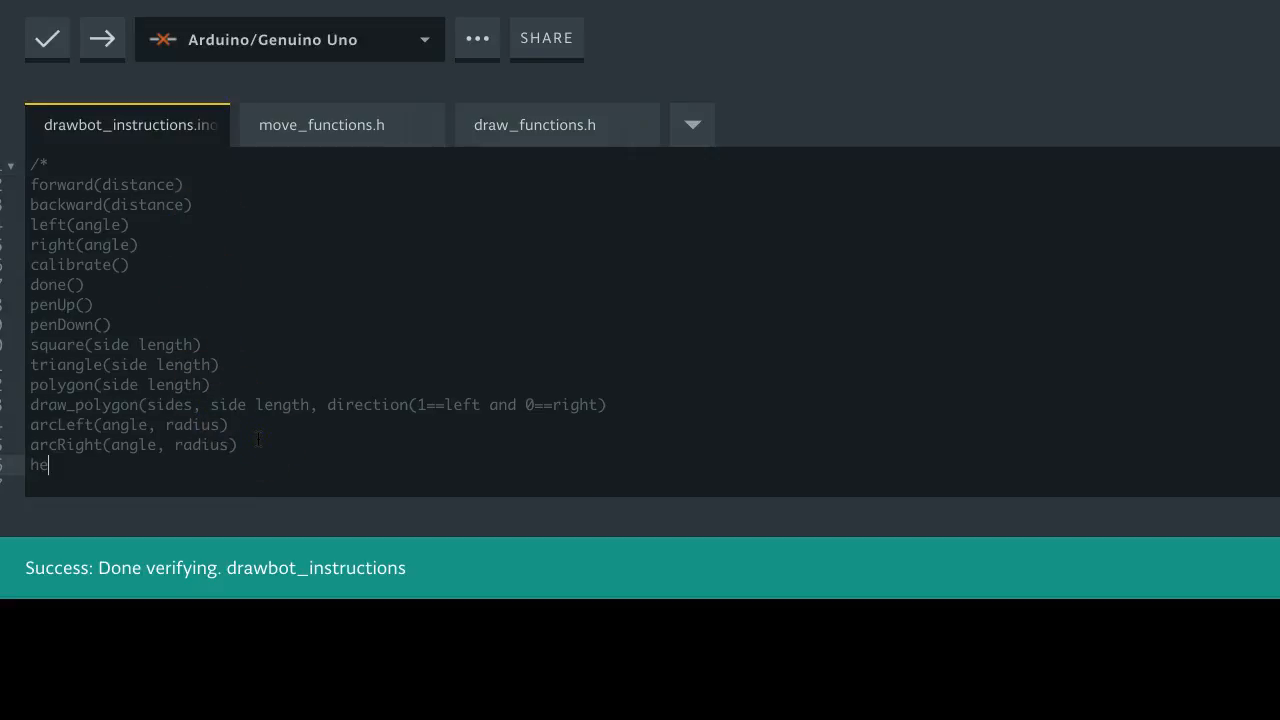
{"action": "type", "text": "xagon)"}
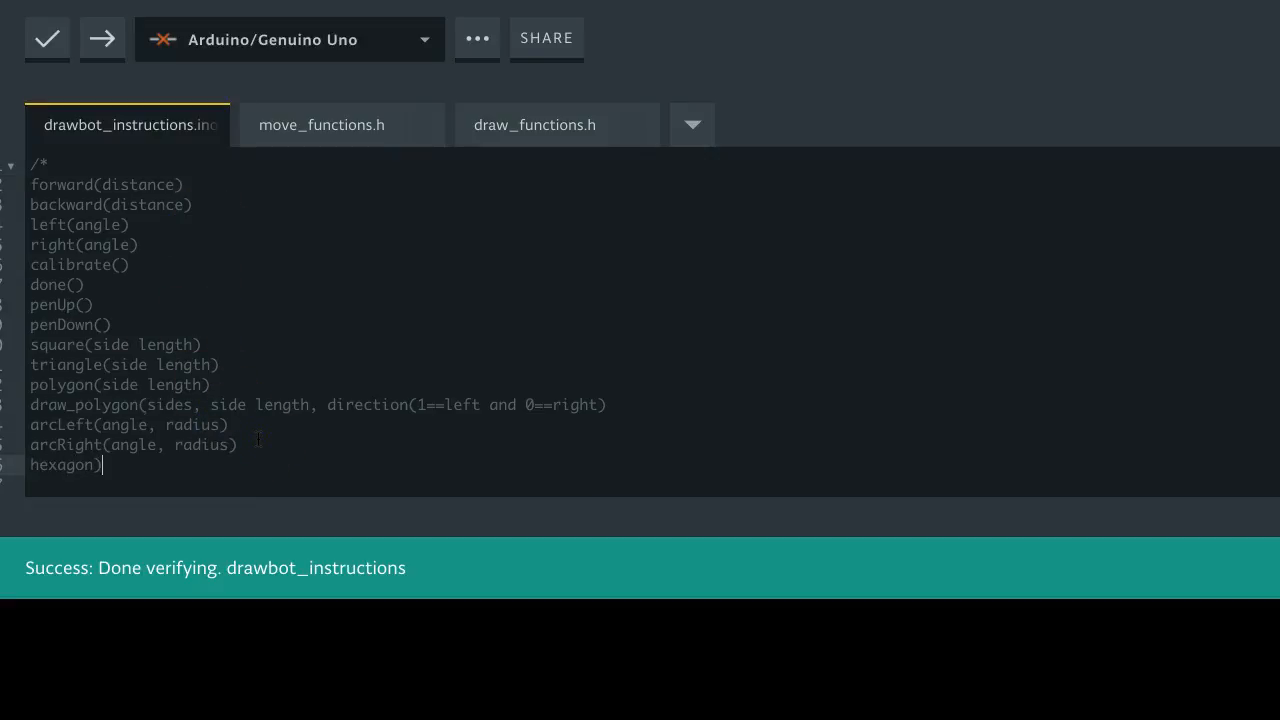
{"action": "type", "text": "_fl"}
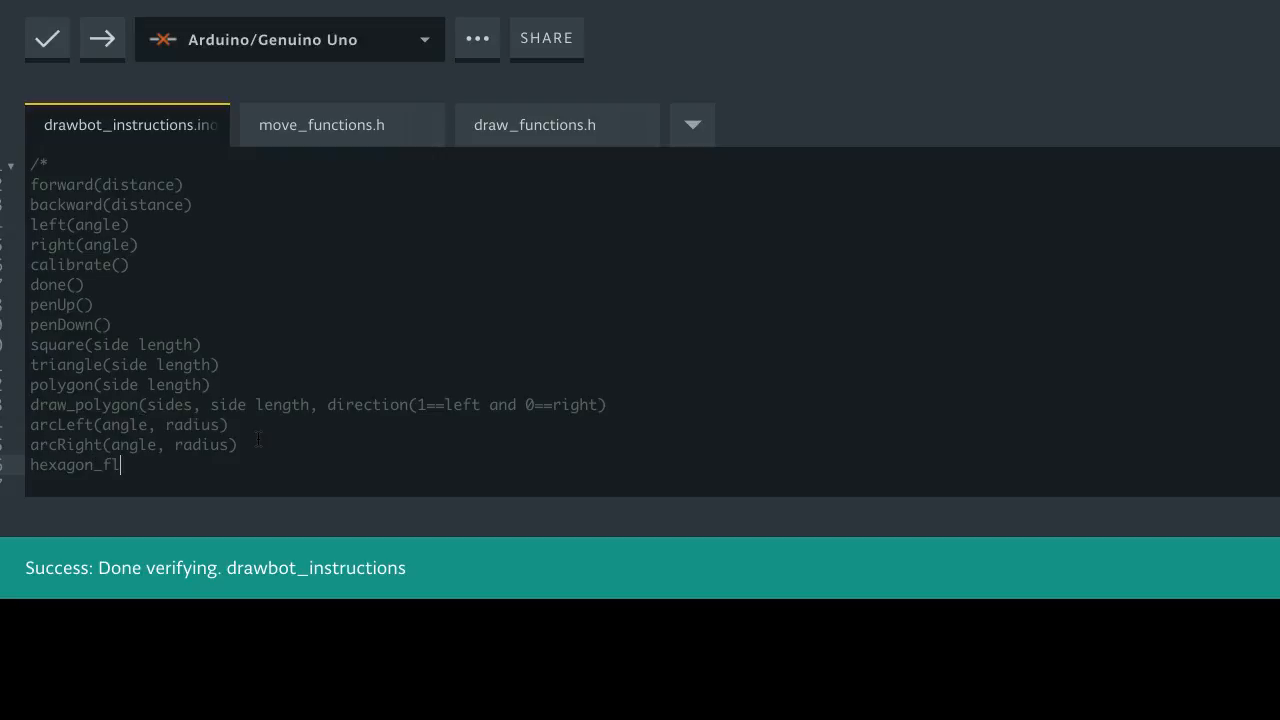
{"action": "type", "text": "ower"}
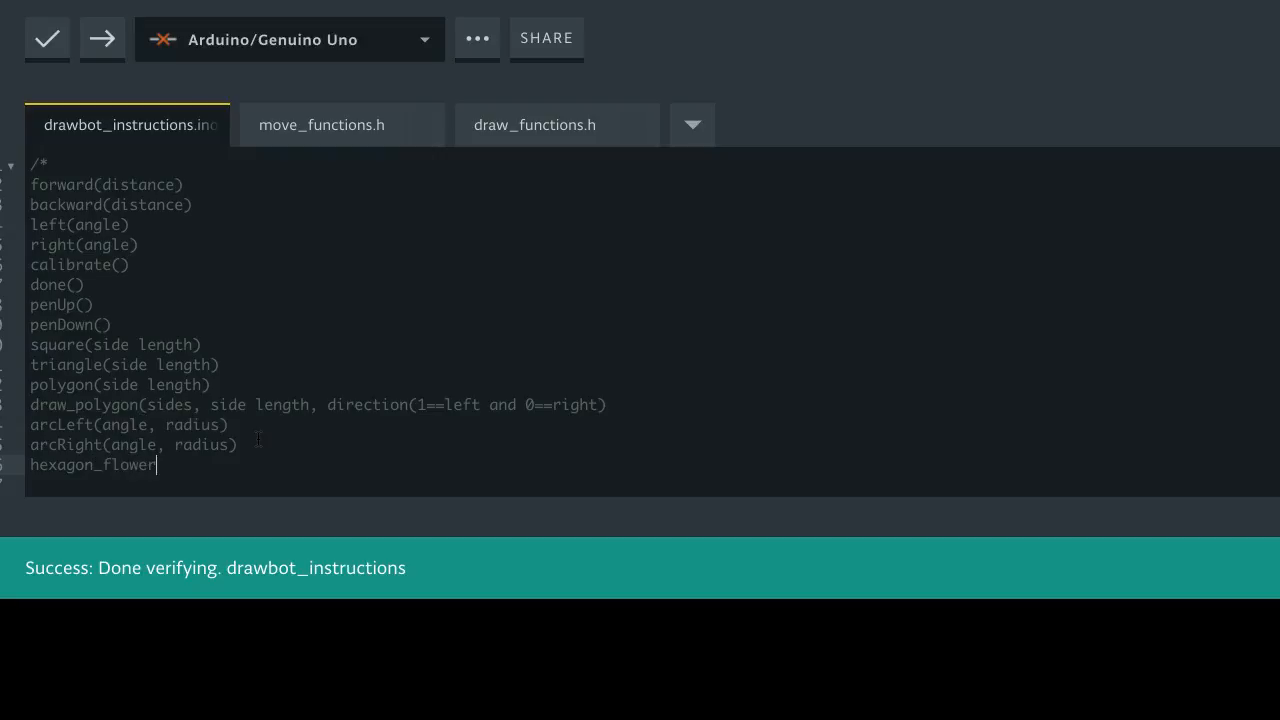
{"action": "type", "text": "()"}
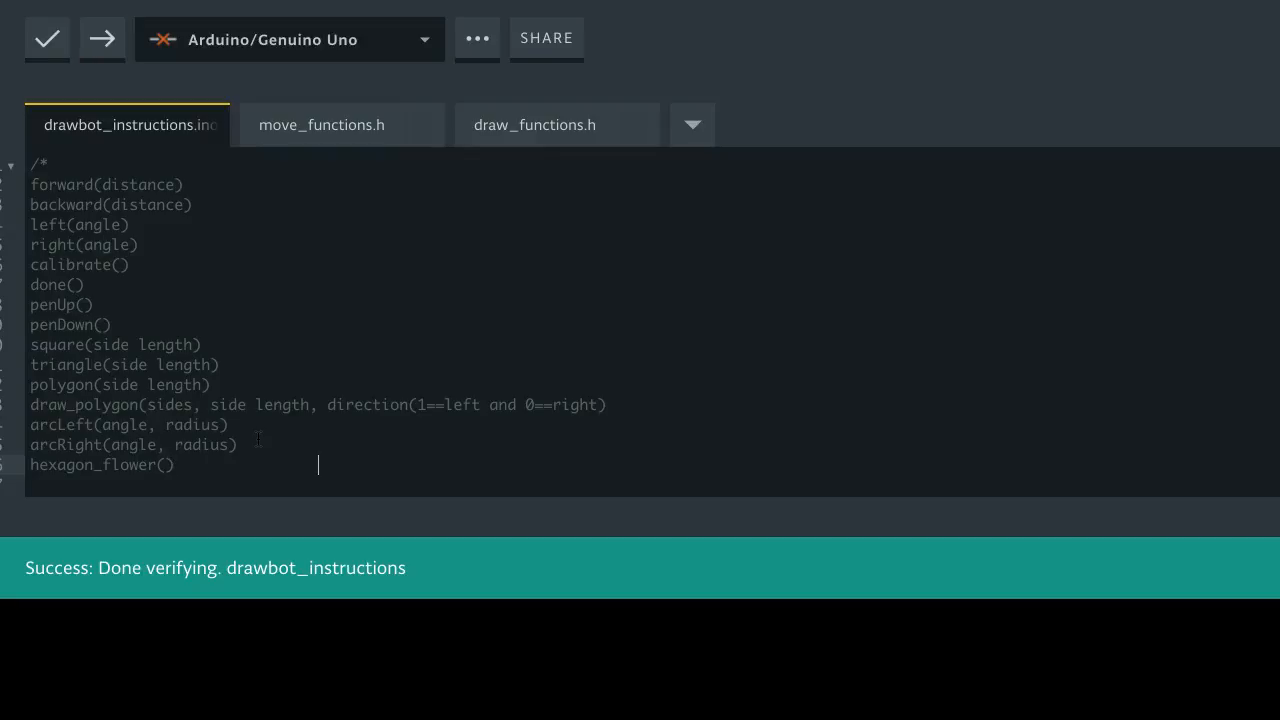
{"action": "type", "text": "--"}
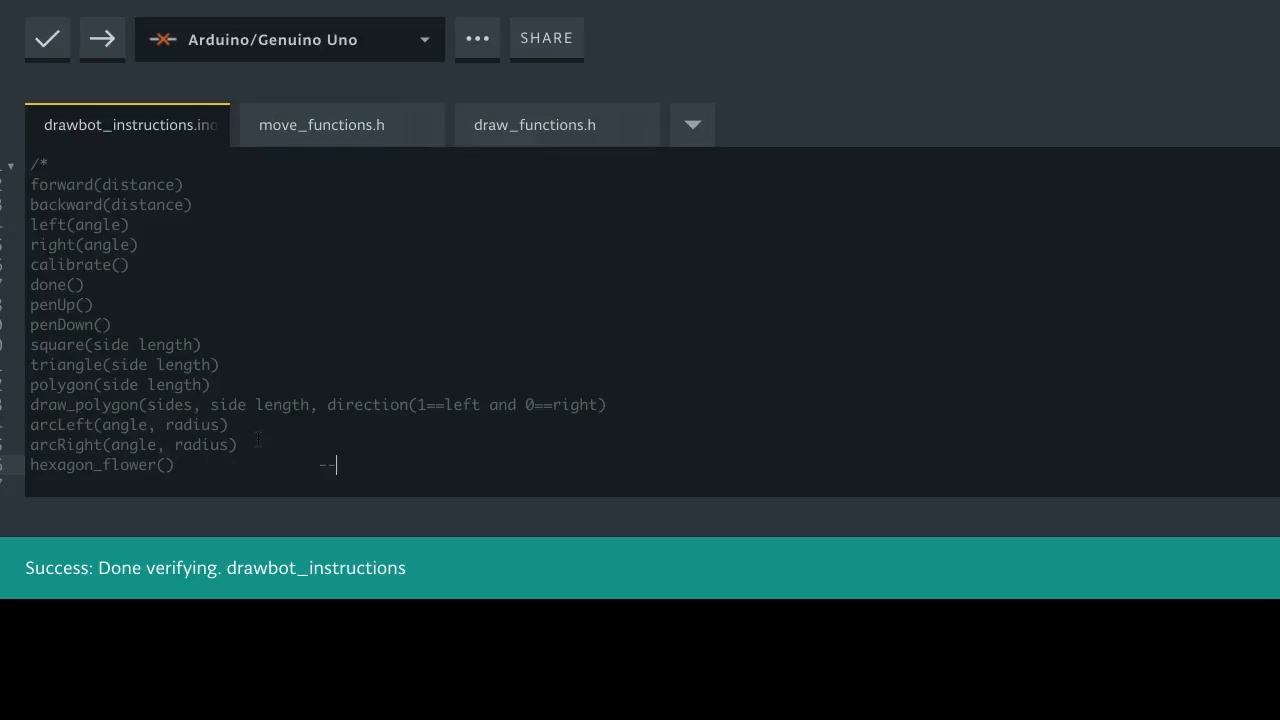
{"action": "type", "text": ">"}
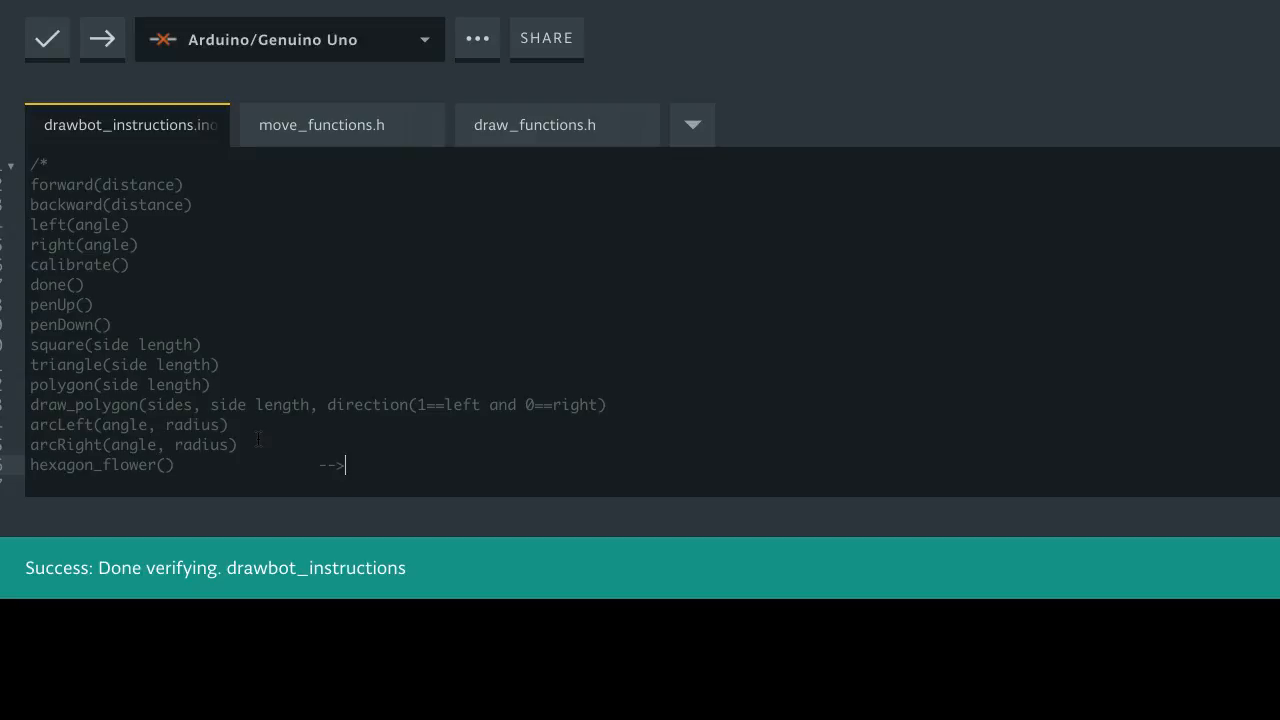
{"action": "type", "text": "draws a serei"}
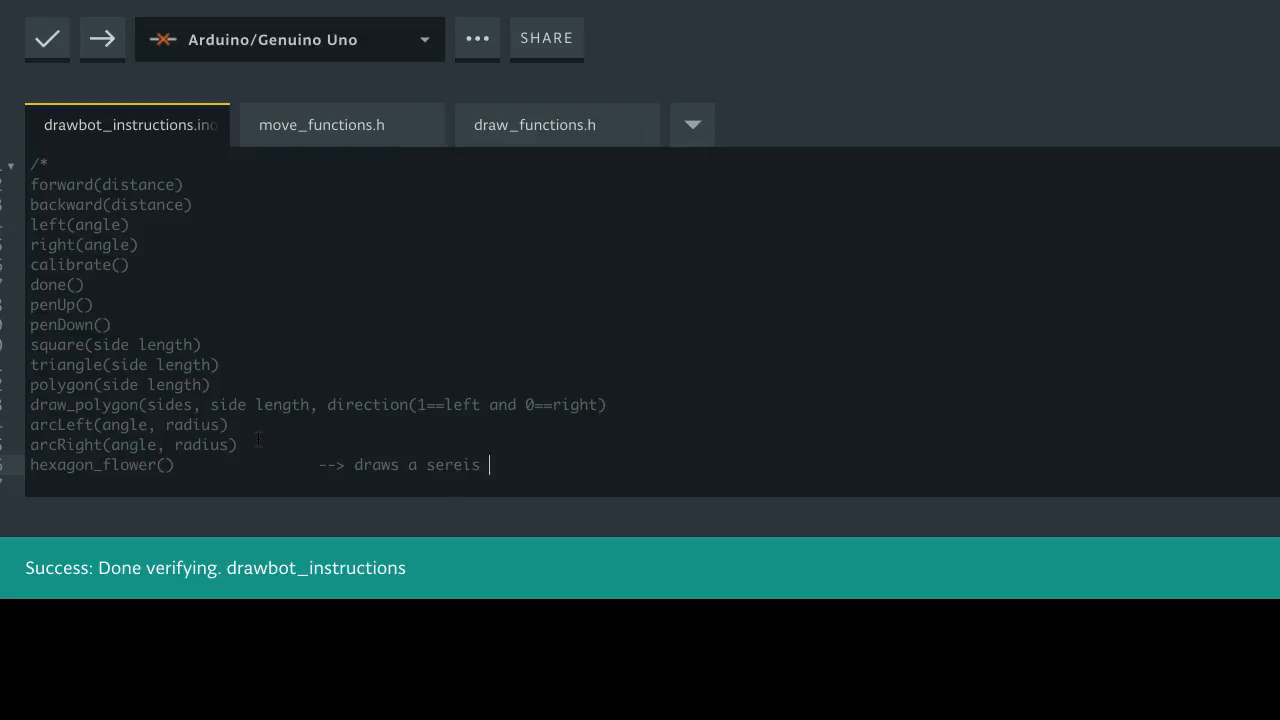
{"action": "type", "text": "series of hexagons"}
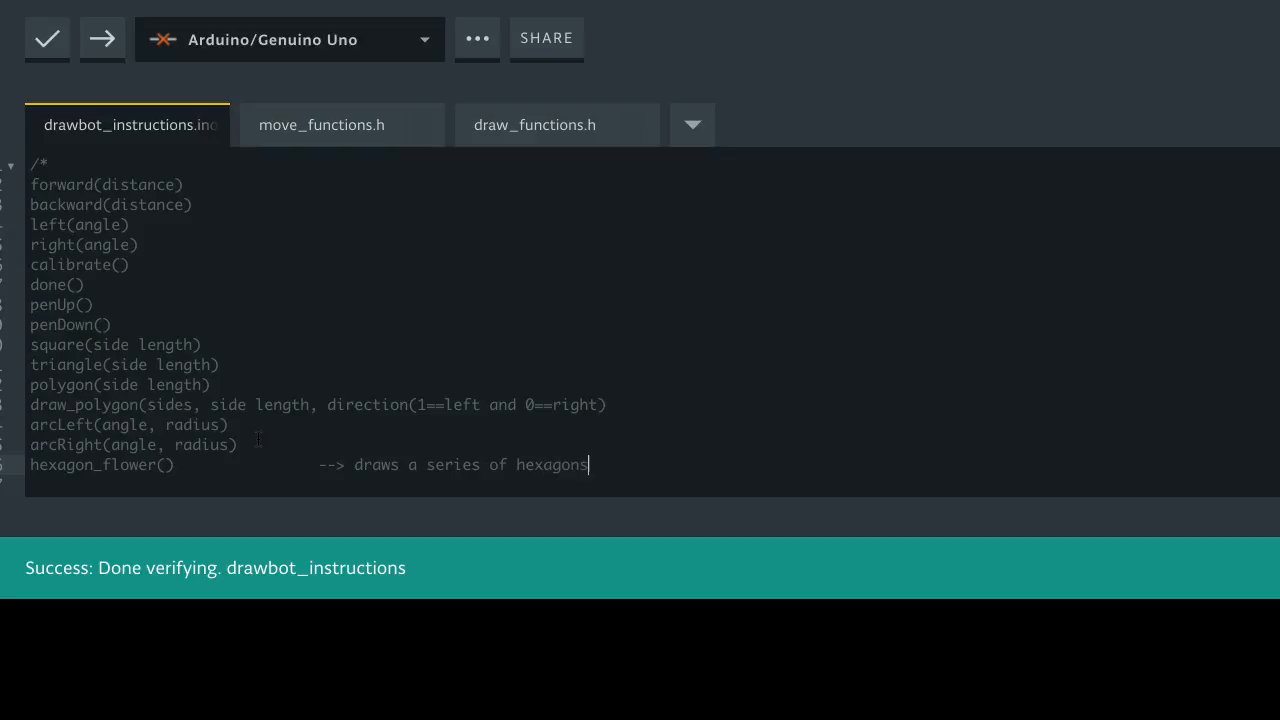
{"action": "type", "text": "that"}
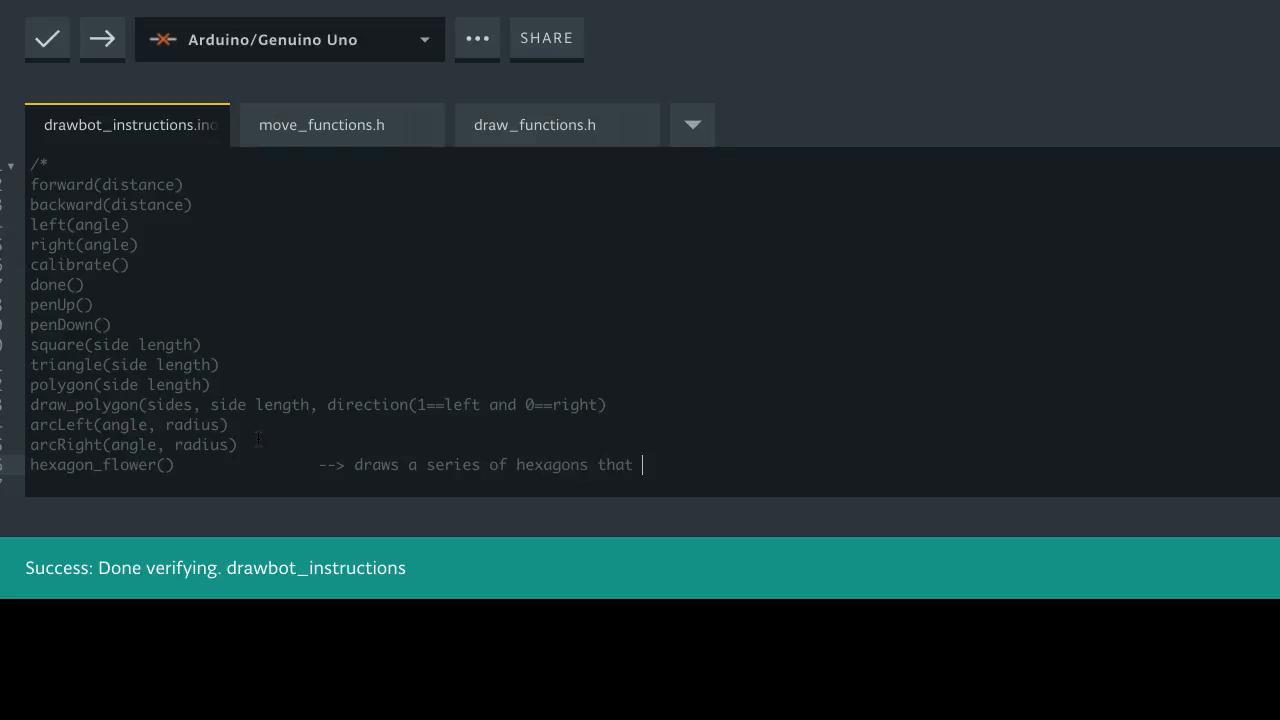
{"action": "type", "text": "go around"}
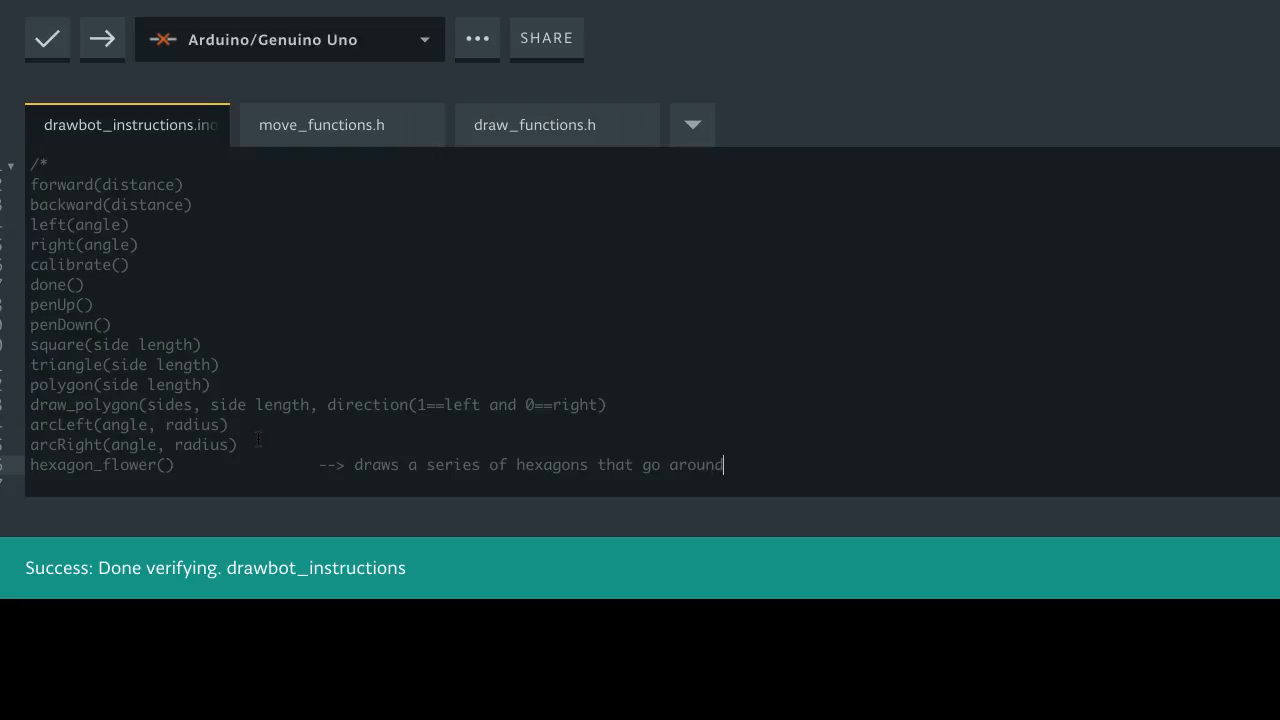
{"action": "type", "text": "in a circle"}
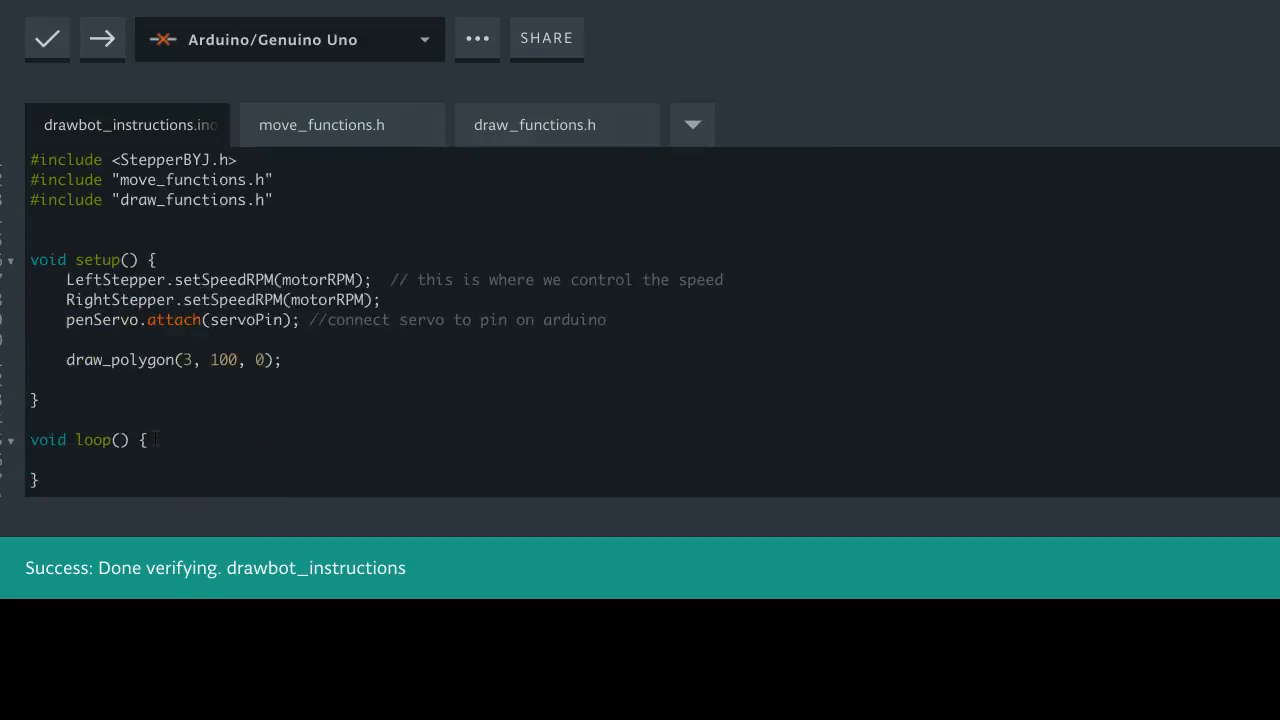
Add #include <Servo.h> above the other includes, then switch to move_functions.h
{"action": "type", "text": "#include <Servo.h>"}
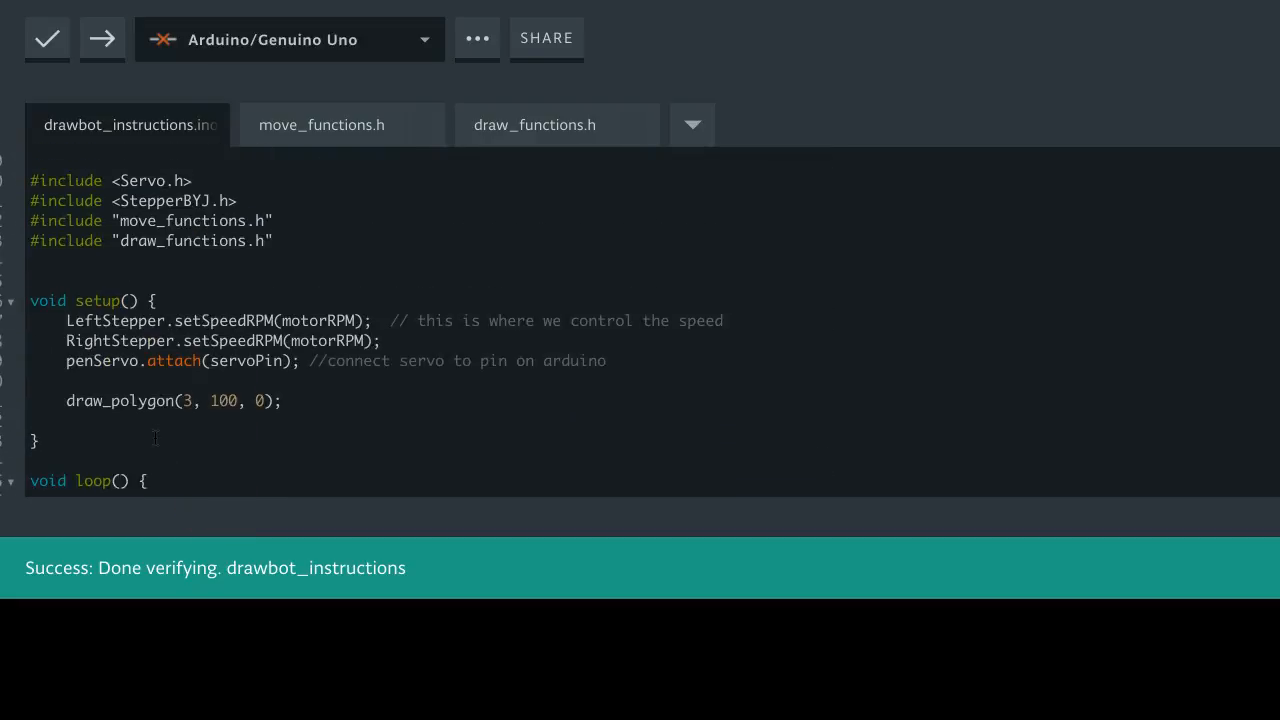
{"action": "scroll", "scroll_direction": "down", "scroll_amount": 3}
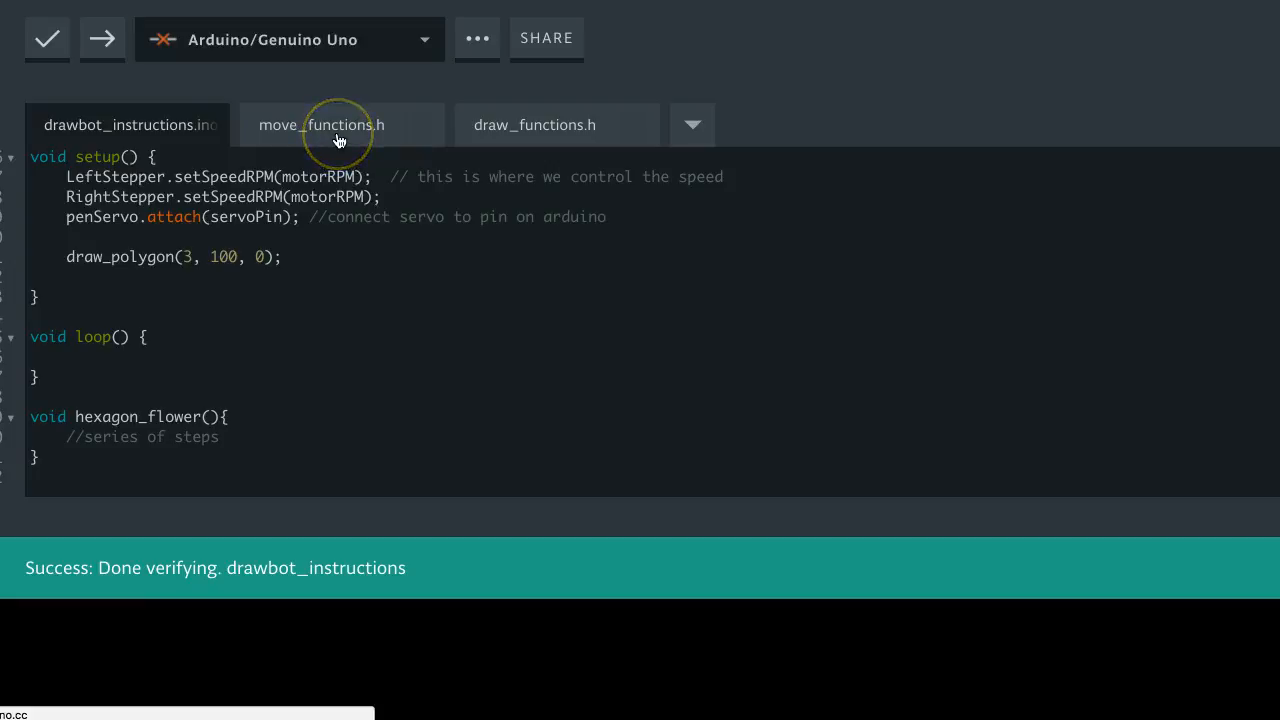
{"action": "left_click", "coordinate": [320, 124]}
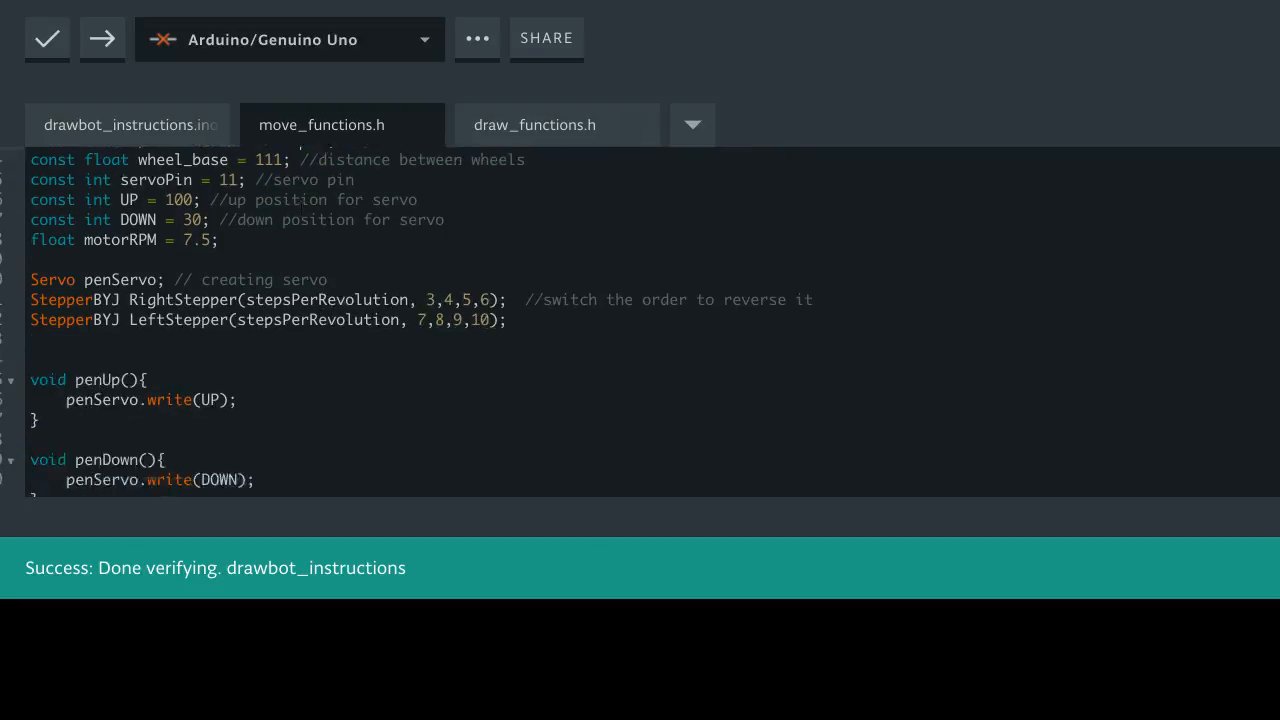
{"action": "scroll", "scroll_direction": "down", "scroll_amount": 3}
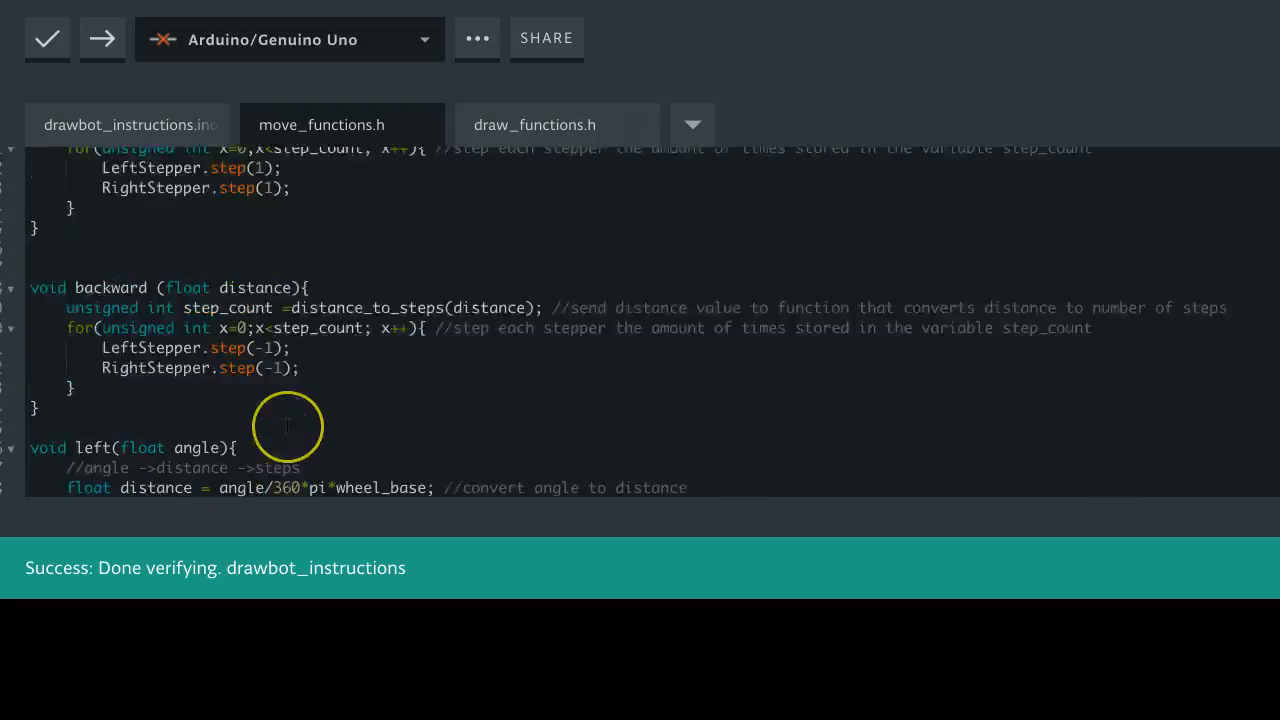
{"action": "scroll", "scroll_direction": "down", "scroll_amount": 3}
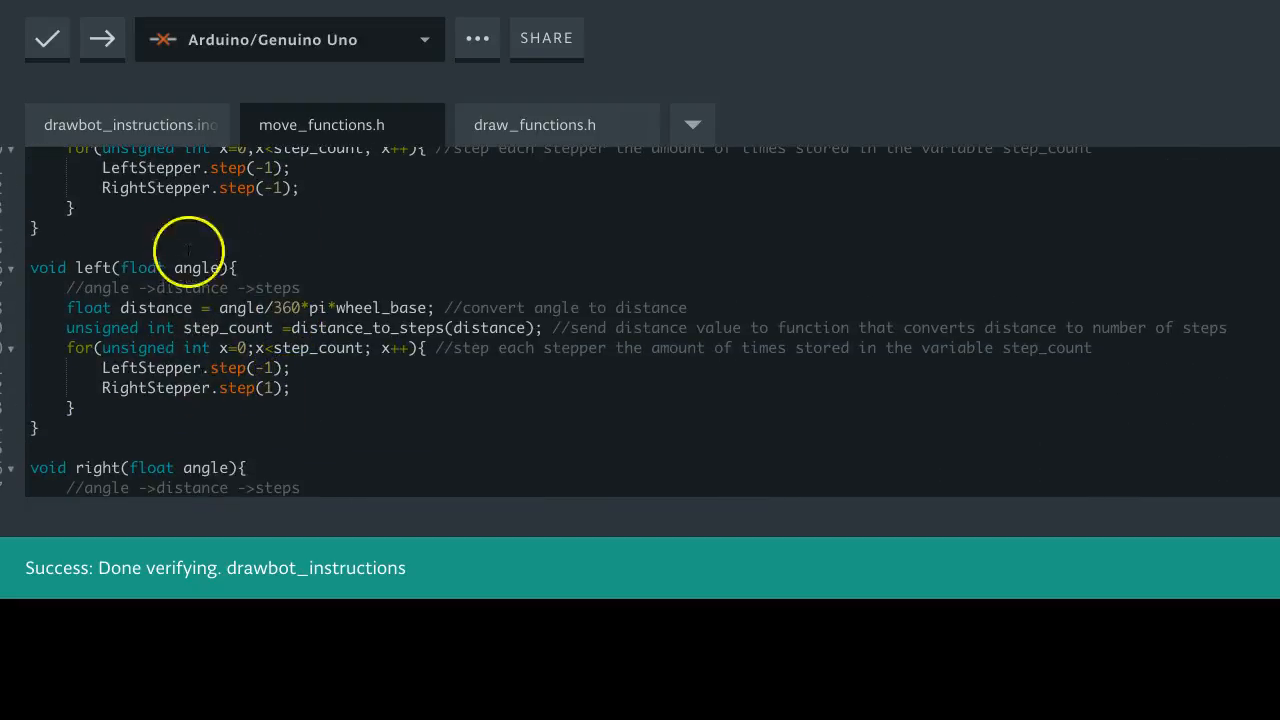
{"action": "mouse_move", "coordinate": [184, 370]}
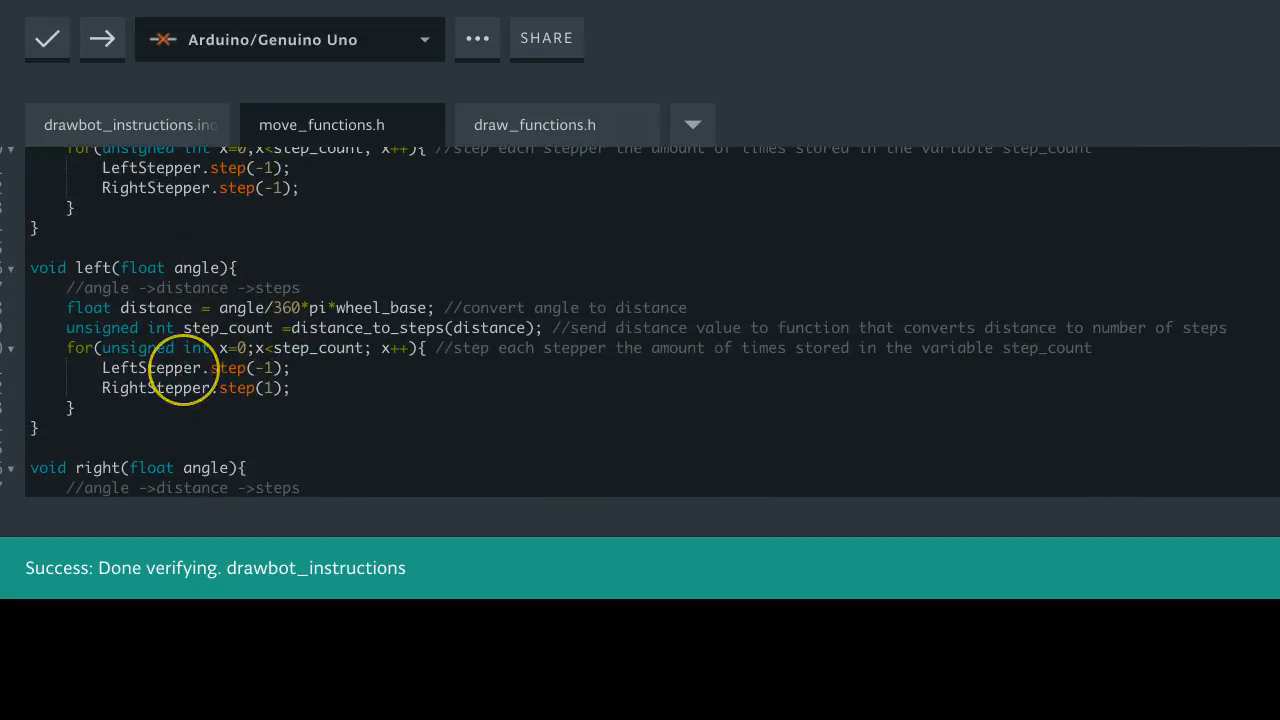
{"action": "scroll", "scroll_direction": "down", "scroll_amount": 3}
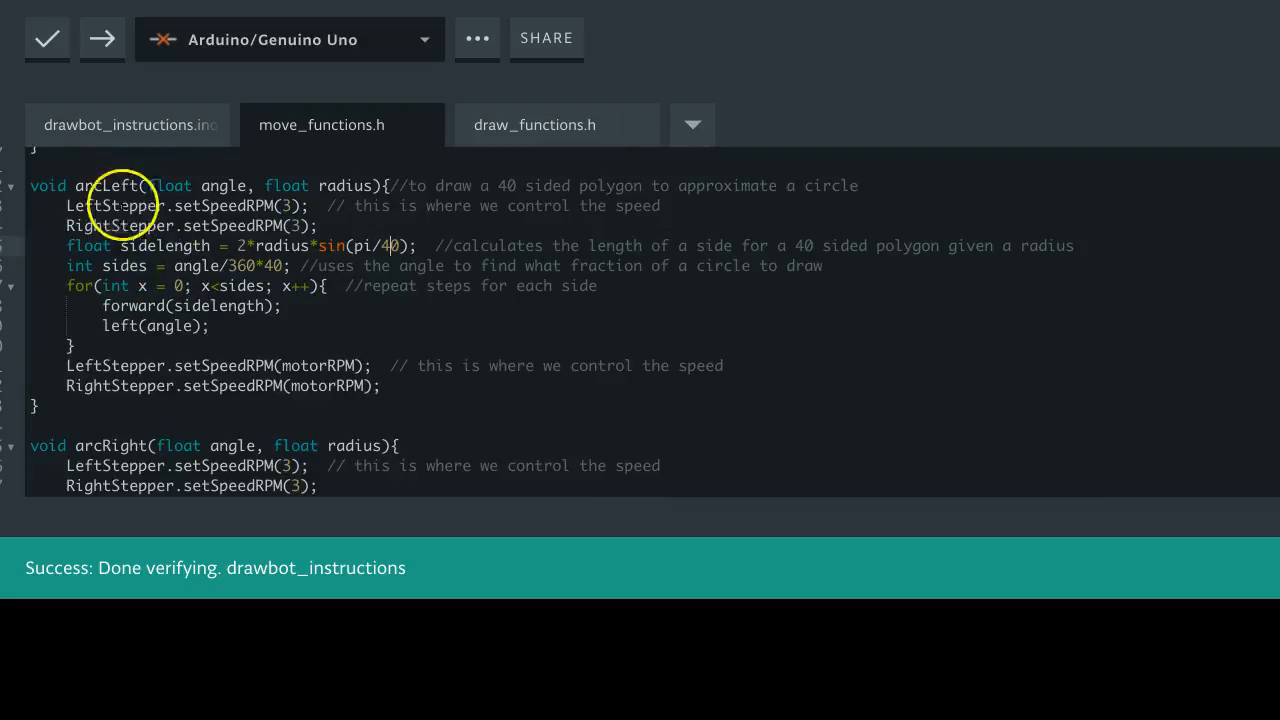
{"action": "scroll", "scroll_direction": "down", "scroll_amount": 3}
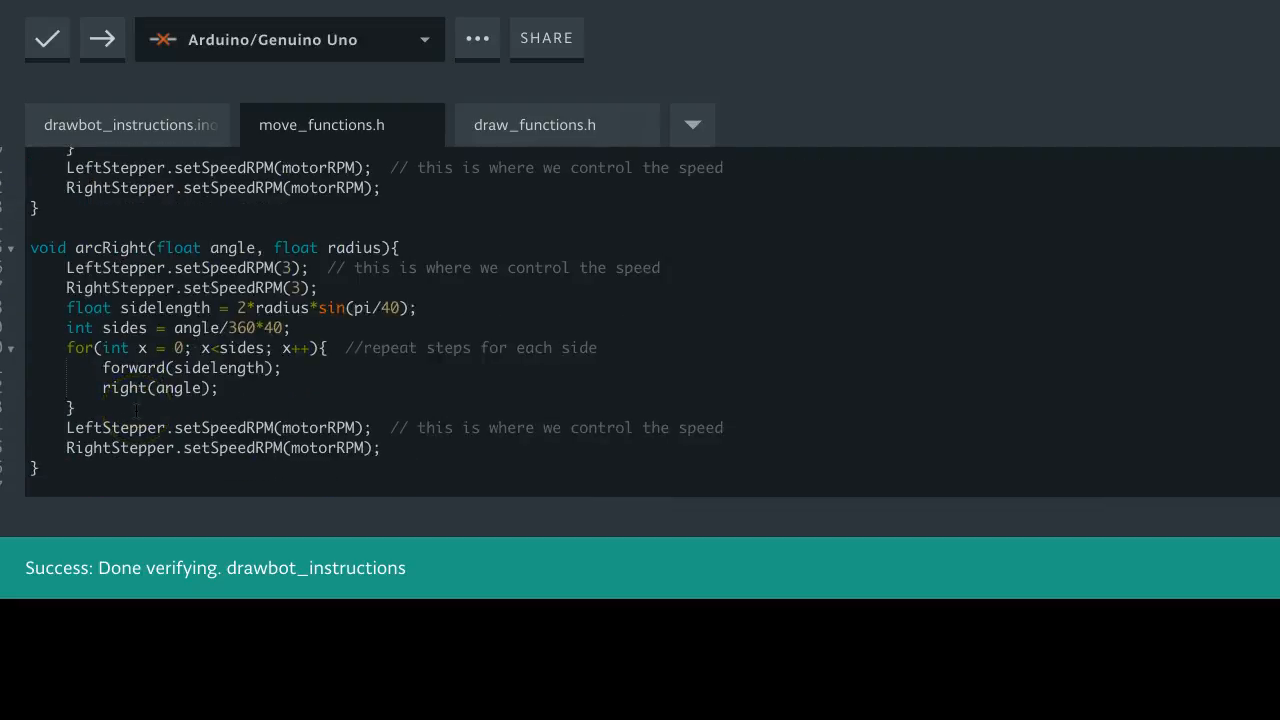
{"action": "scroll", "scroll_direction": "down", "scroll_amount": 3}
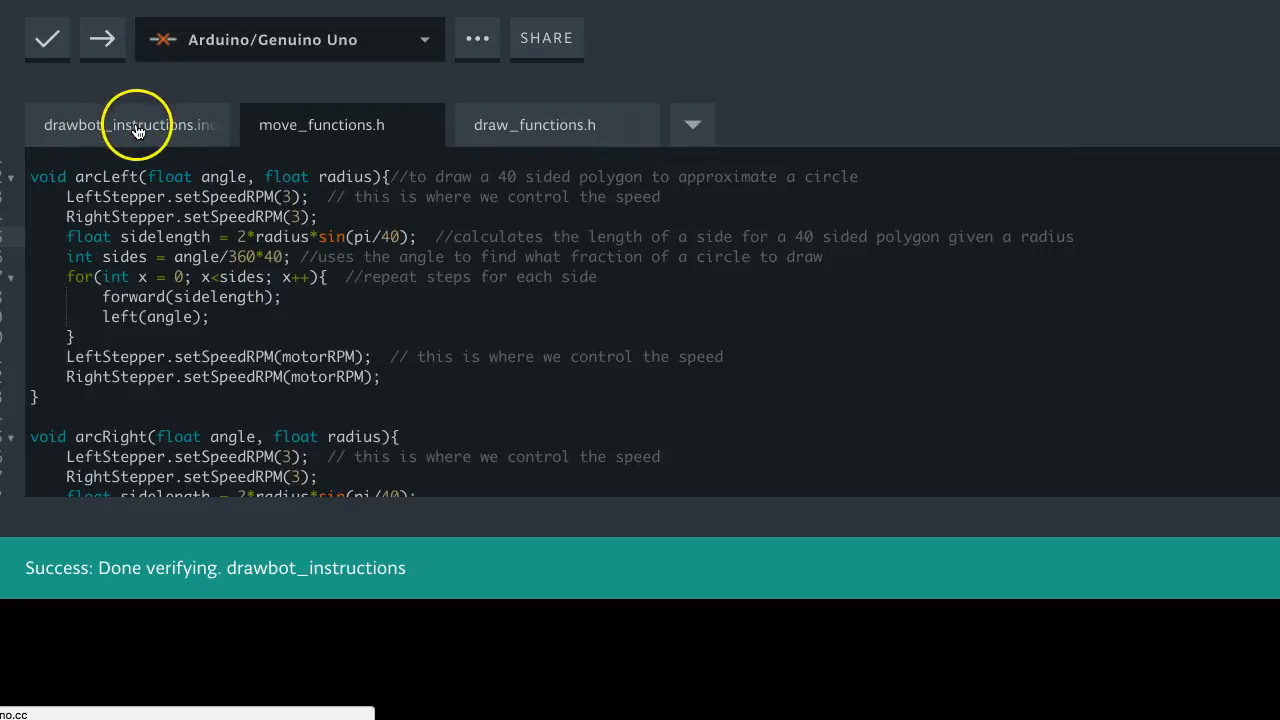
Return to the main sketch, glance at draw_functions.h, and come back to drawbot_instructions
{"action": "left_click", "coordinate": [128, 124]}
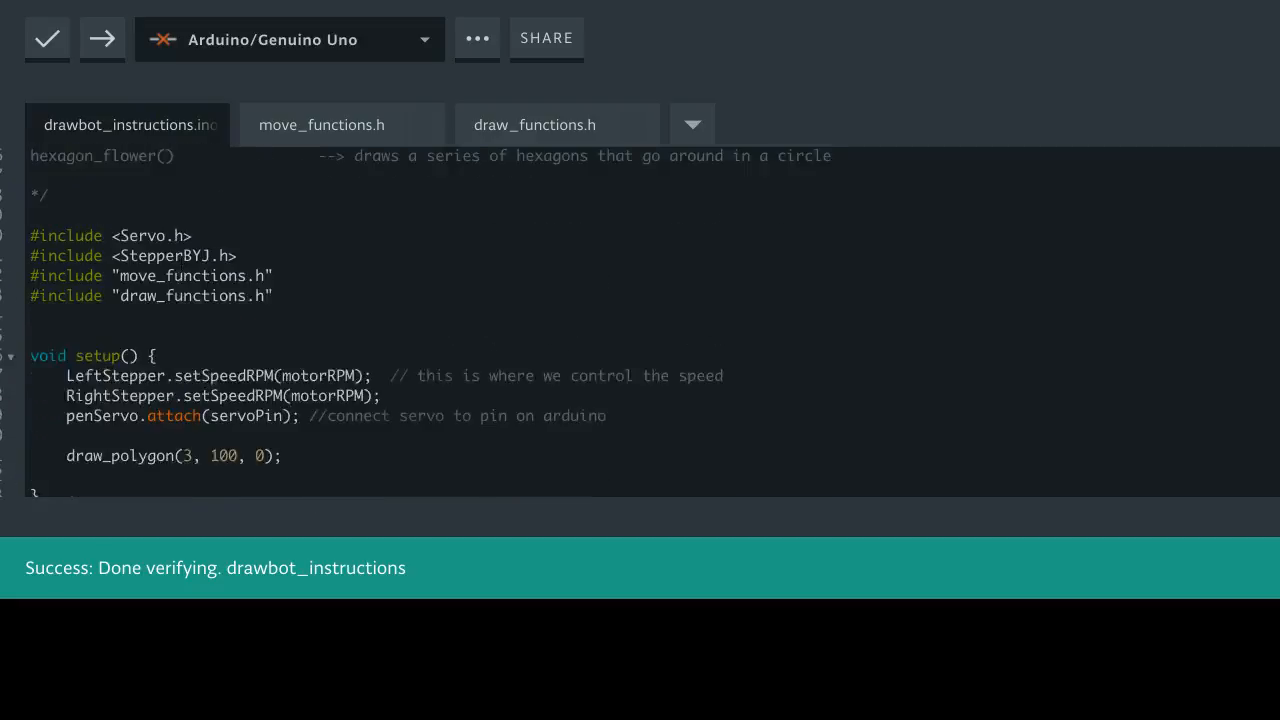
{"action": "scroll", "scroll_direction": "down", "scroll_amount": 3}
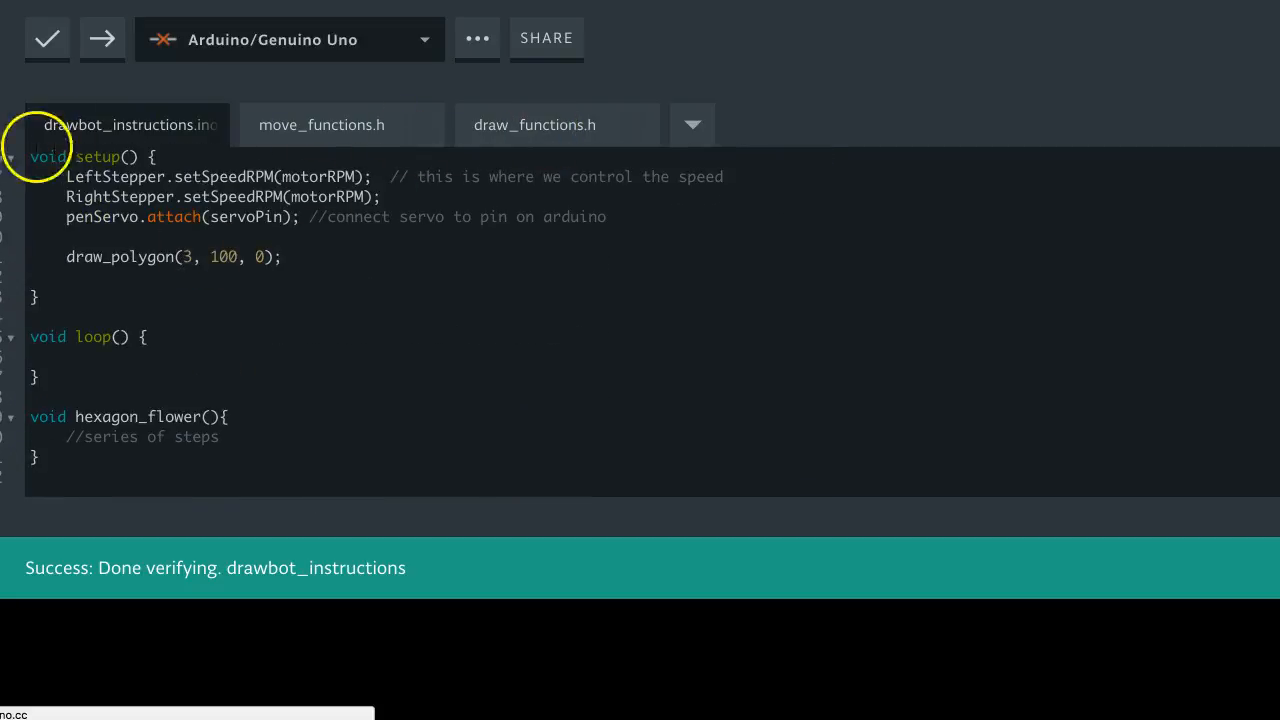
{"action": "left_click", "coordinate": [536, 124]}
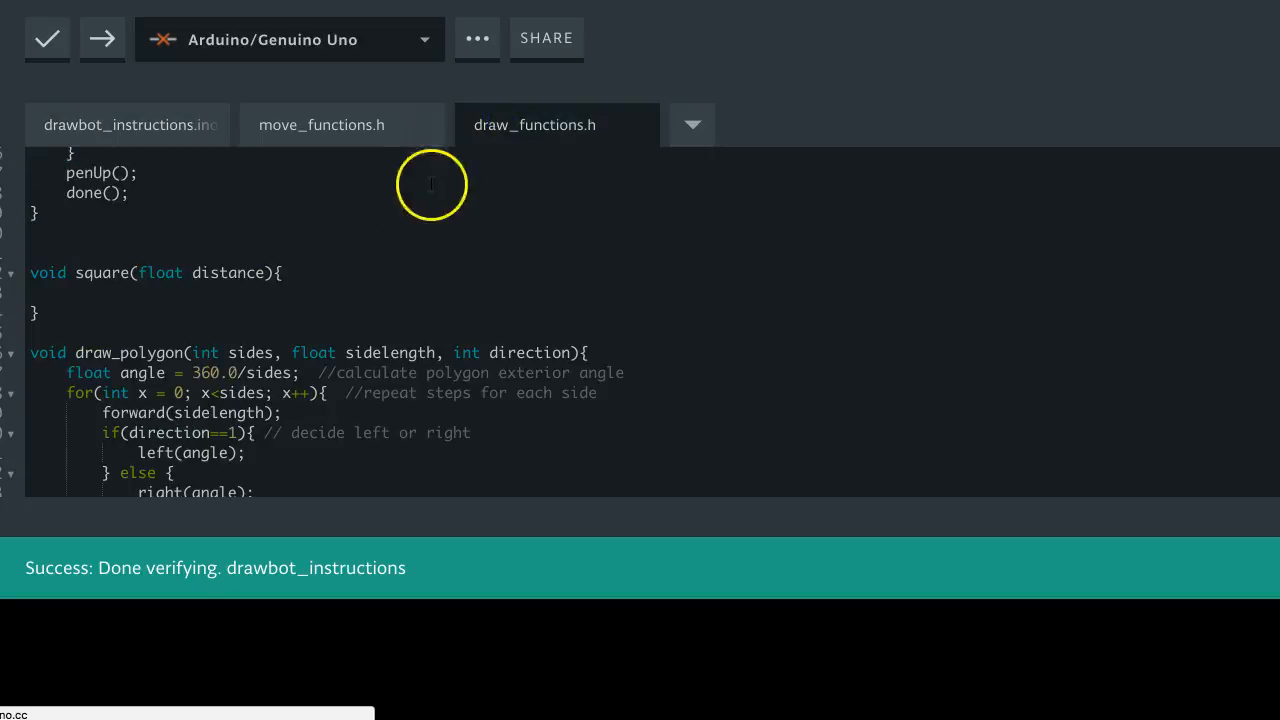
{"action": "left_click", "coordinate": [128, 124]}
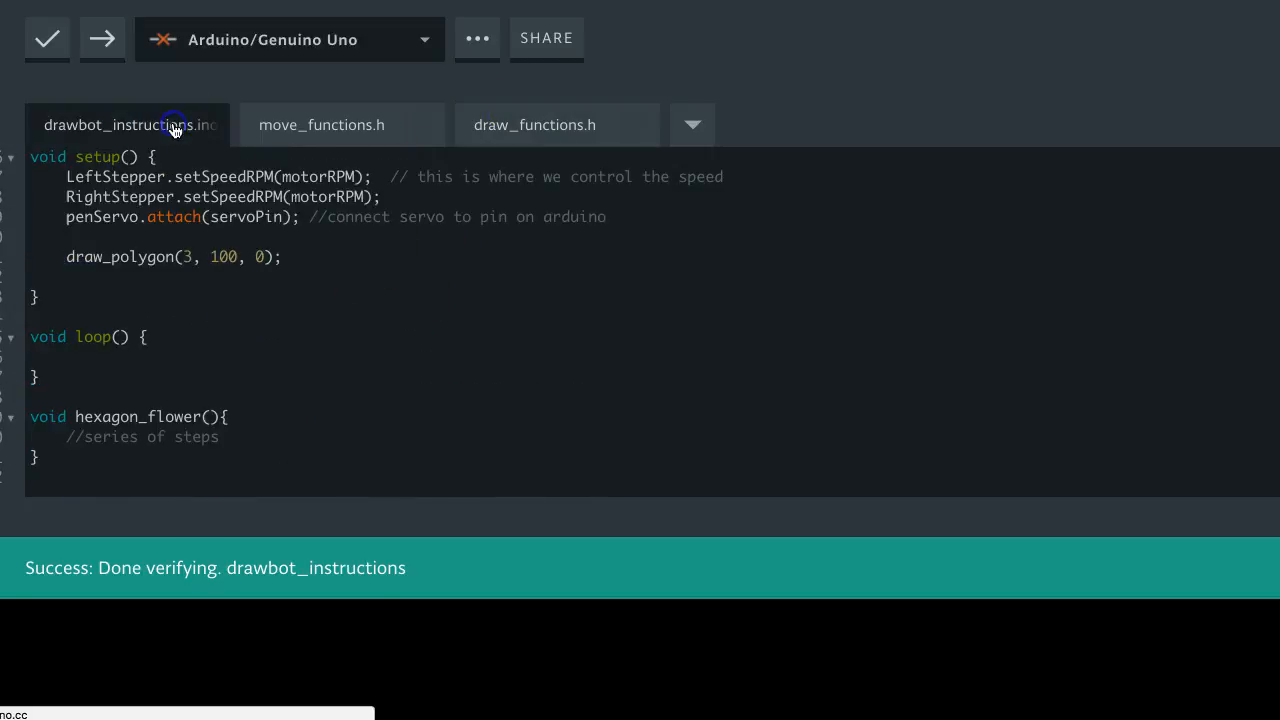